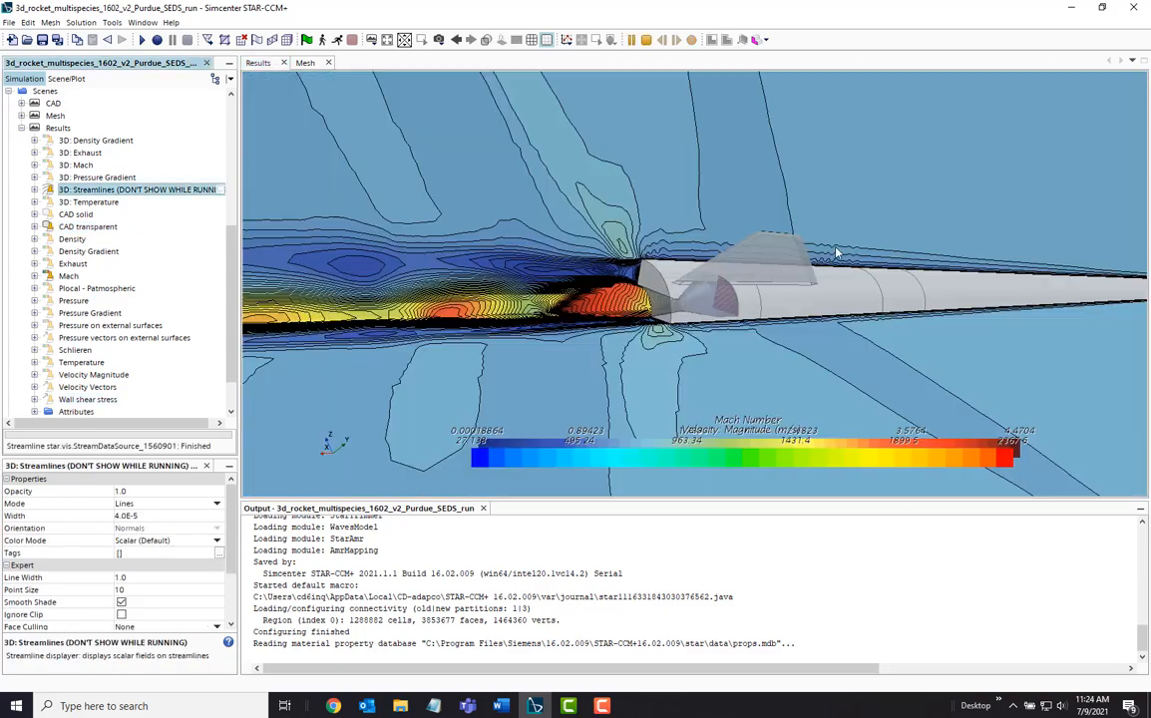
Preview the results scene and nudge two body-profile spline points before closing the simulation
drag(835, 251, 786, 399)
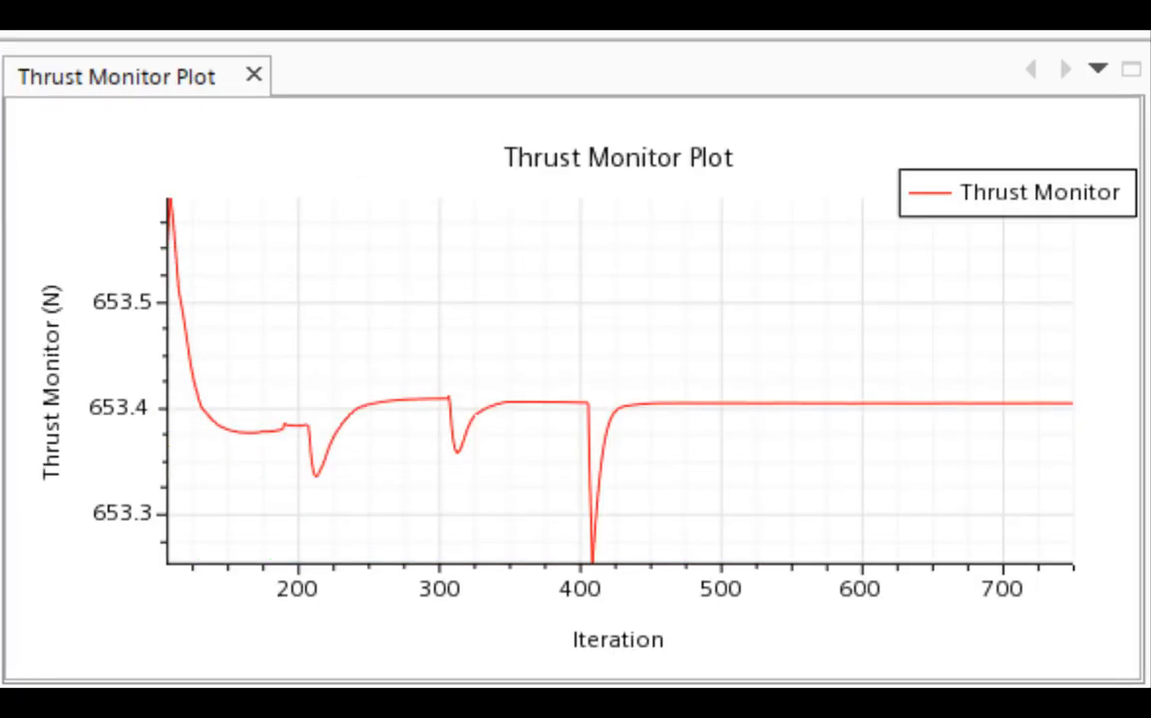
click(279, 72)
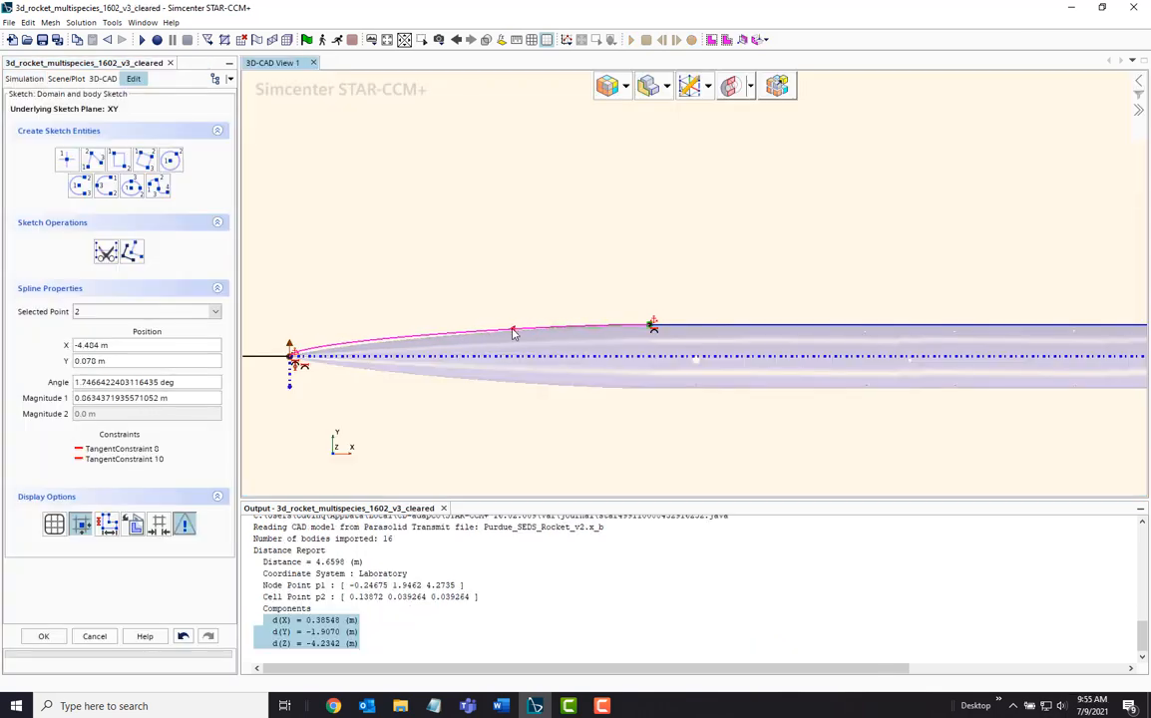
drag(510, 331, 552, 329)
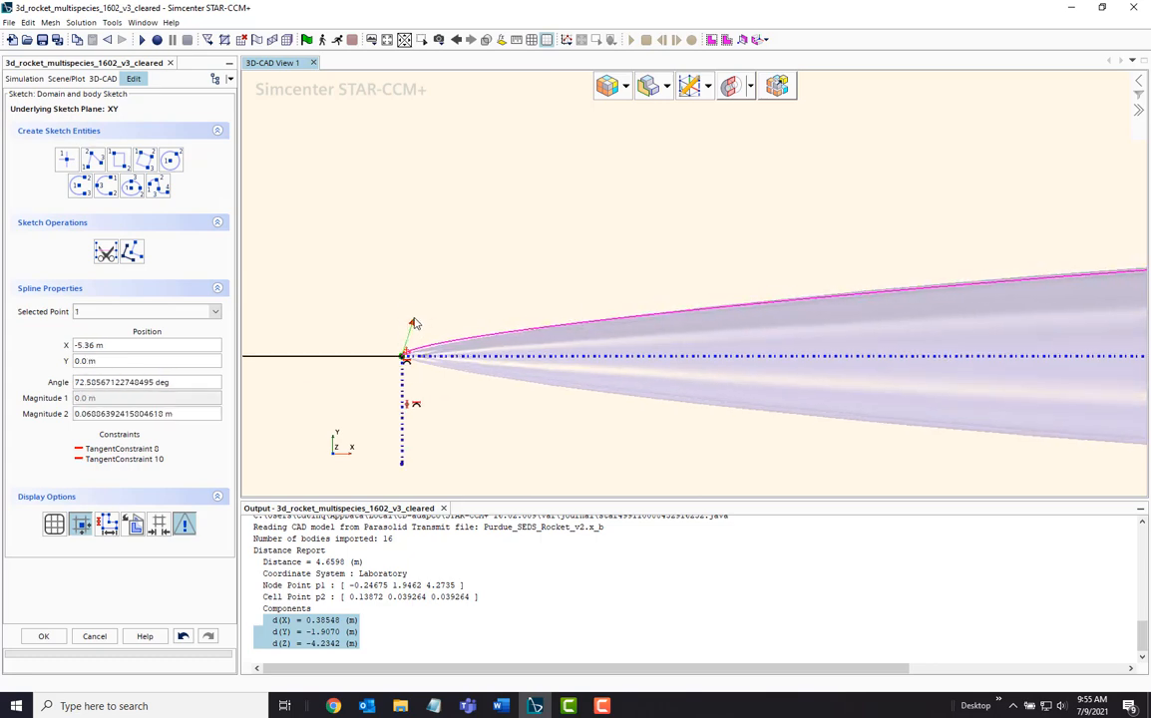
drag(414, 321, 397, 329)
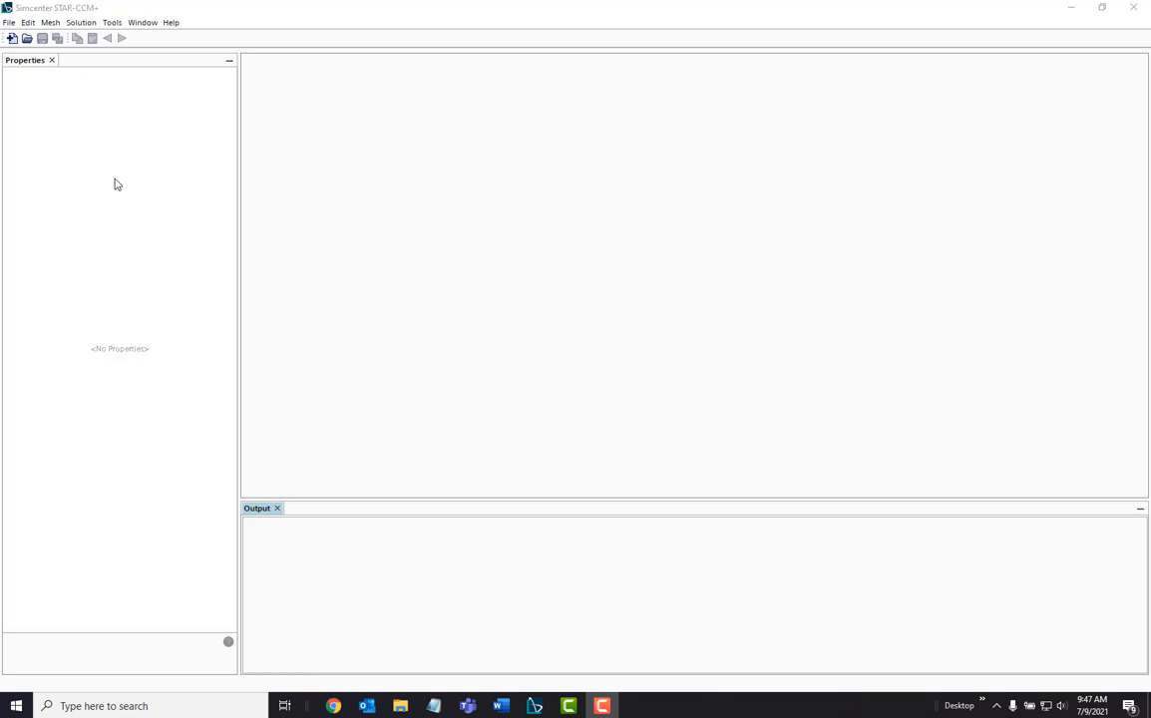
Load 3d_rocket_multispecies_1602_v3_cleared with Parallel on Local Host and the Default license
click(28, 38)
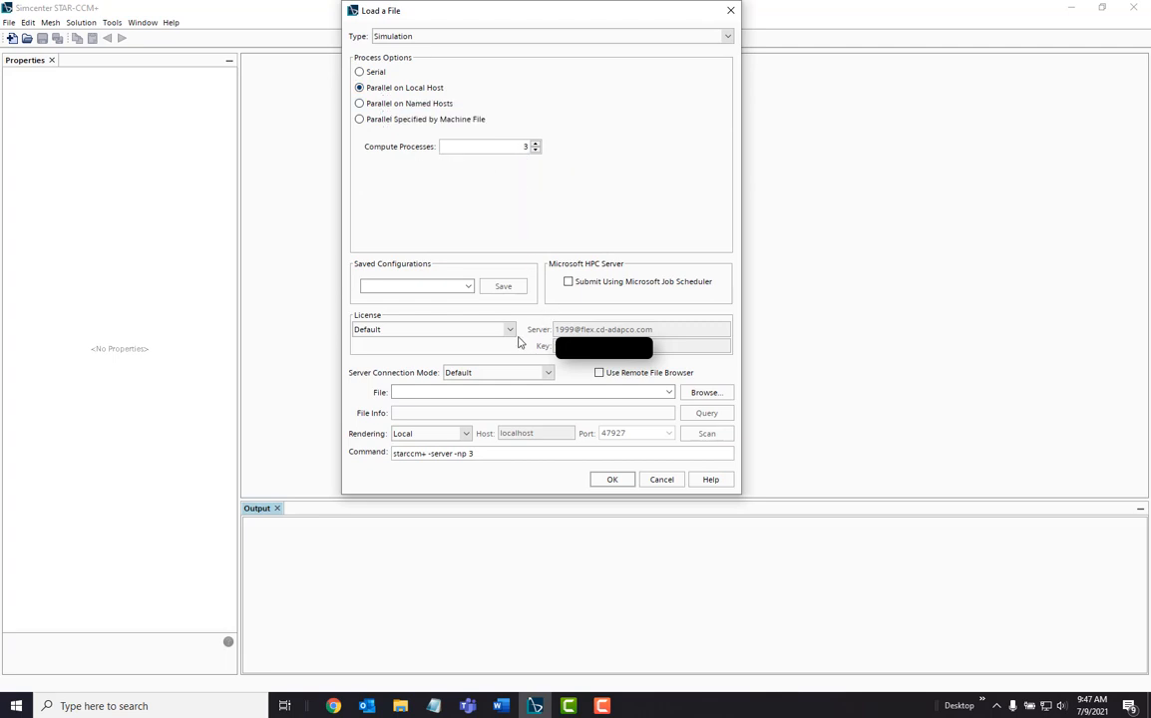
click(508, 329)
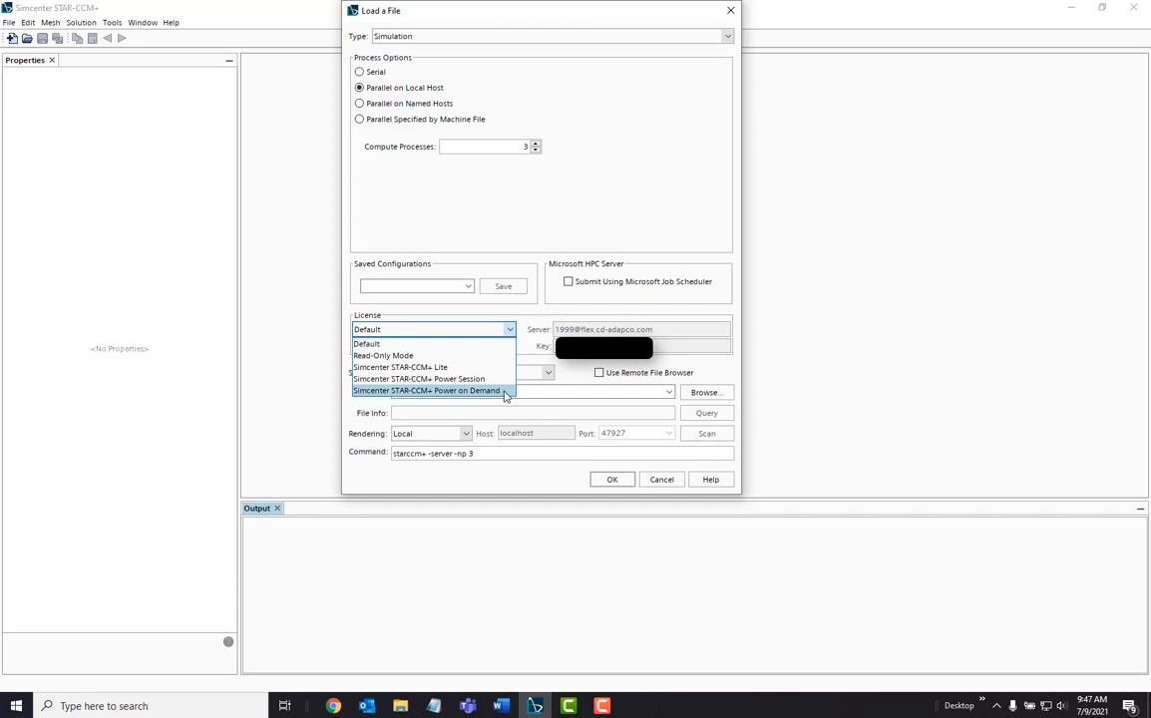
click(427, 388)
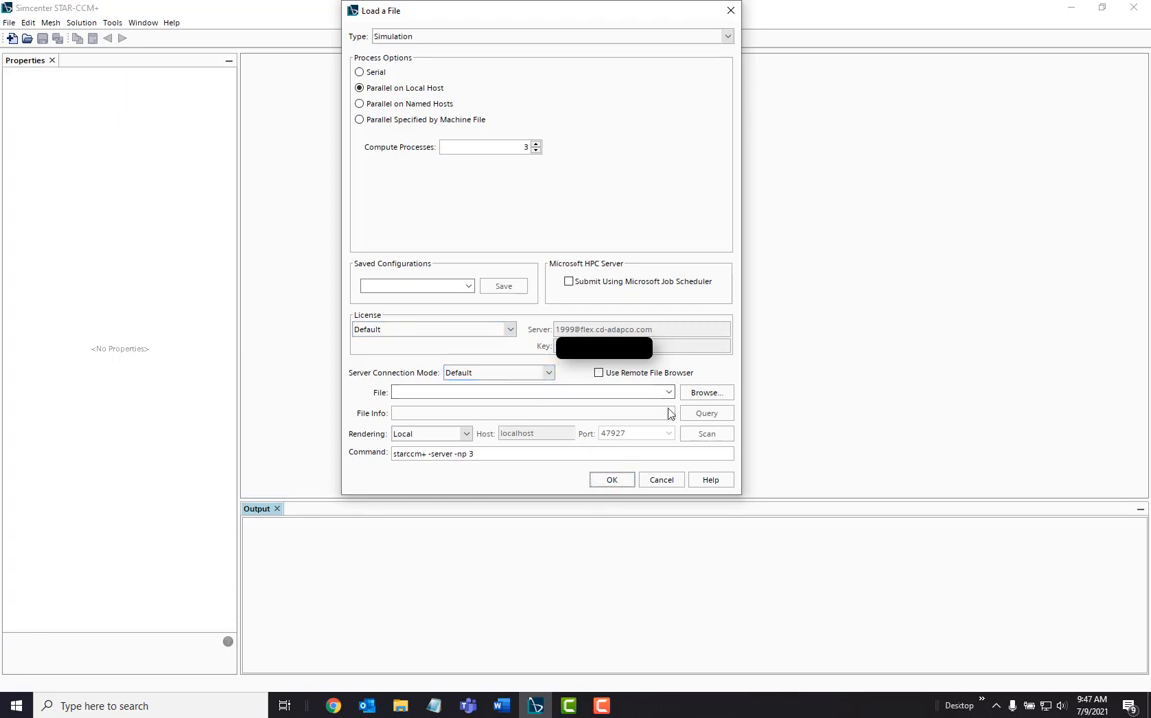
click(667, 391)
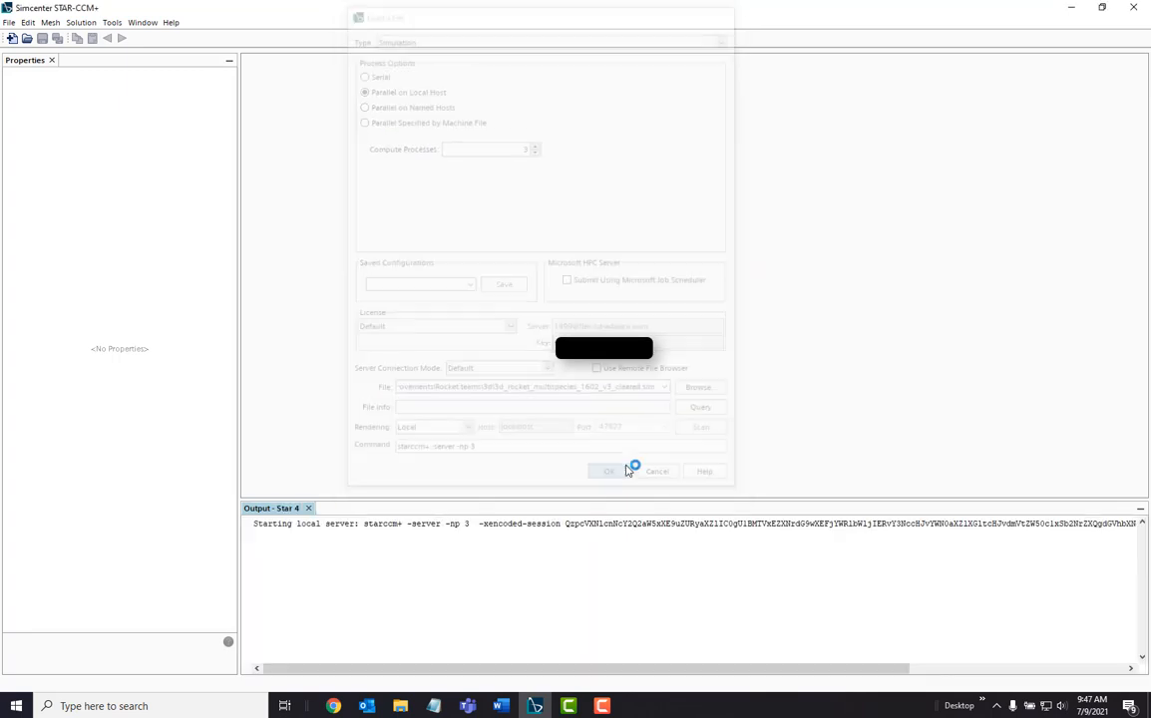
click(609, 471)
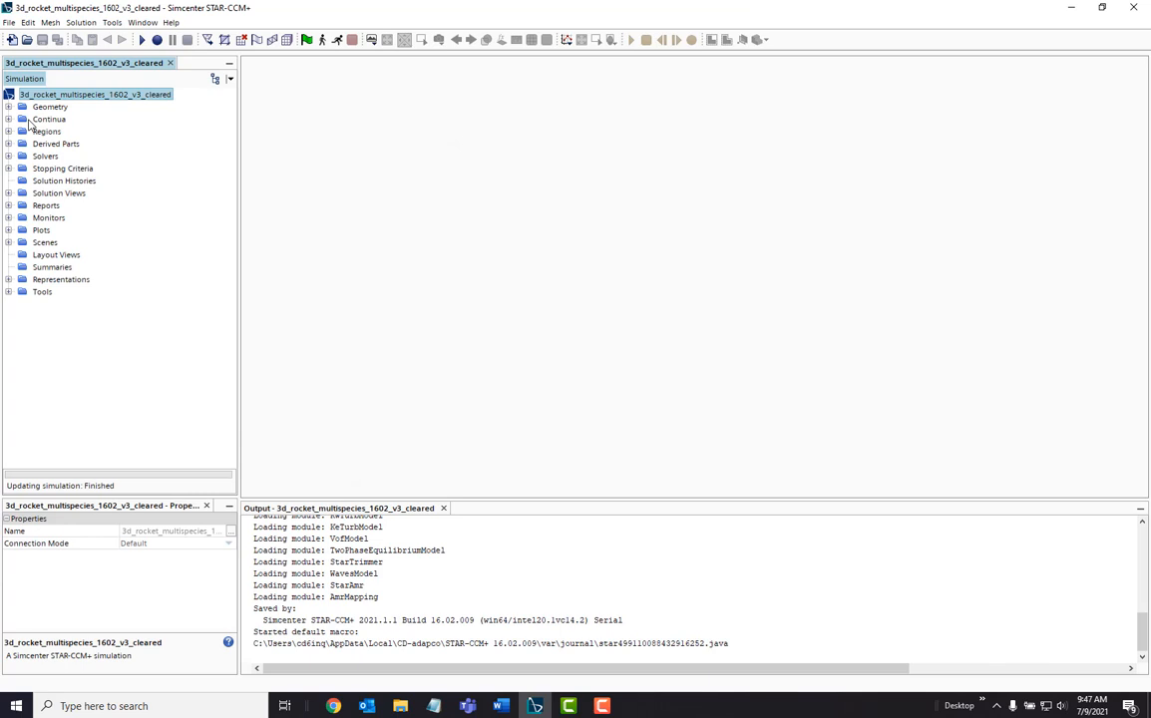
Enter the 3D-CAD editor for 3D-CAD Model 1 under Geometry > 3D-CAD Models
click(8, 107)
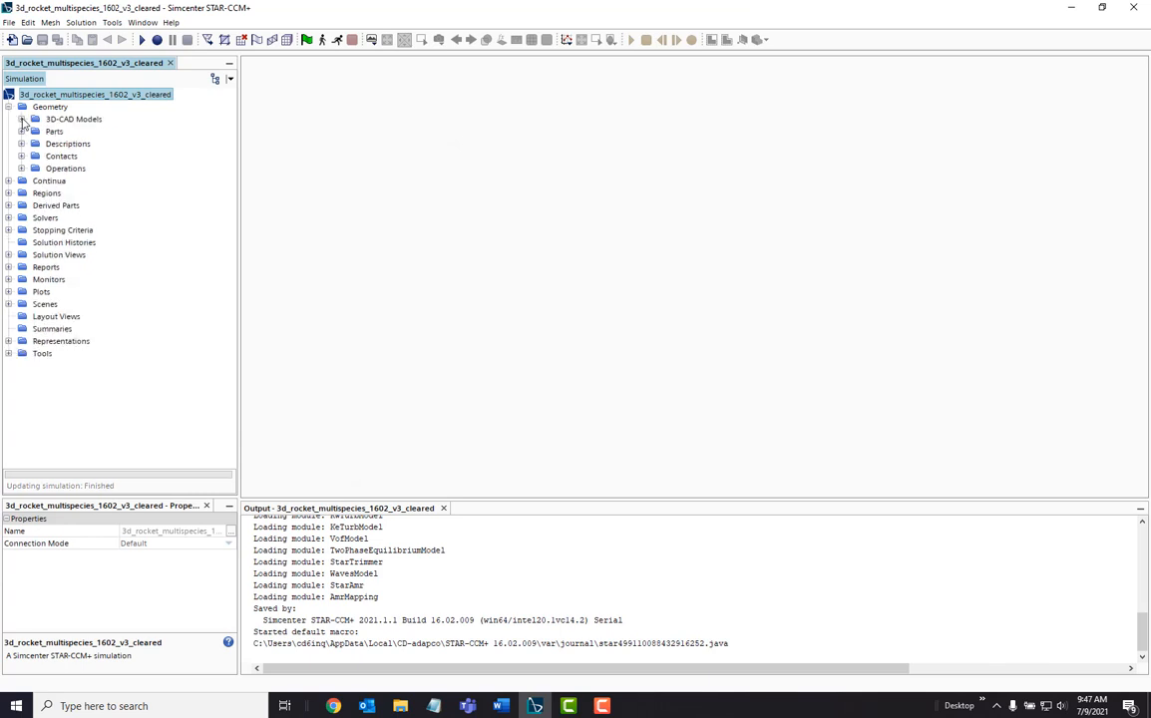
right_click(88, 131)
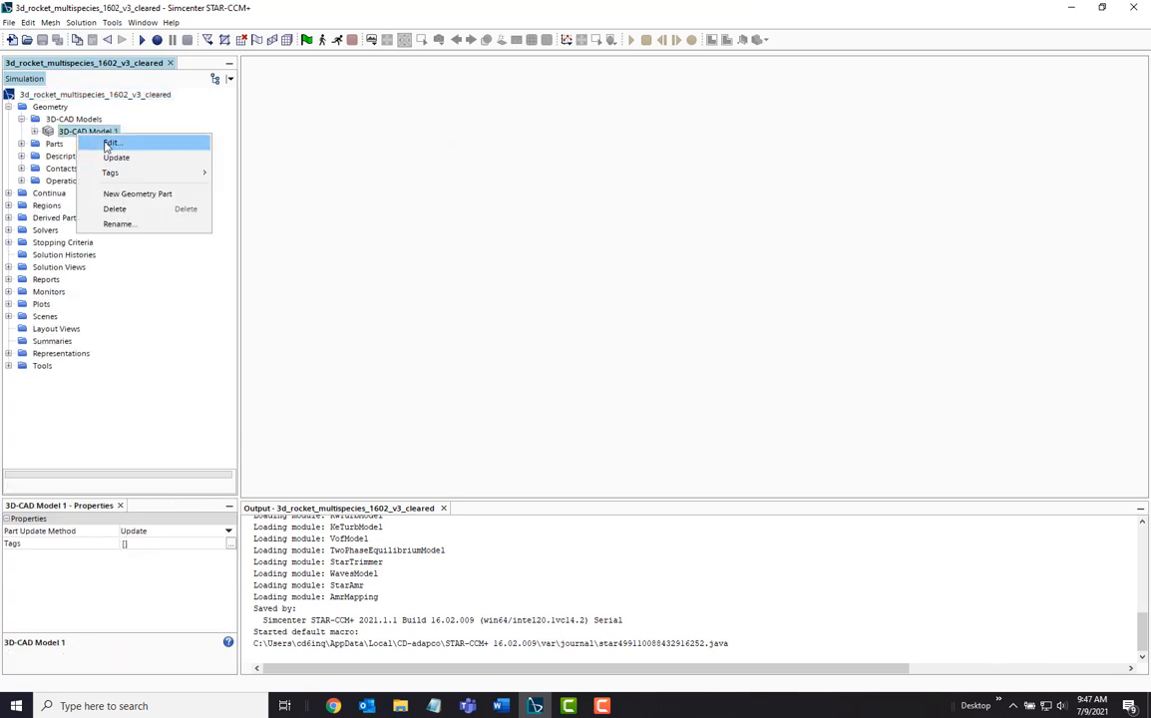
click(111, 144)
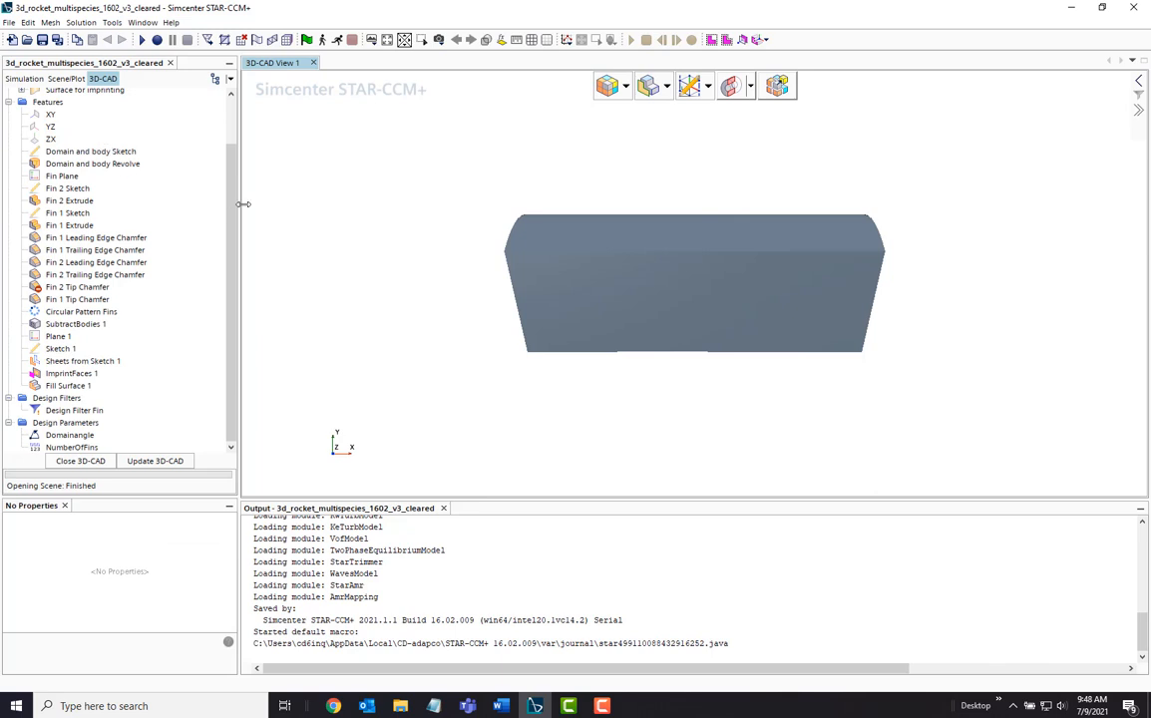
click(24, 108)
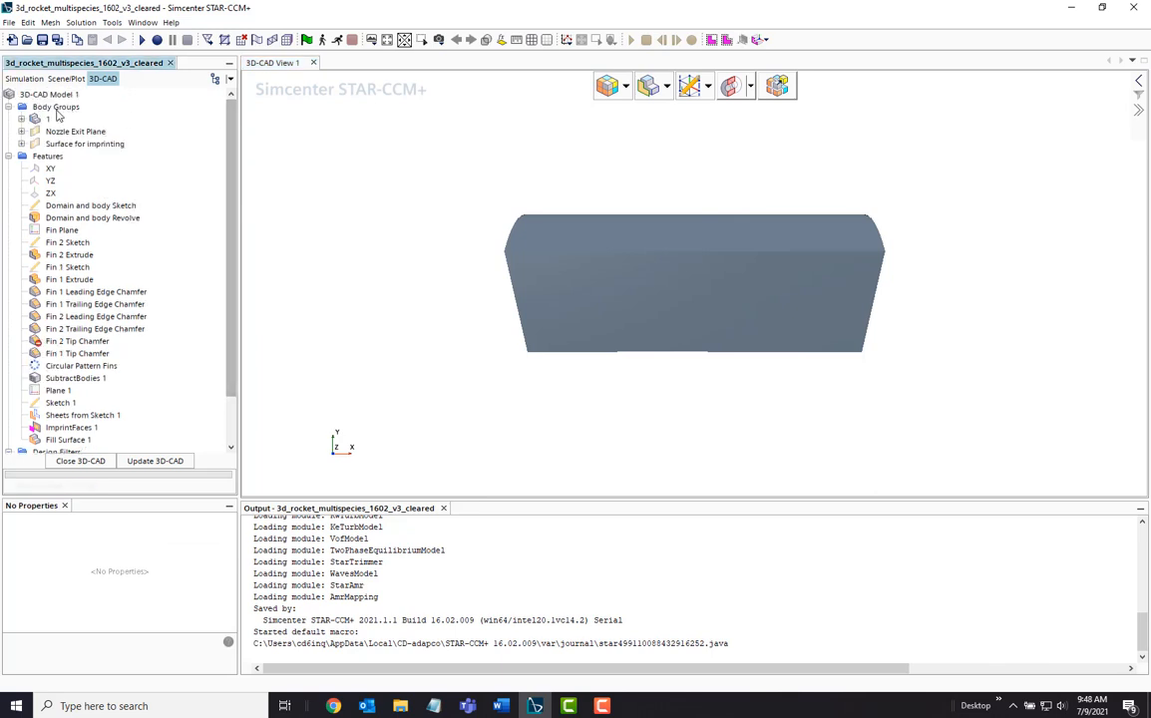
Import the Purdue_SEDS_Rocket_v2_b CAD file into the model
right_click(48, 93)
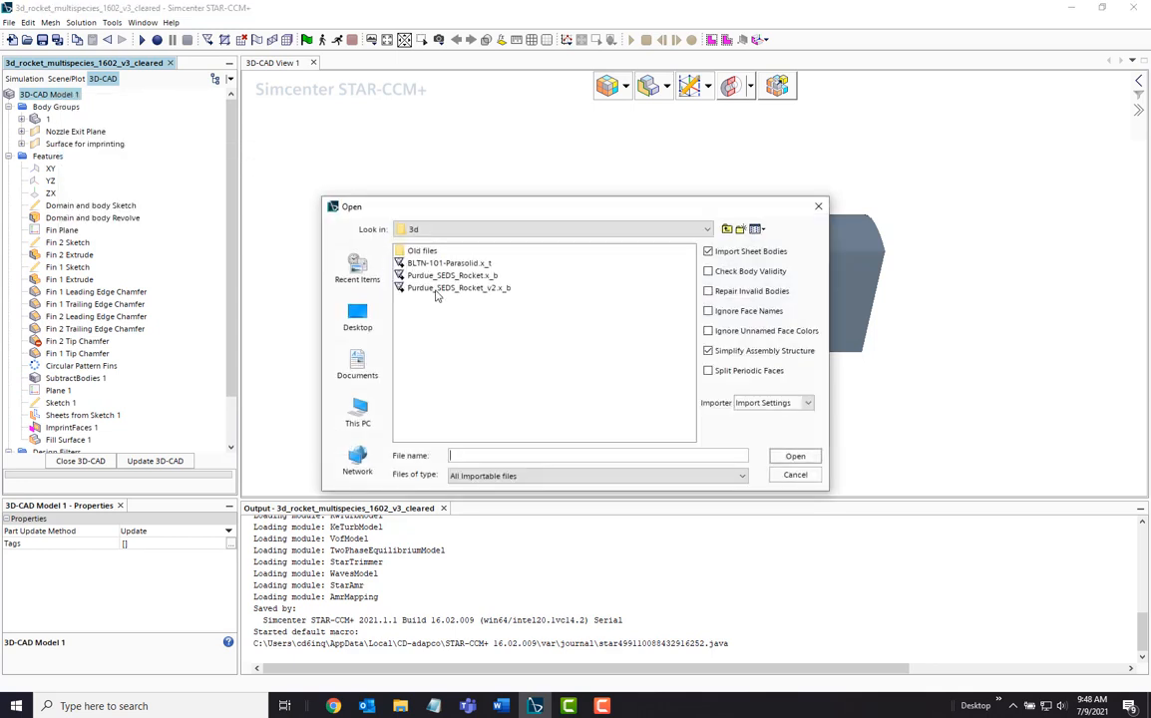
click(457, 287)
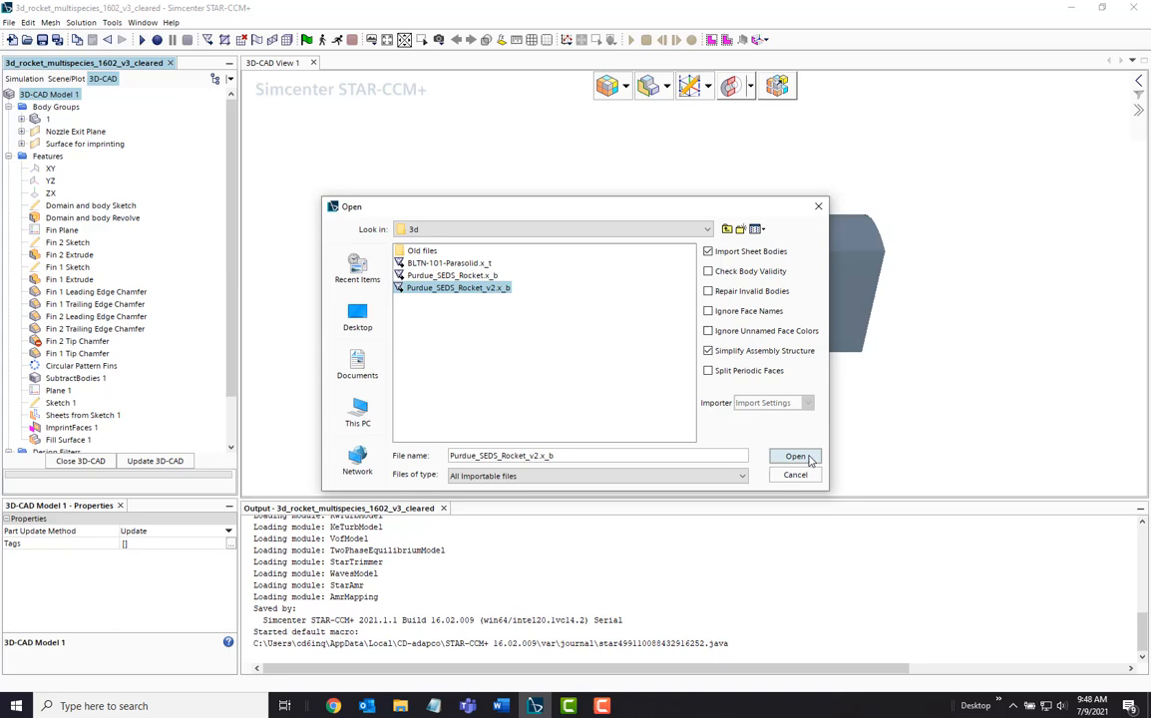
click(794, 455)
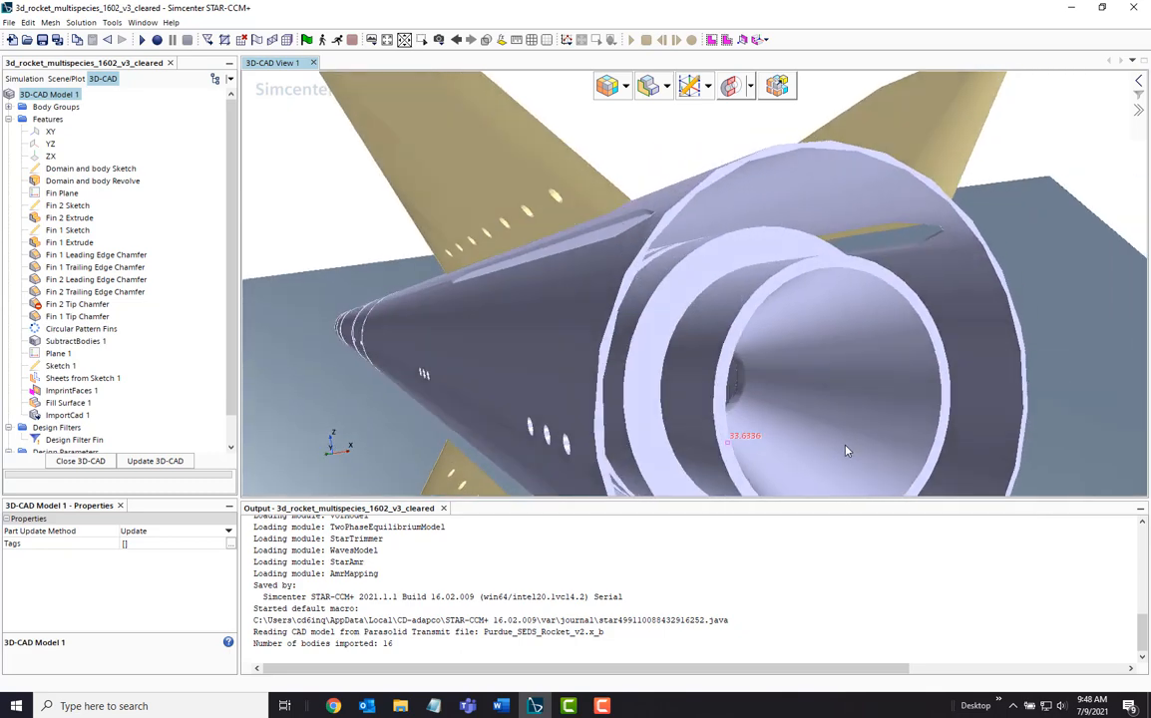
Confirm NumberOfFins reads 4.0 and expand Body Groups to list the imported rocket bodies
drag(846, 451, 722, 447)
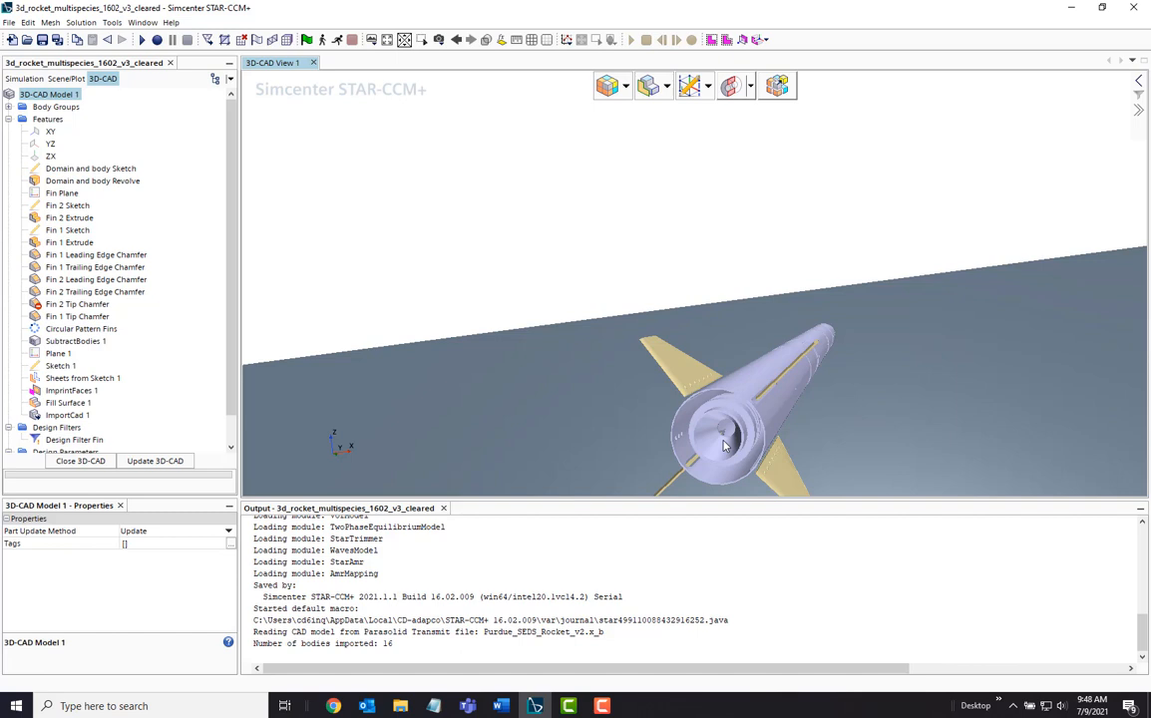
scroll(down, 3)
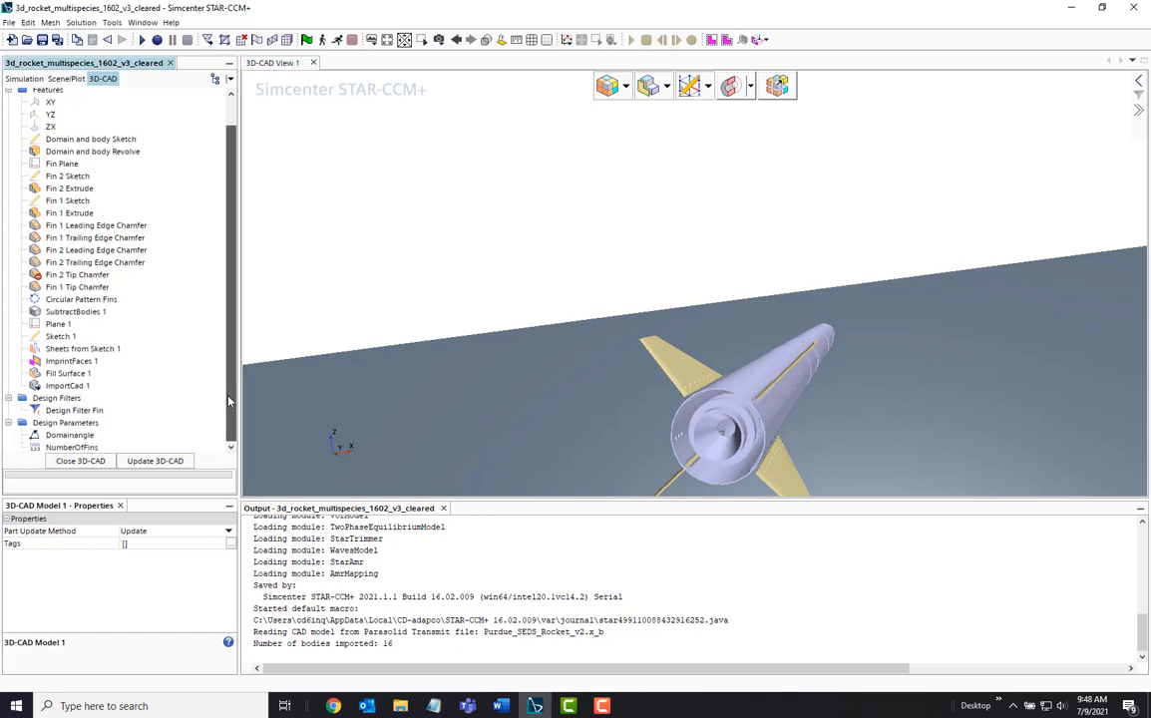
click(71, 447)
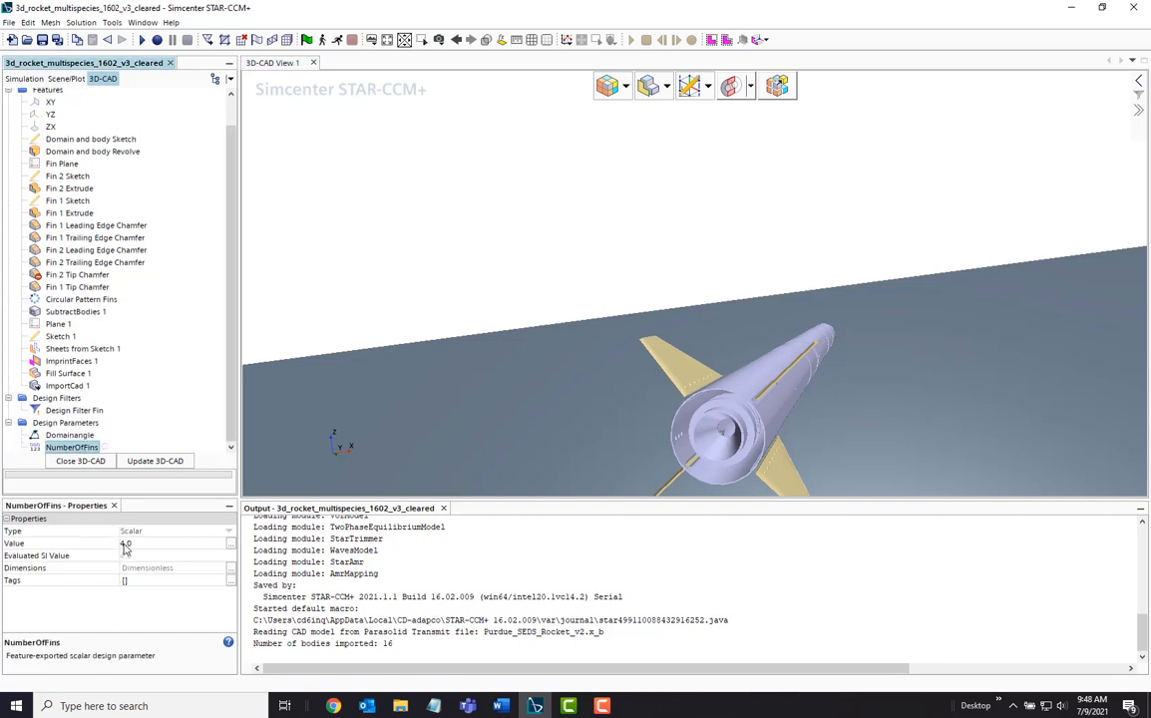
click(150, 543)
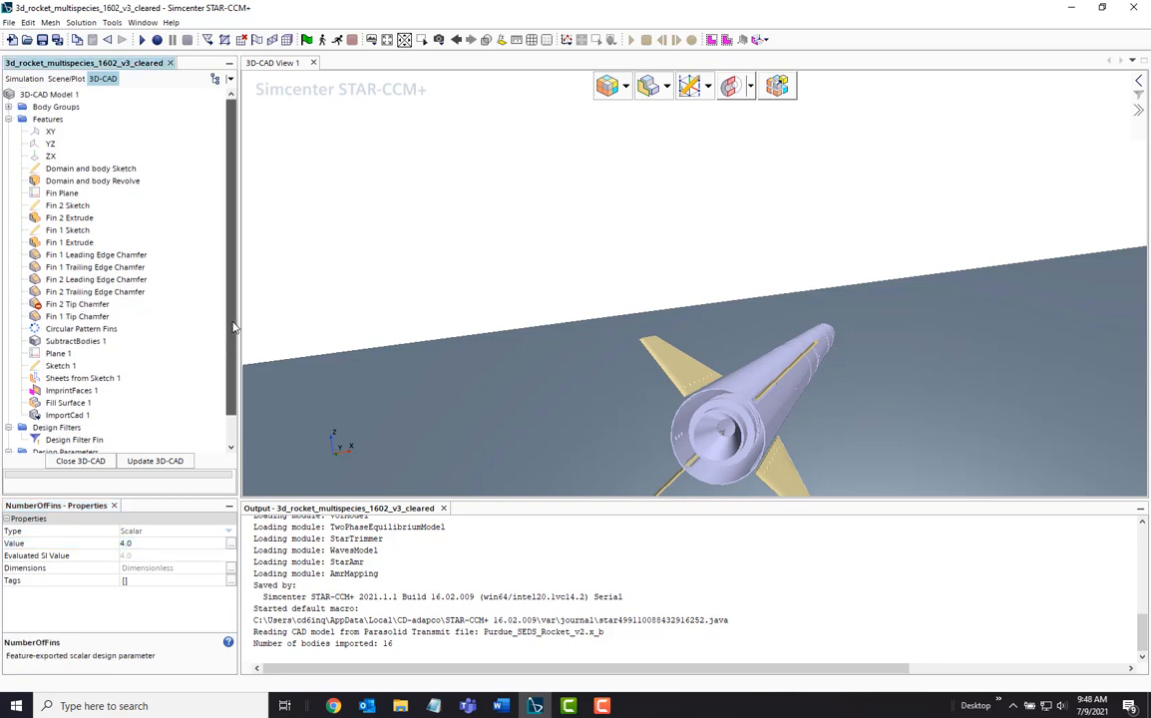
click(10, 108)
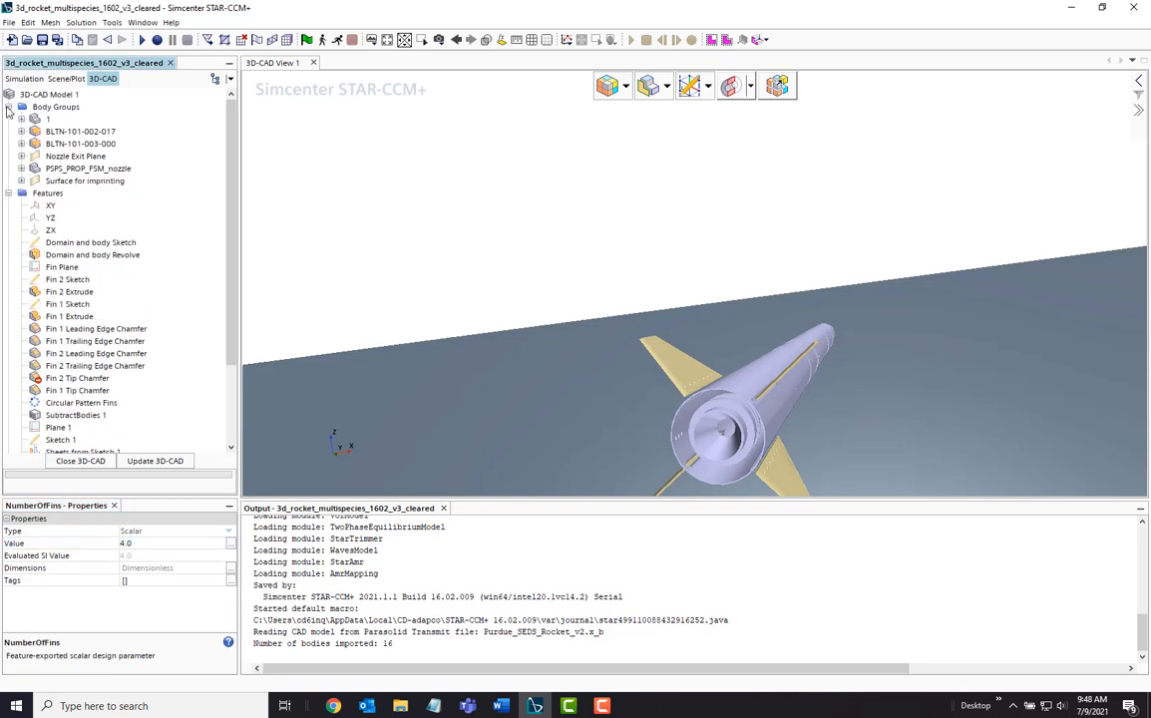
Rotate the nozzle, BLTN-101-002-017 and BLTN-101-003-000 bodies 90 deg about Z = 1
click(80, 144)
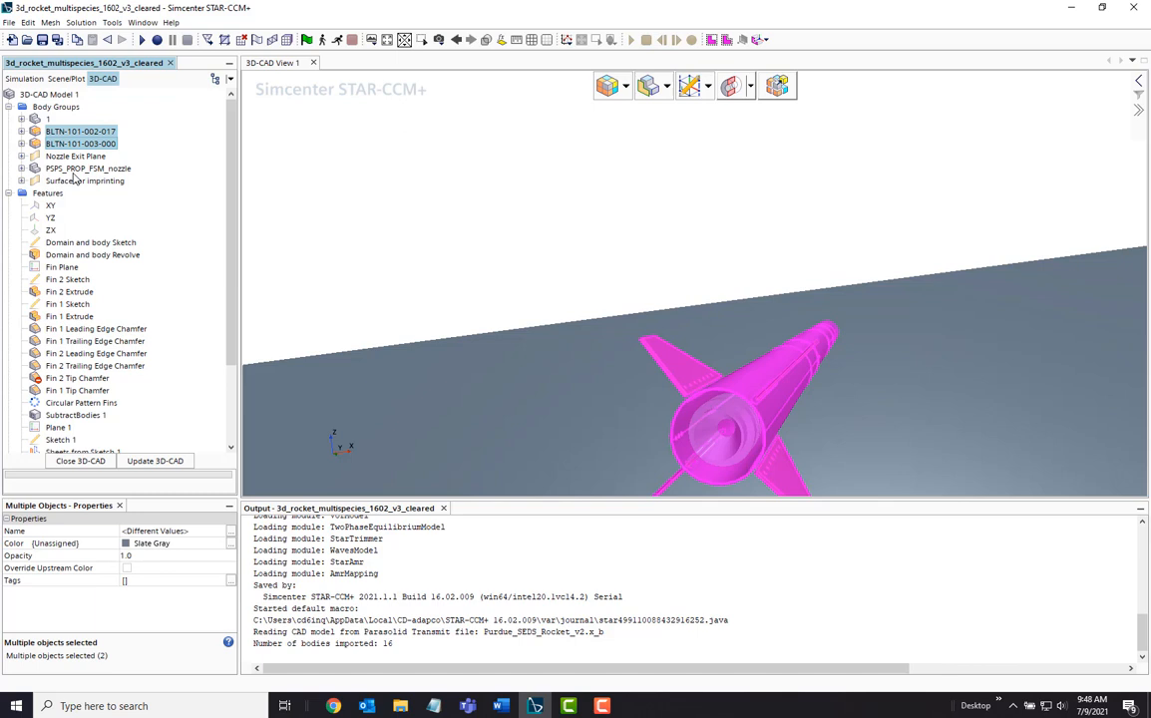
right_click(87, 167)
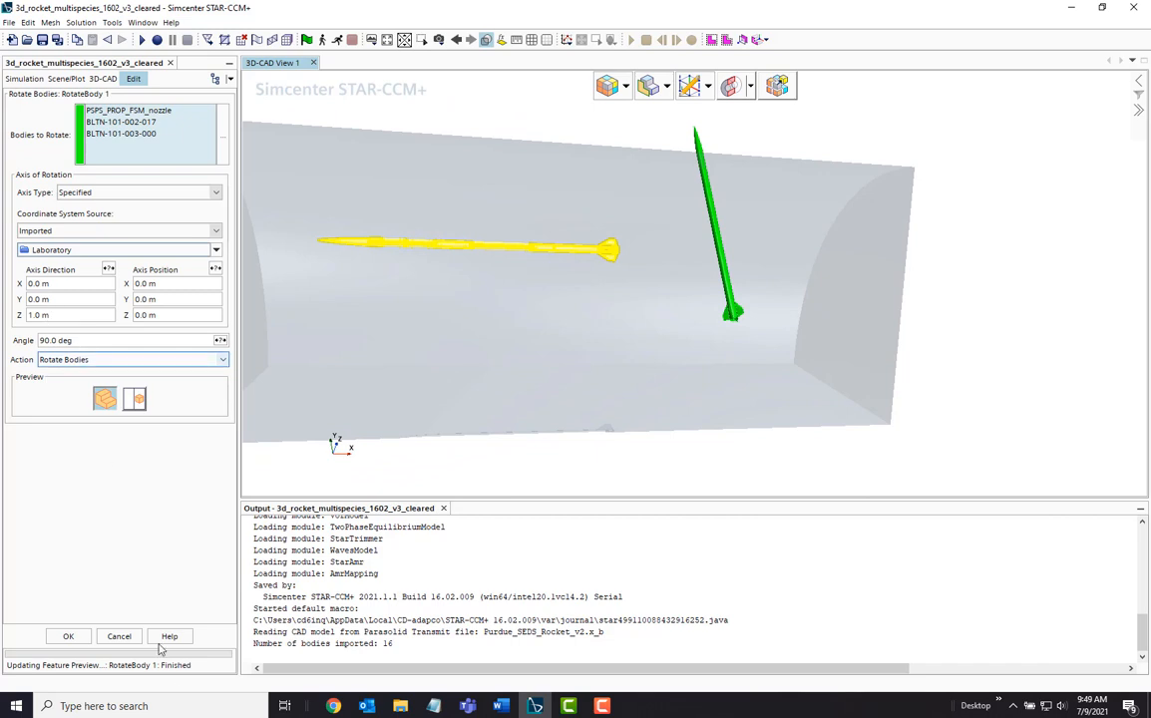
click(68, 636)
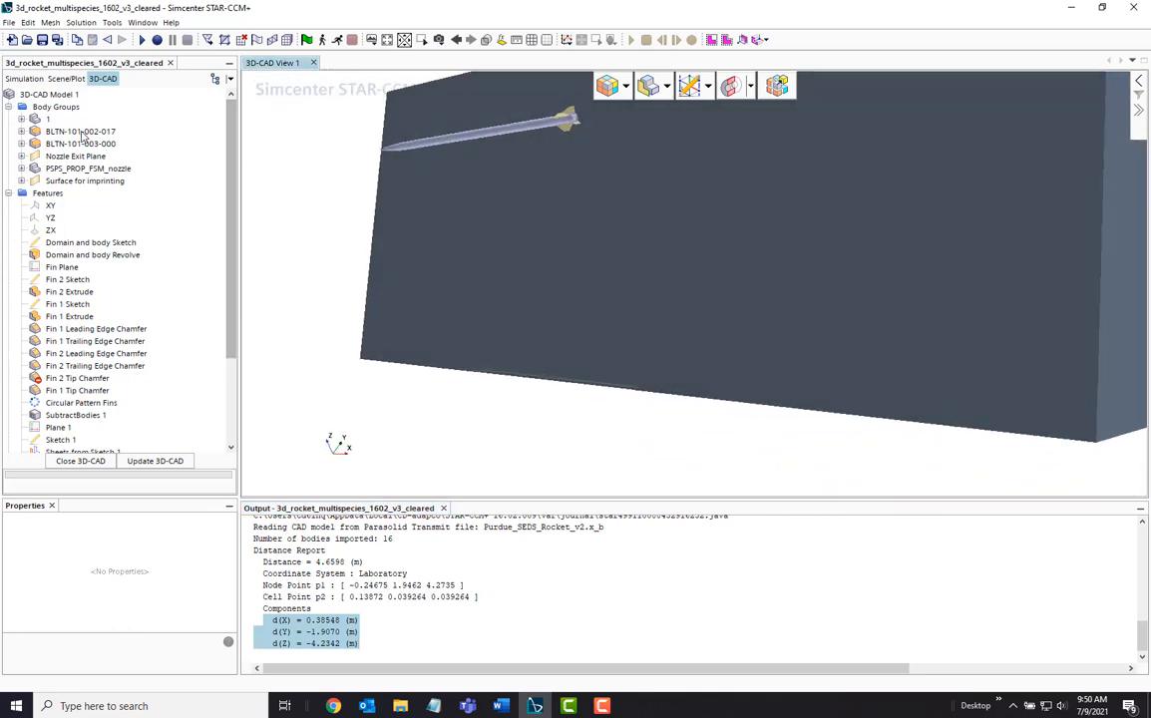
Translate the nozzle and BLTN bodies by X 0.50561, Y -1.092332, Z -4.21959
right_click(87, 168)
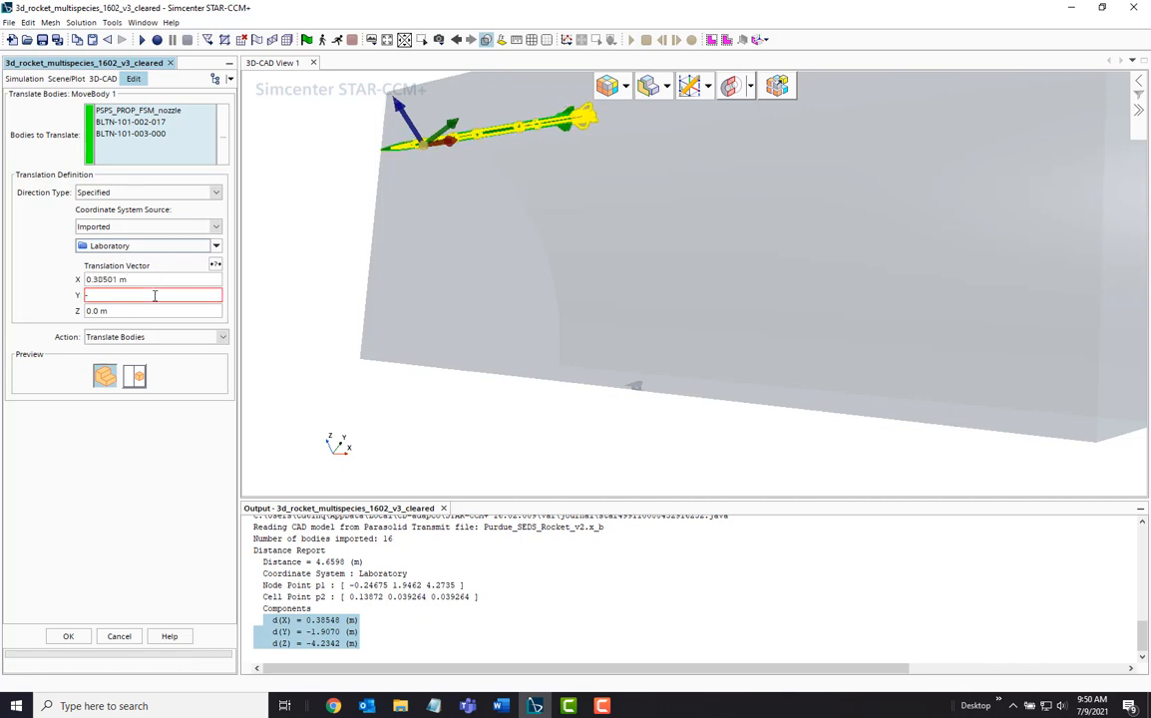
text(-1.092332 m)
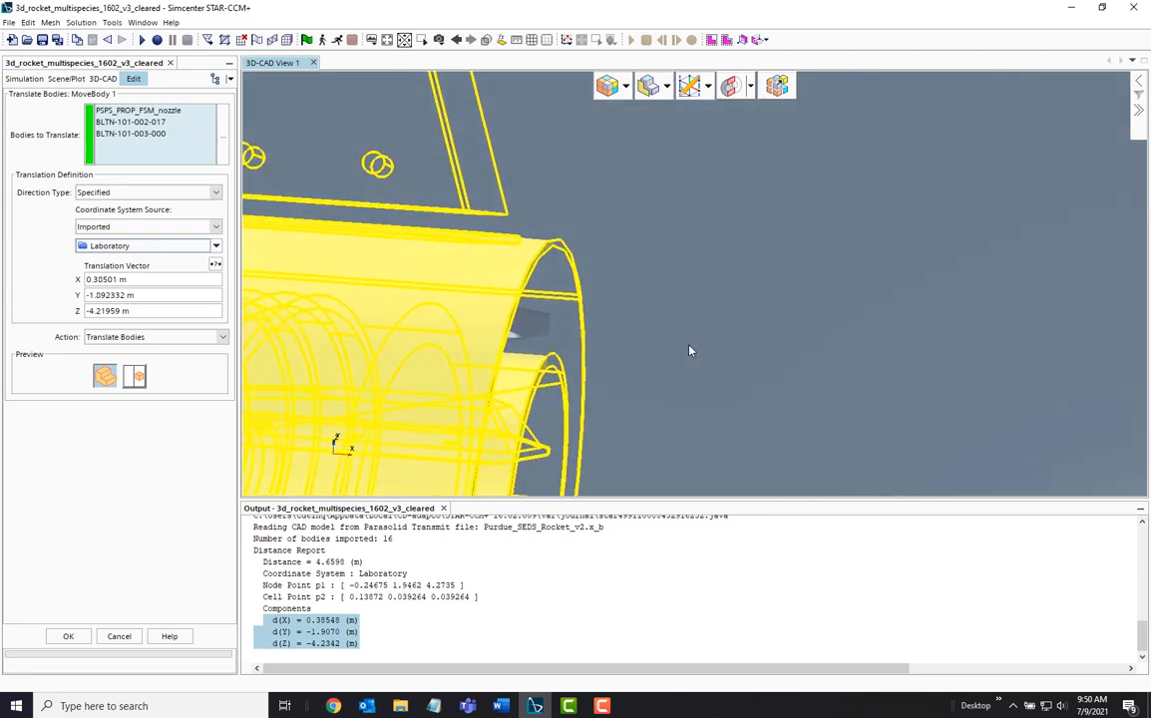
click(68, 636)
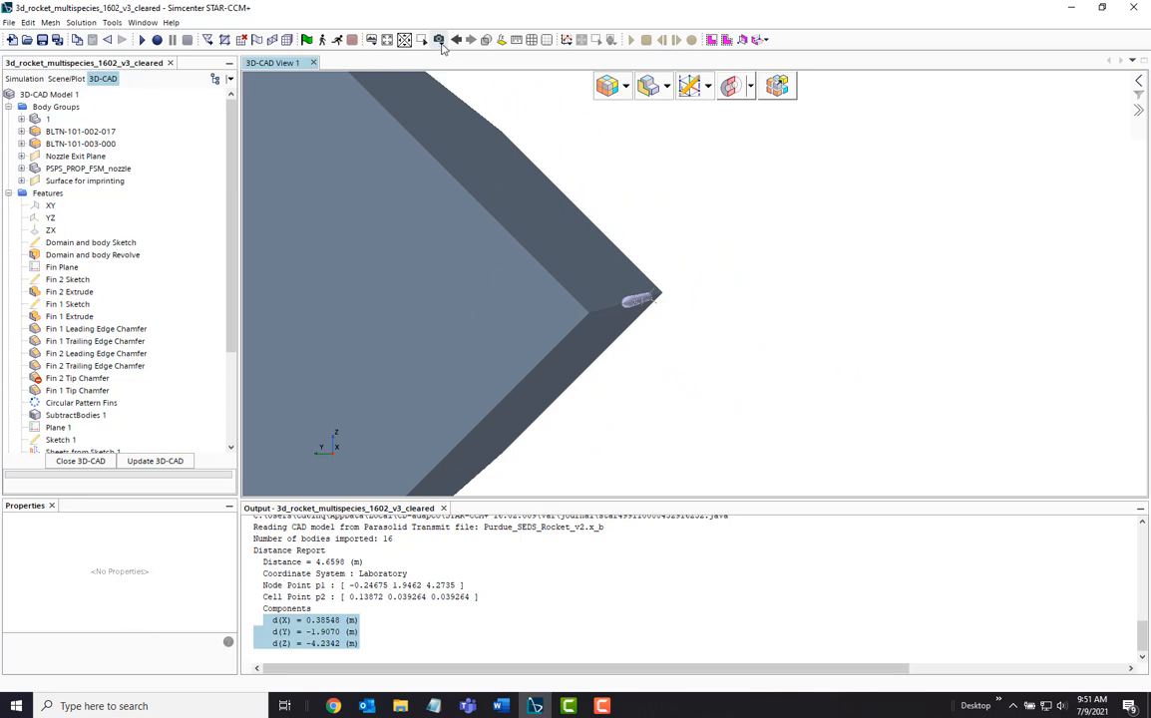
Set the view to Parallel projection and start a Transform > Rotate on the nozzle and BLTN body groups
click(439, 40)
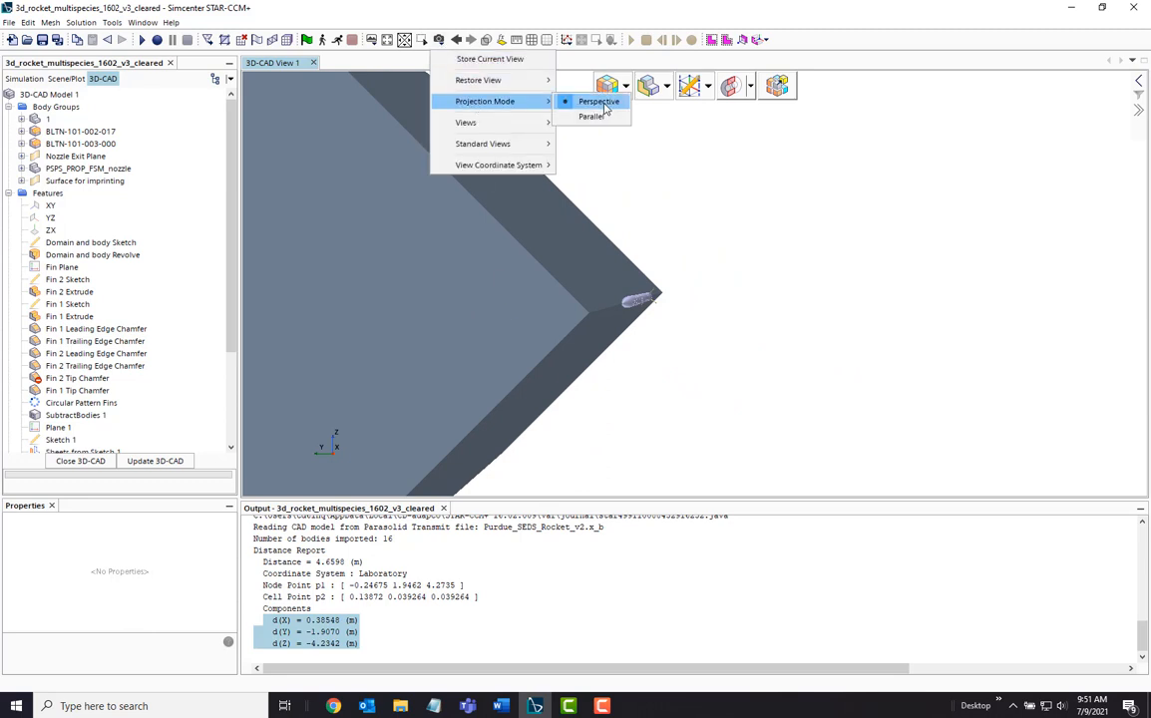
click(599, 99)
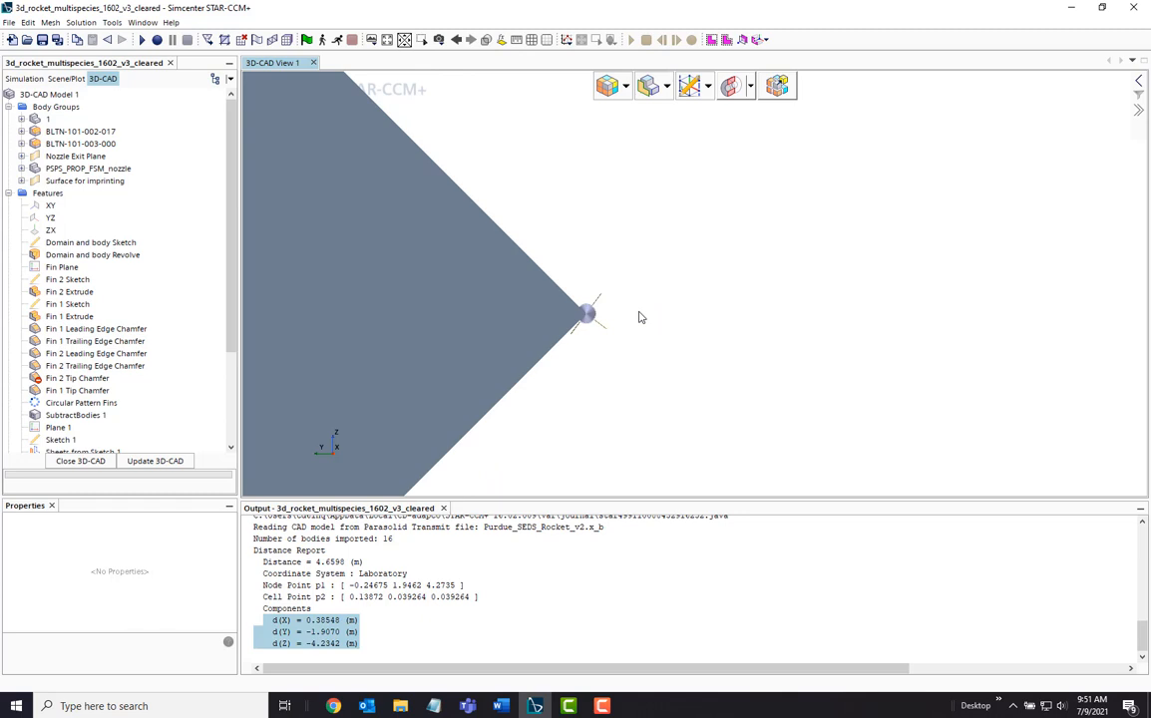
click(79, 132)
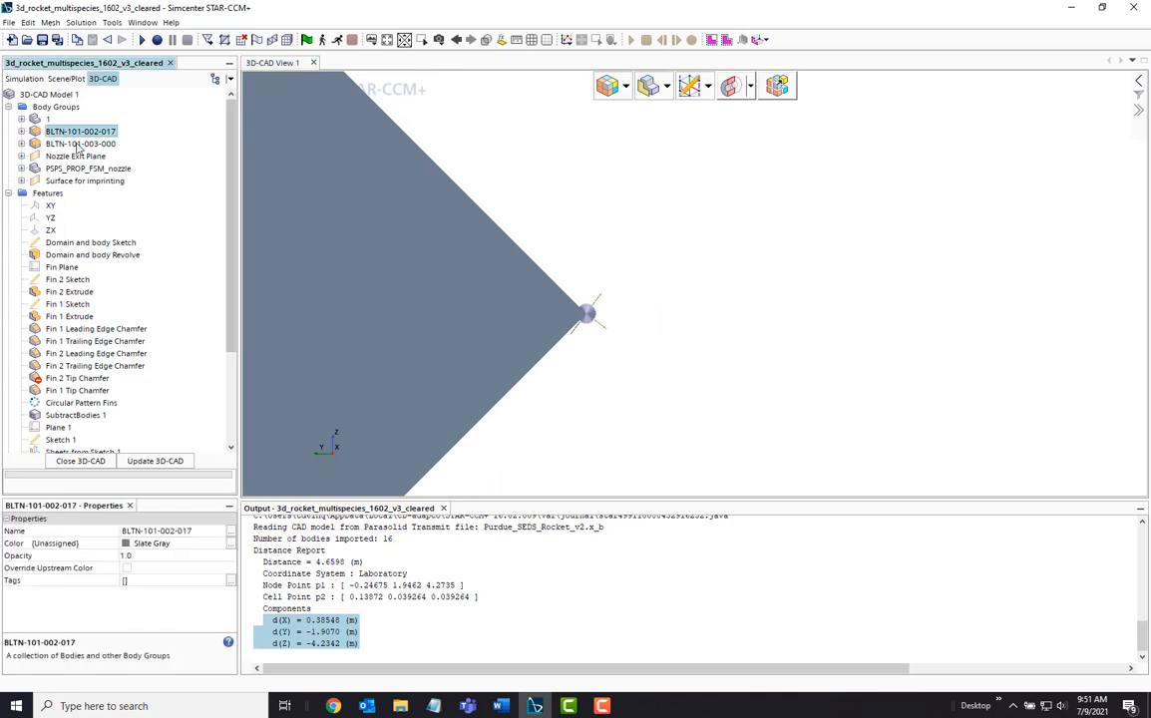
right_click(79, 144)
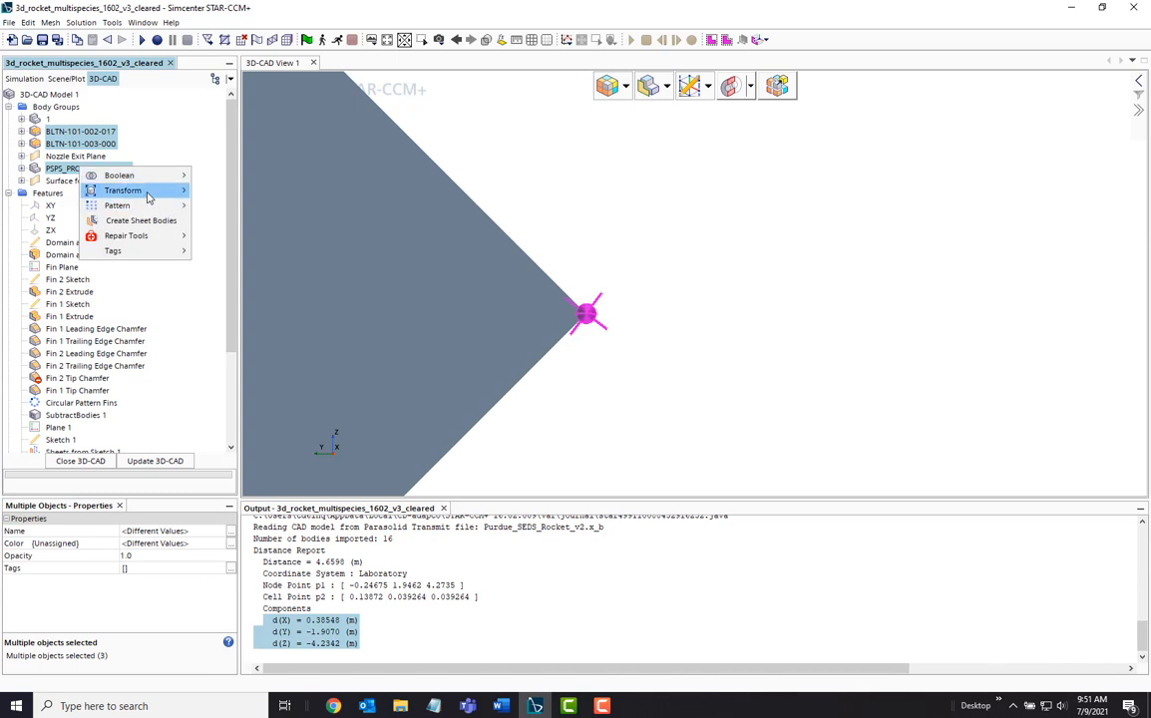
click(124, 192)
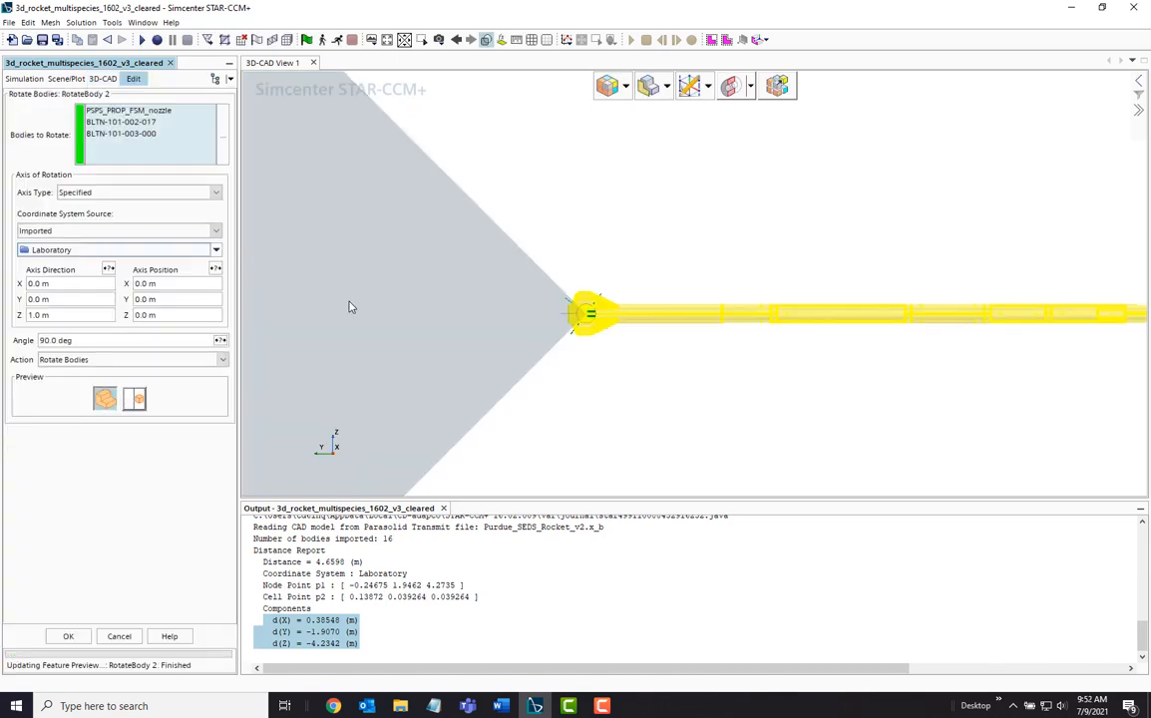
mouse_move(331, 471)
text(1)
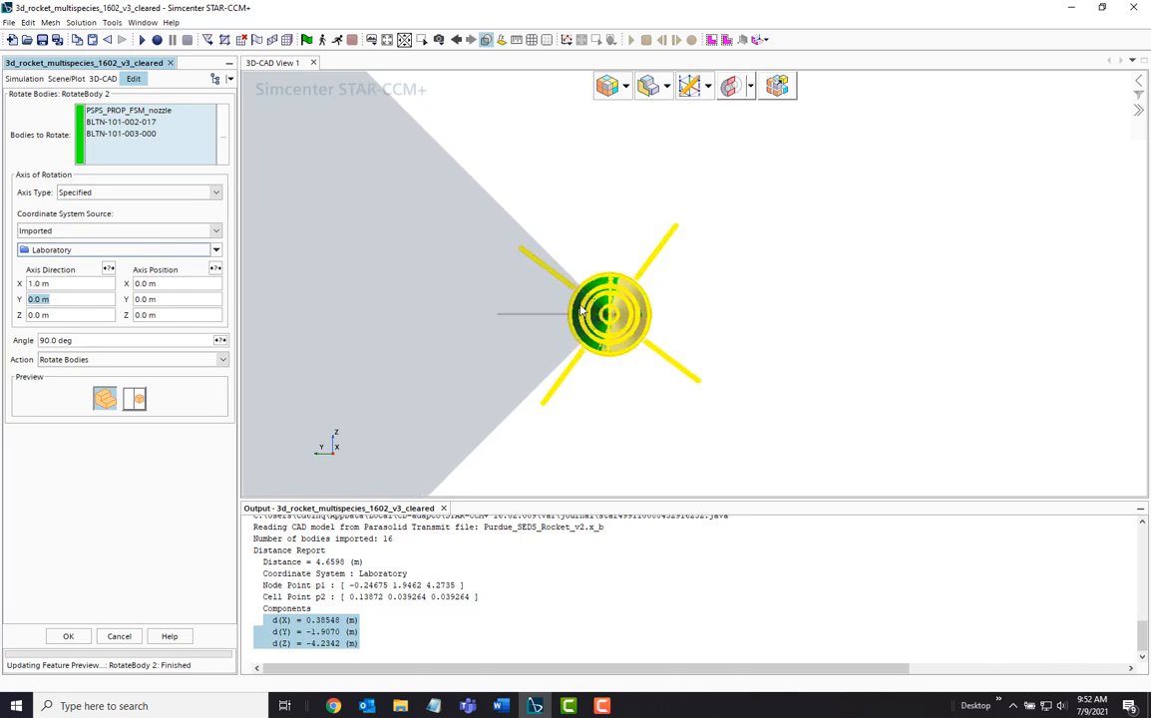
mouse_move(497, 319)
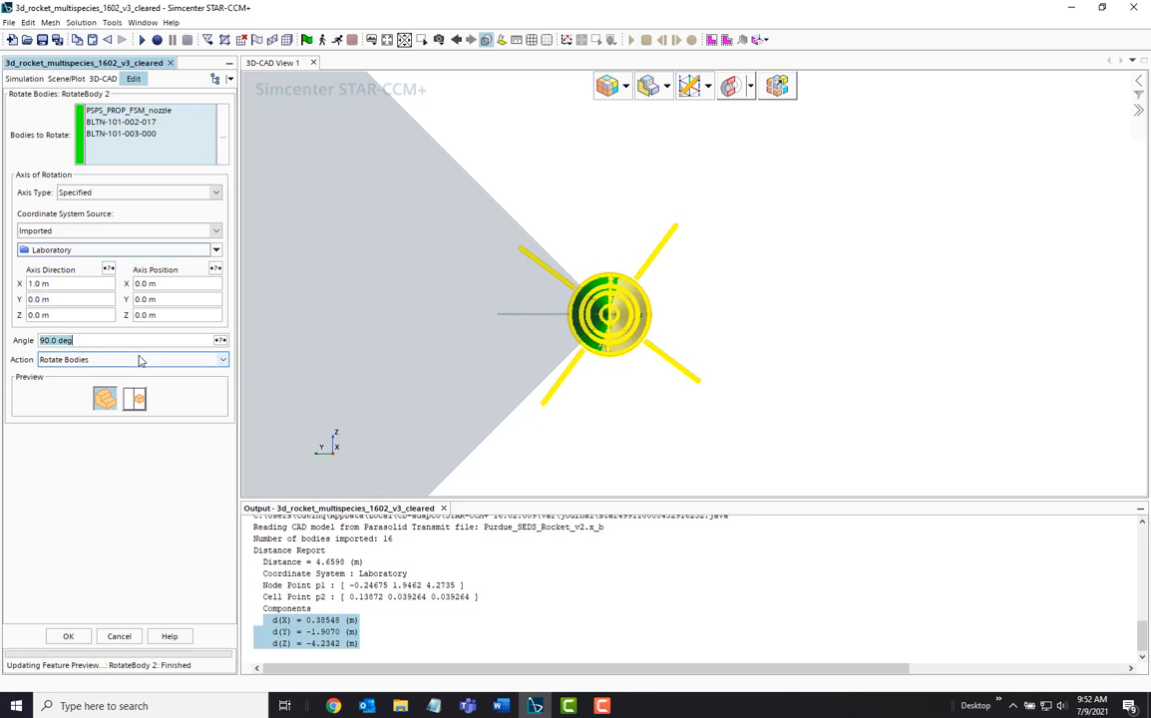
Rotate the three bodies -20.0 deg about the X = 1.0 axis, creating RotateBody 2
text(-20)
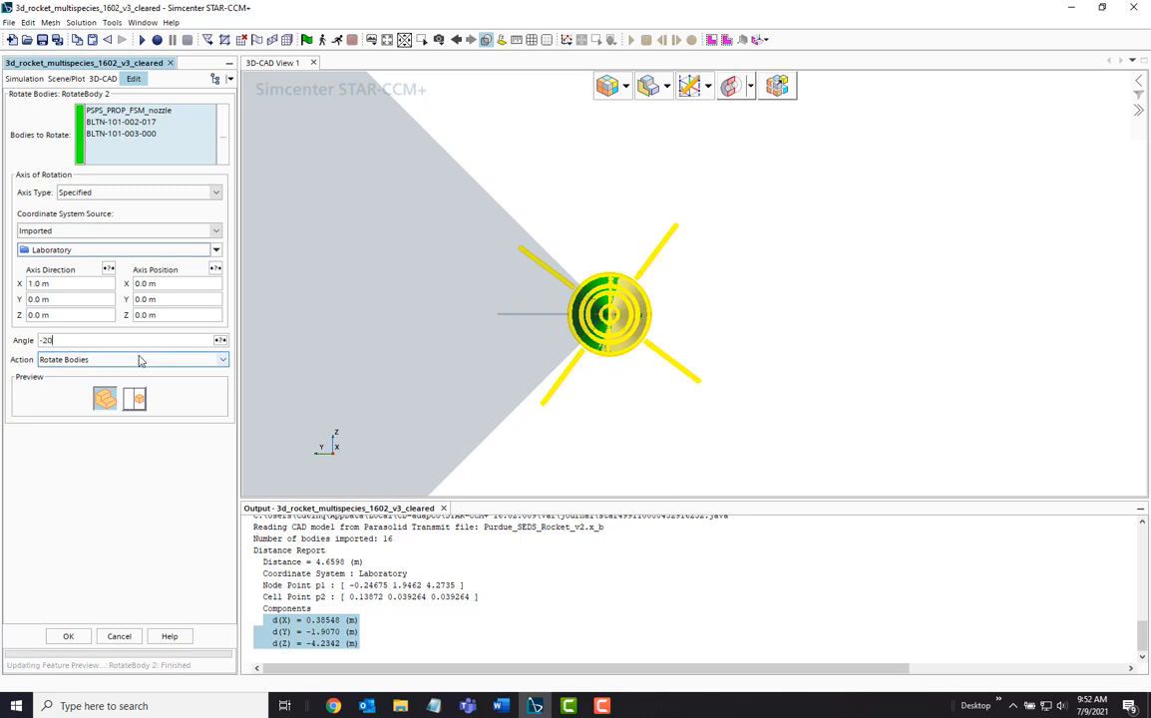
text(-20.0 deg)
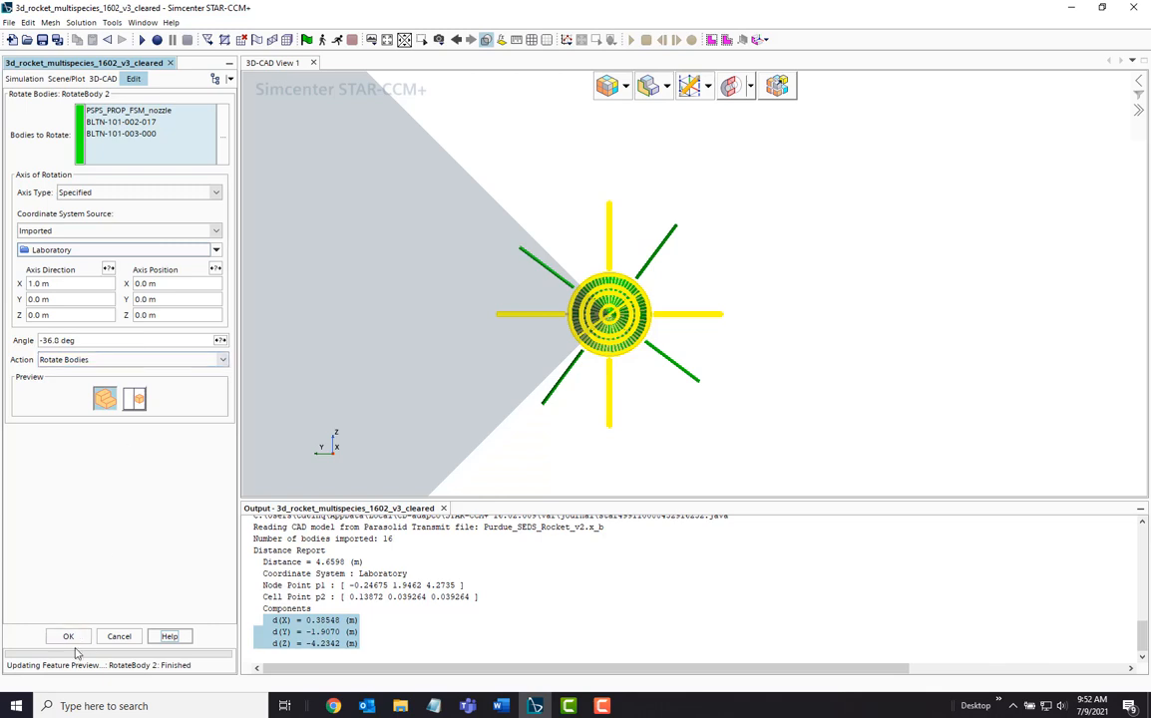
click(68, 636)
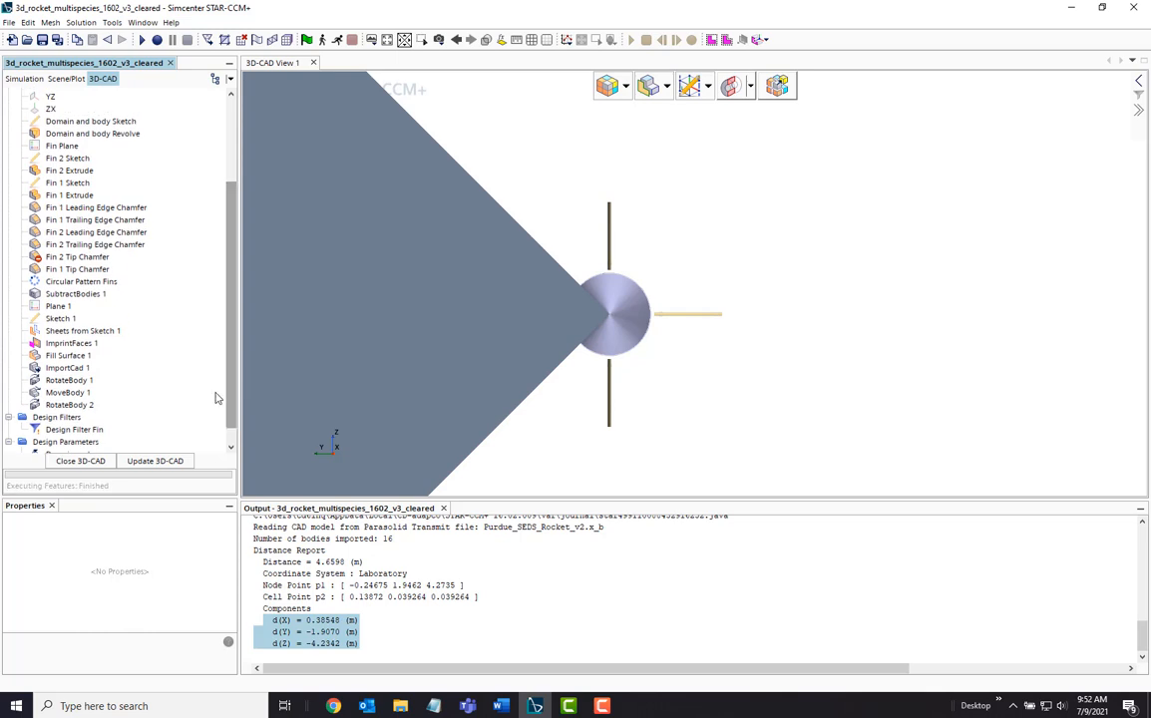
Reorder ImportCad 1, RotateBody 1, MoveBody 1 and RotateBody 2 to the top of the history and update the 3D-CAD model
click(68, 367)
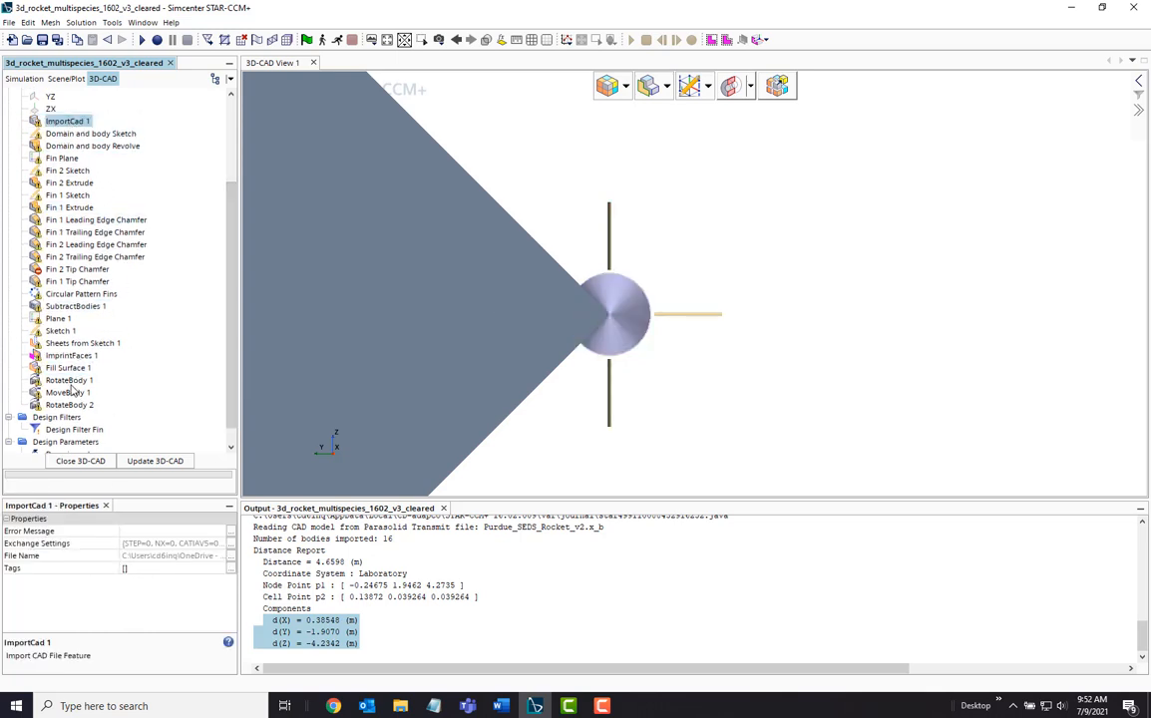
click(67, 131)
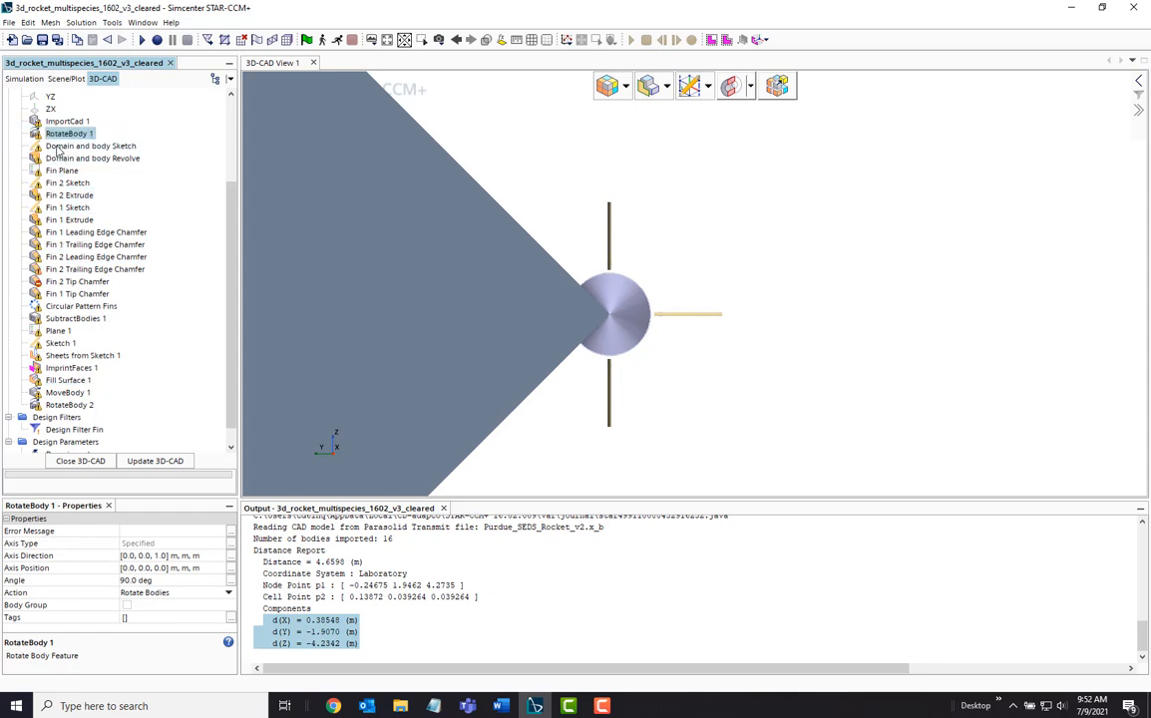
click(68, 391)
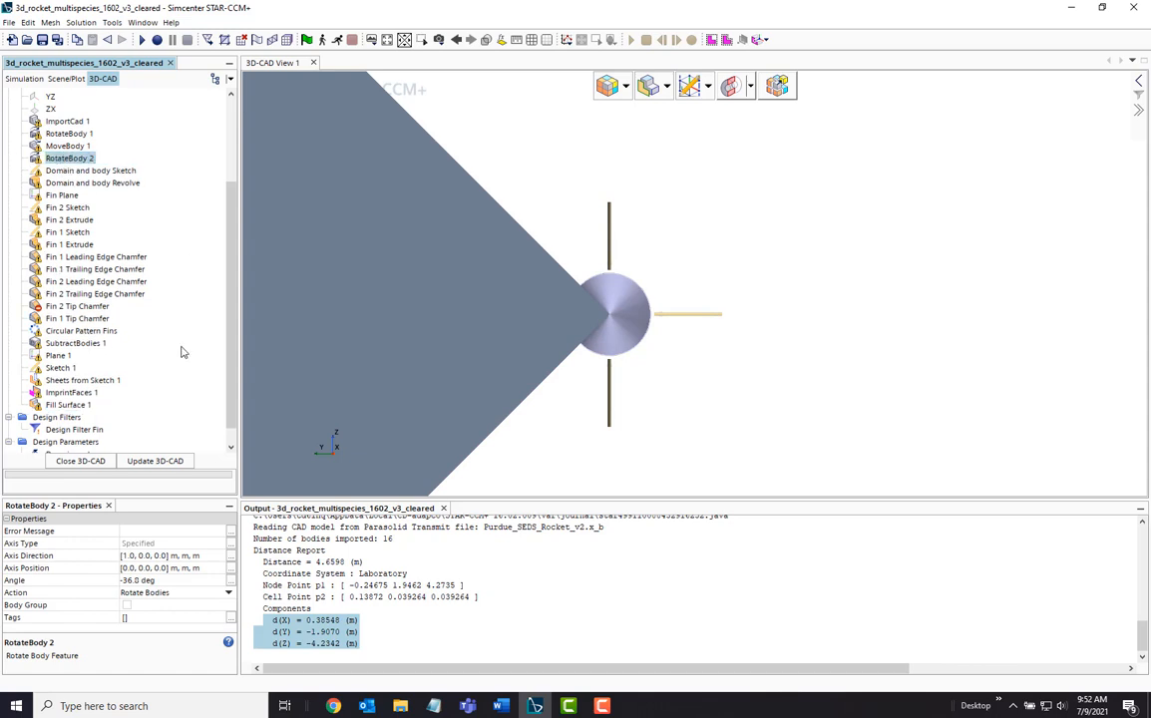
click(156, 459)
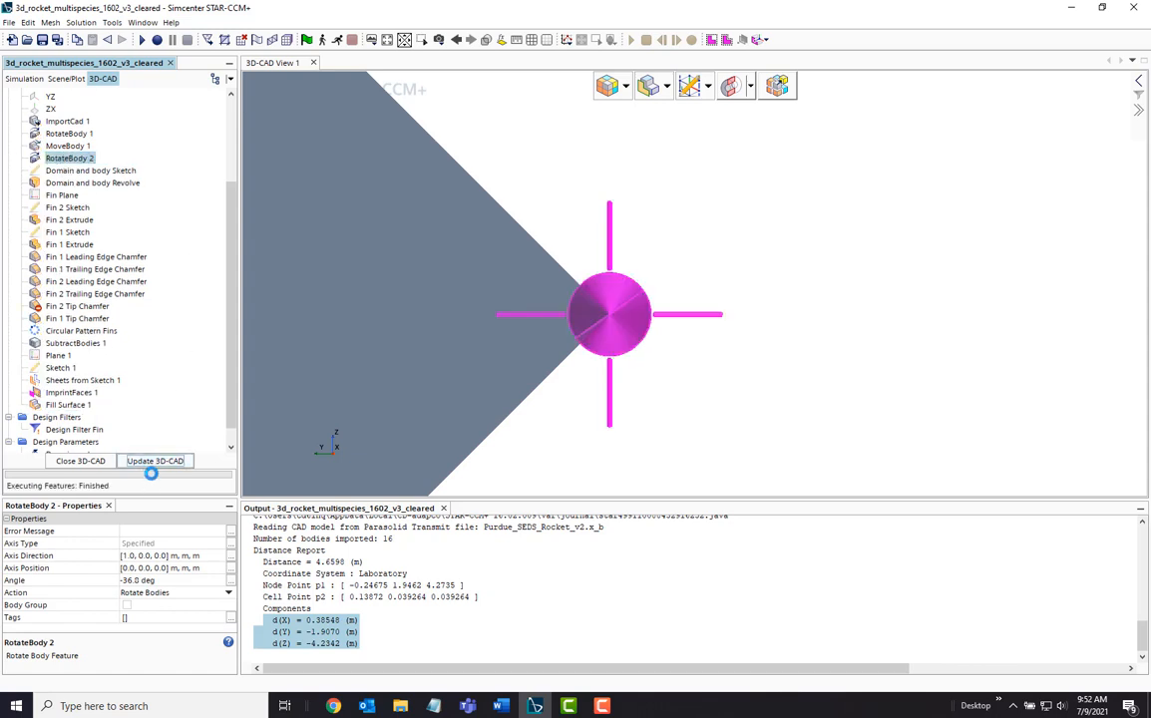
click(91, 170)
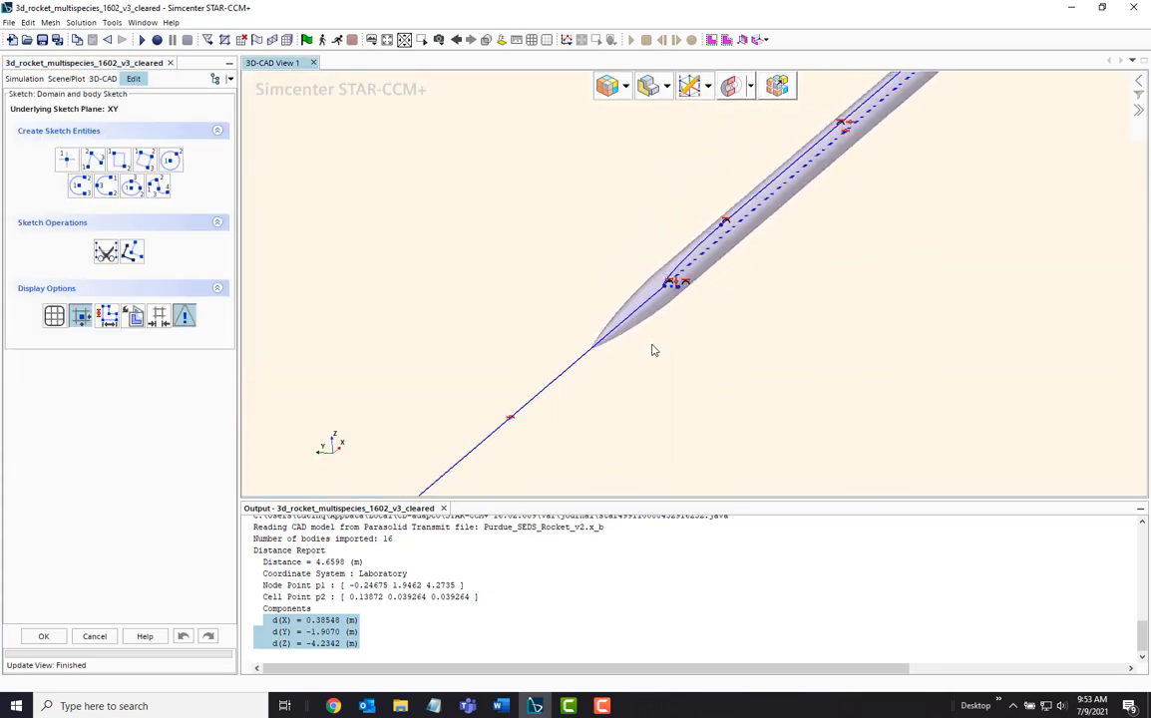
Enable clip Plane 6 in the Scene/Plot settings and return to editing the Domain and body Sketch
drag(654, 349, 818, 261)
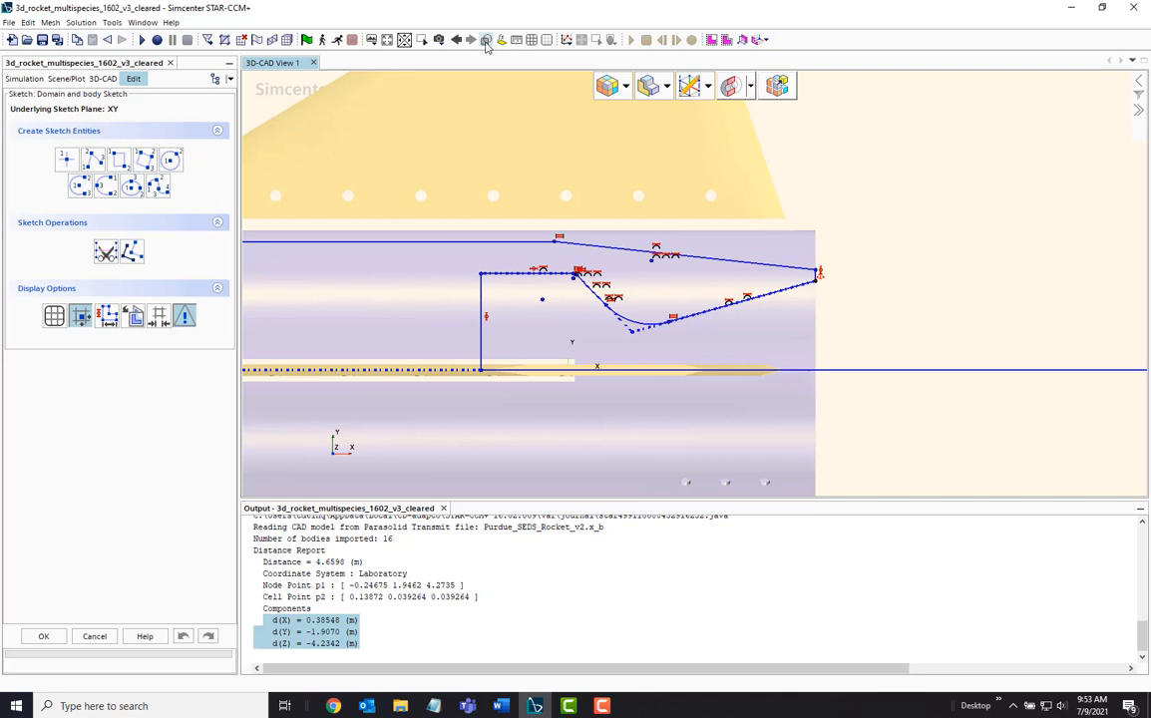
click(64, 80)
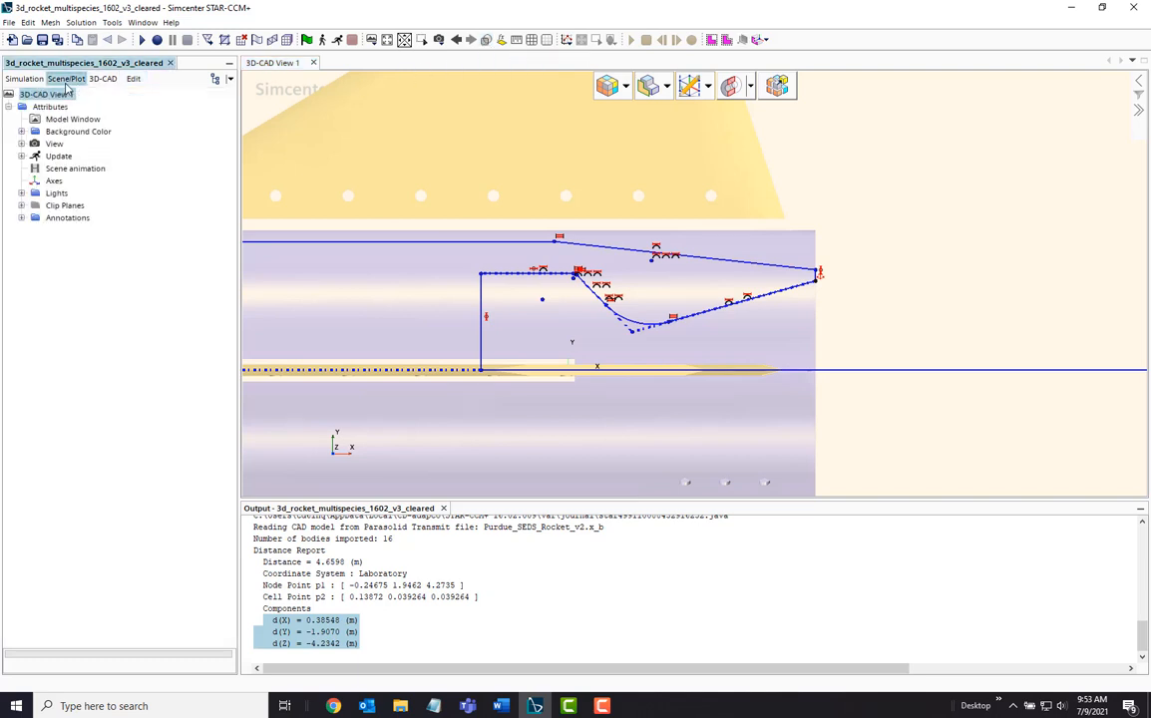
click(22, 206)
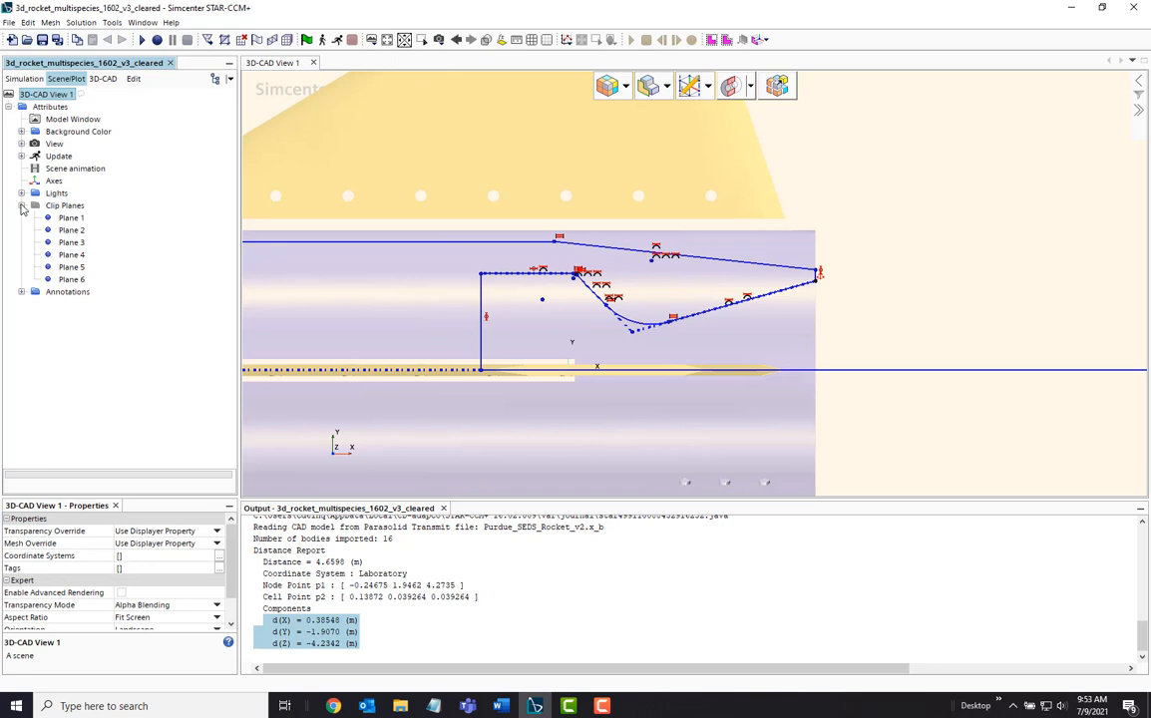
click(72, 279)
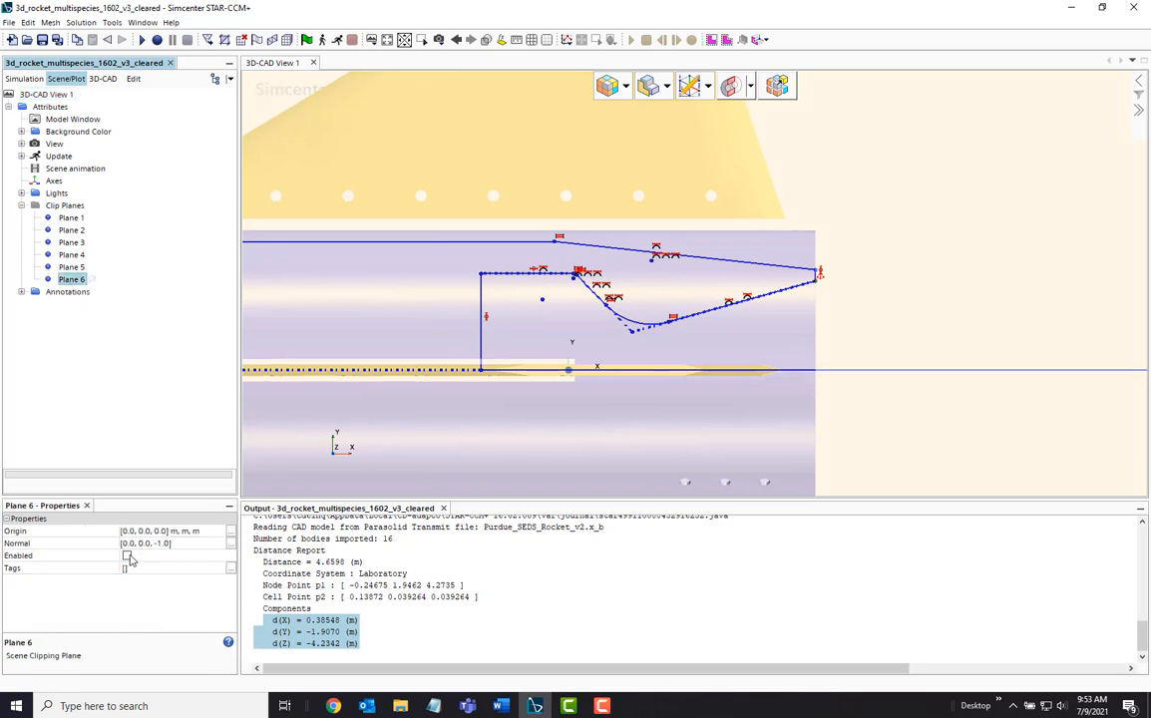
click(128, 554)
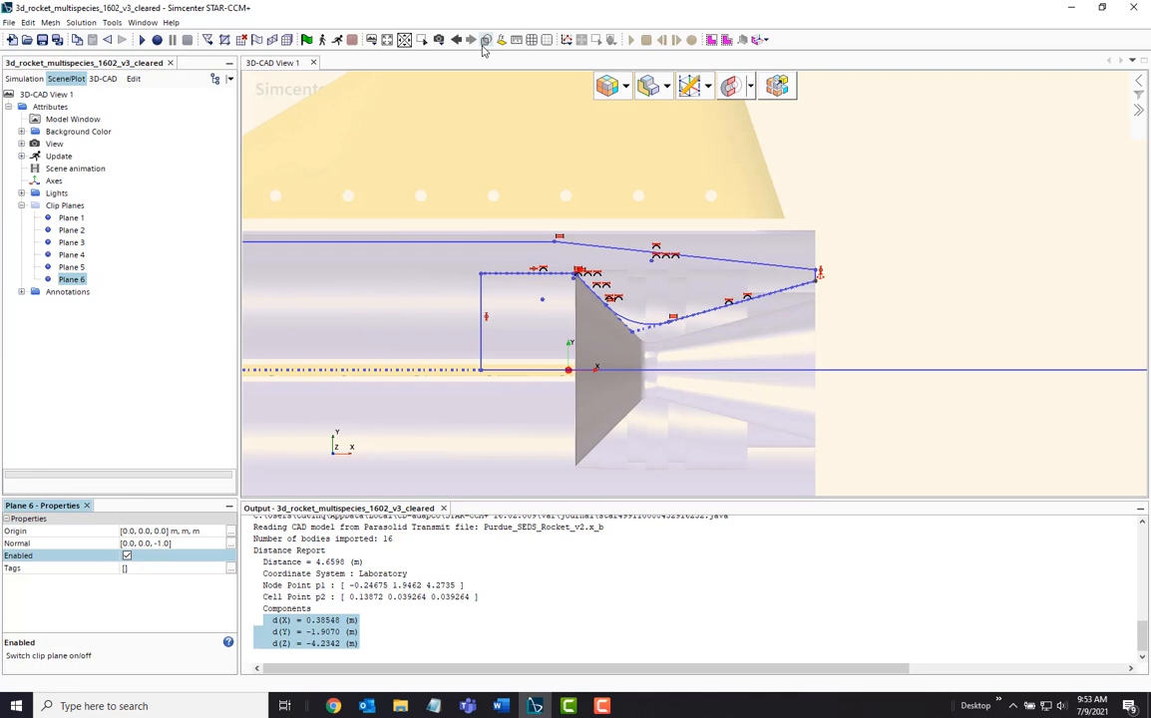
click(53, 180)
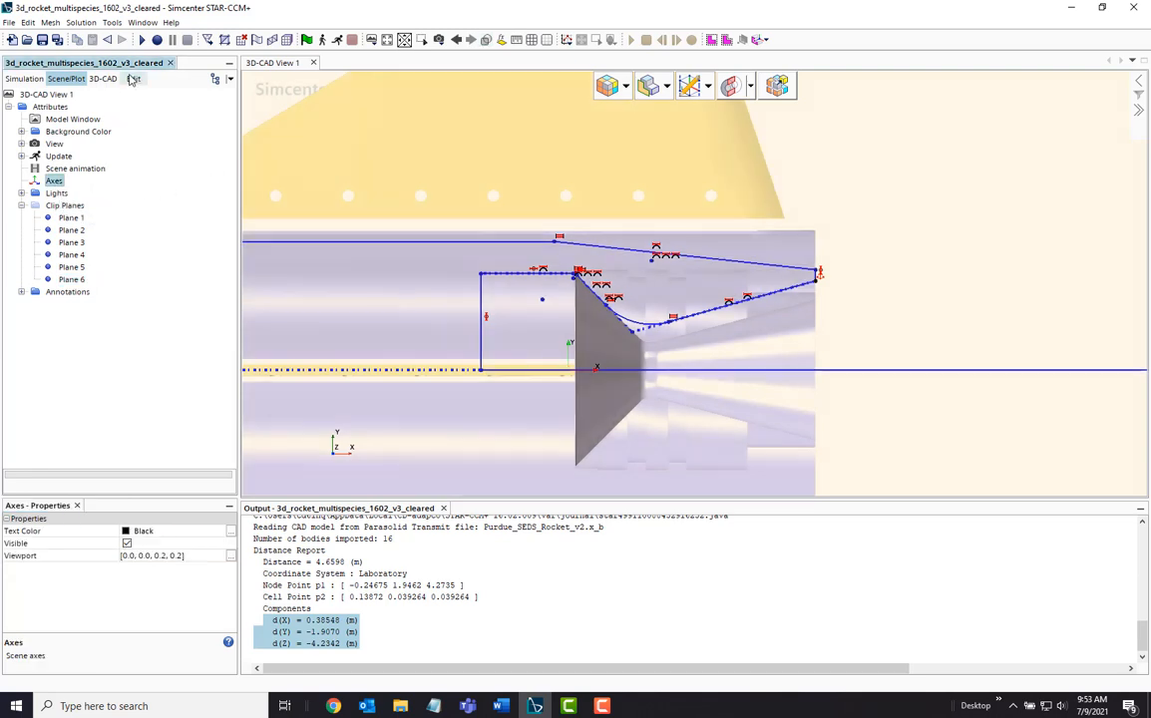
click(132, 80)
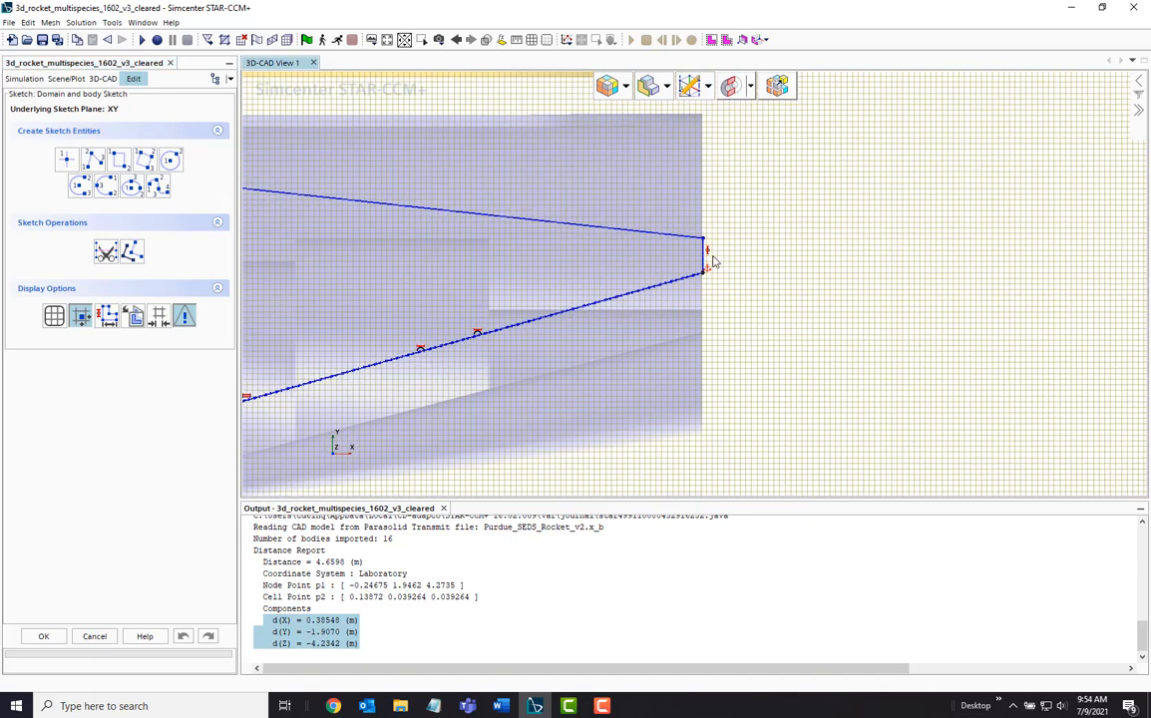
mouse_move(708, 275)
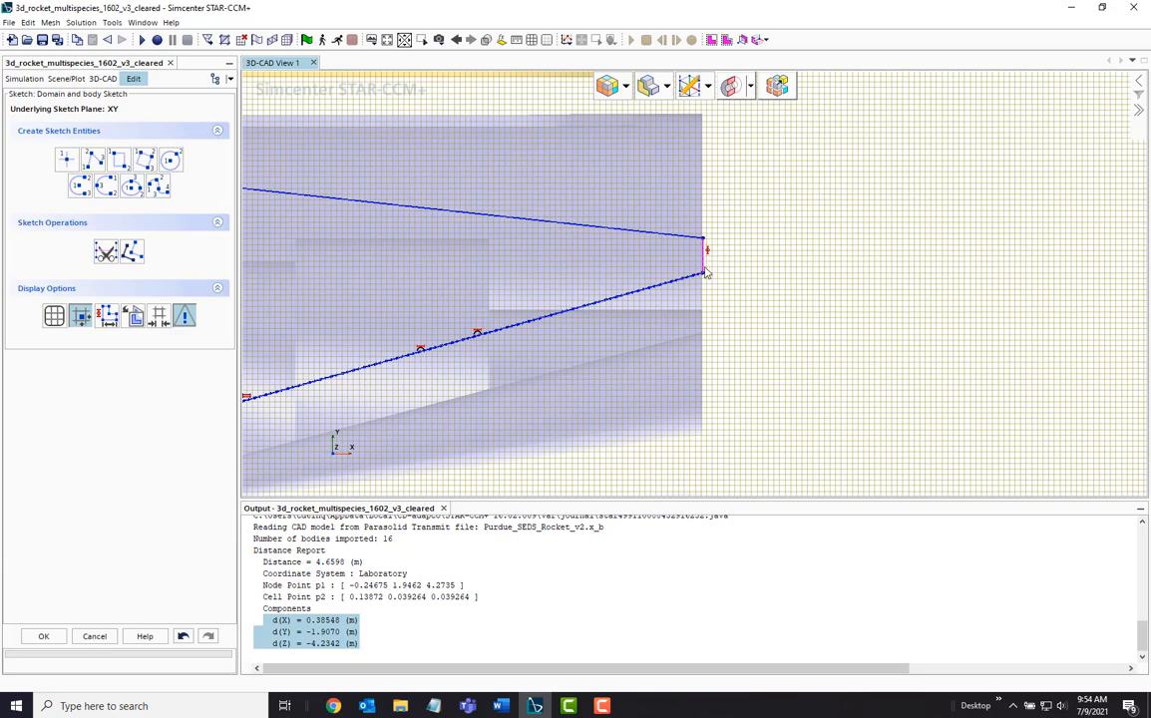
Select the corner sketch point of the profile and adjust it via its context options
click(706, 249)
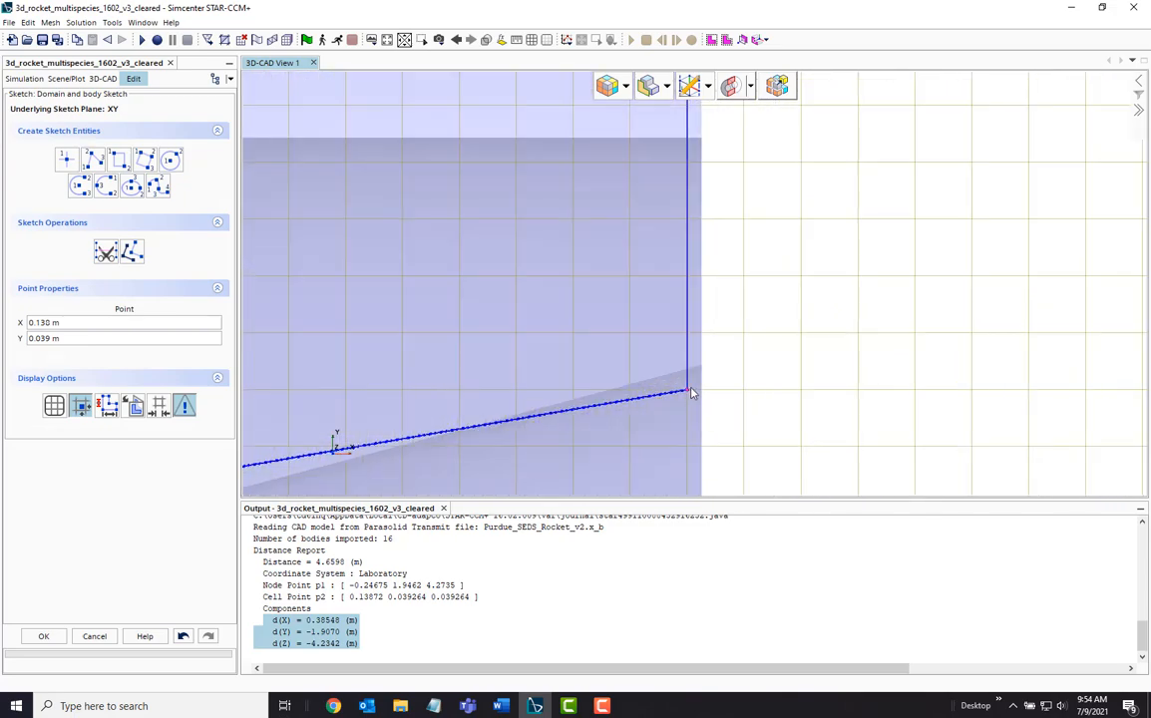
right_click(690, 391)
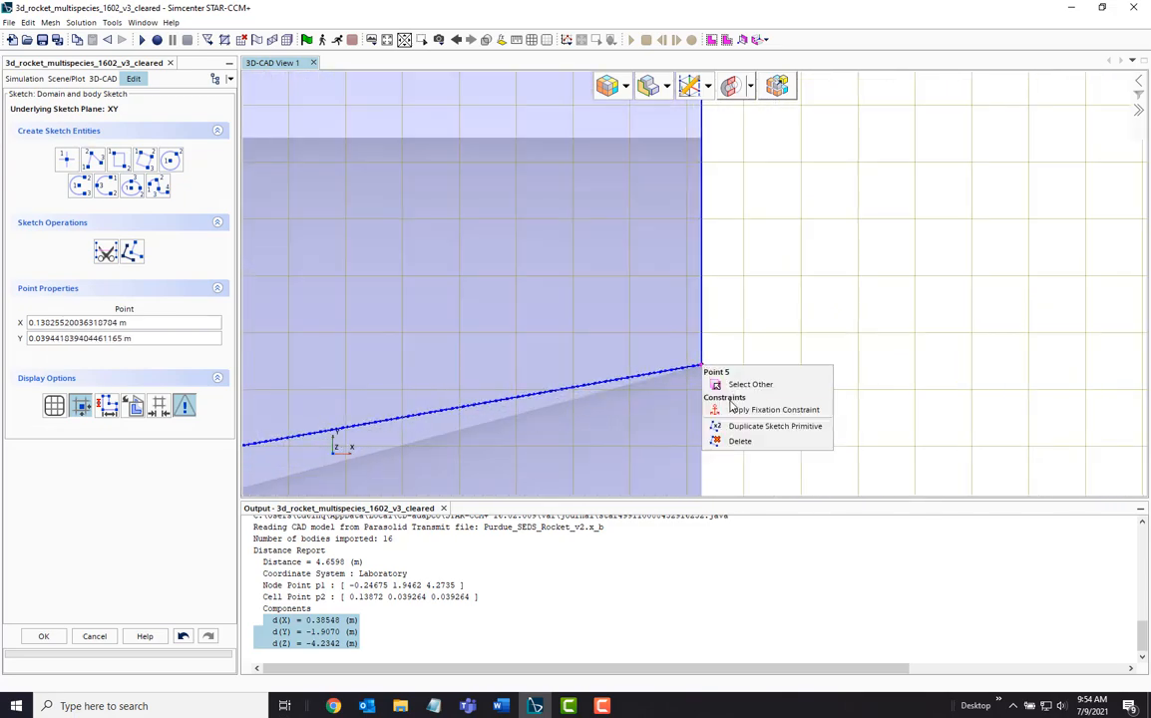
click(774, 408)
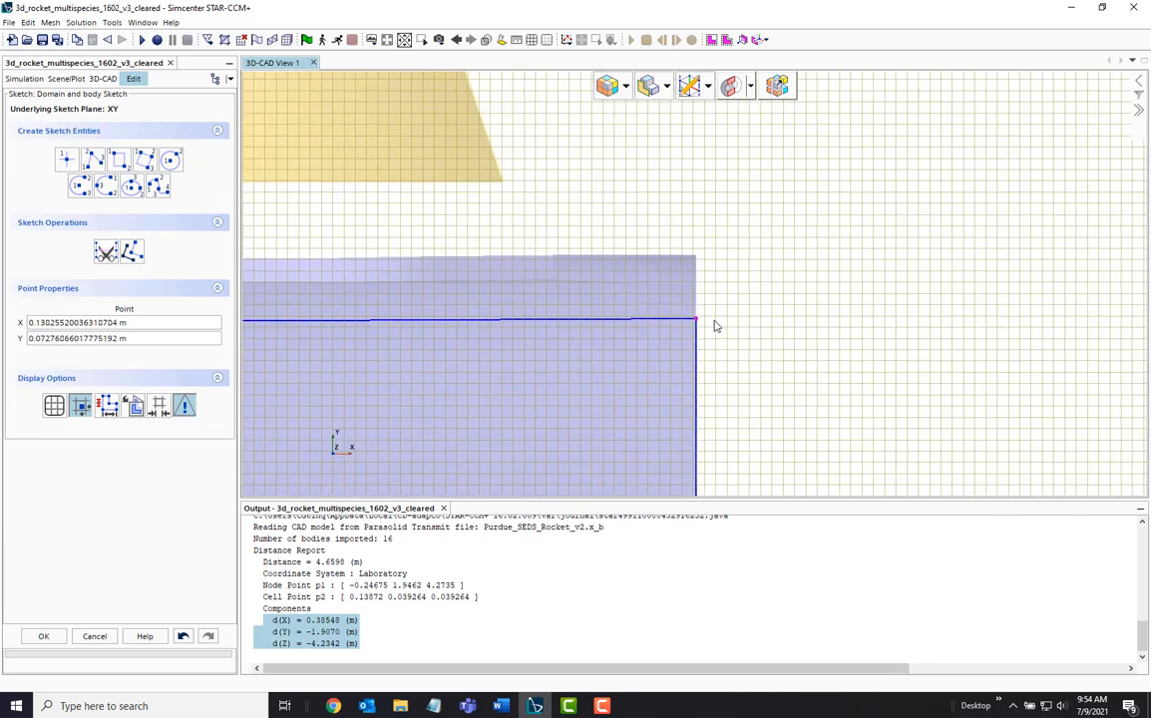
drag(694, 319, 698, 262)
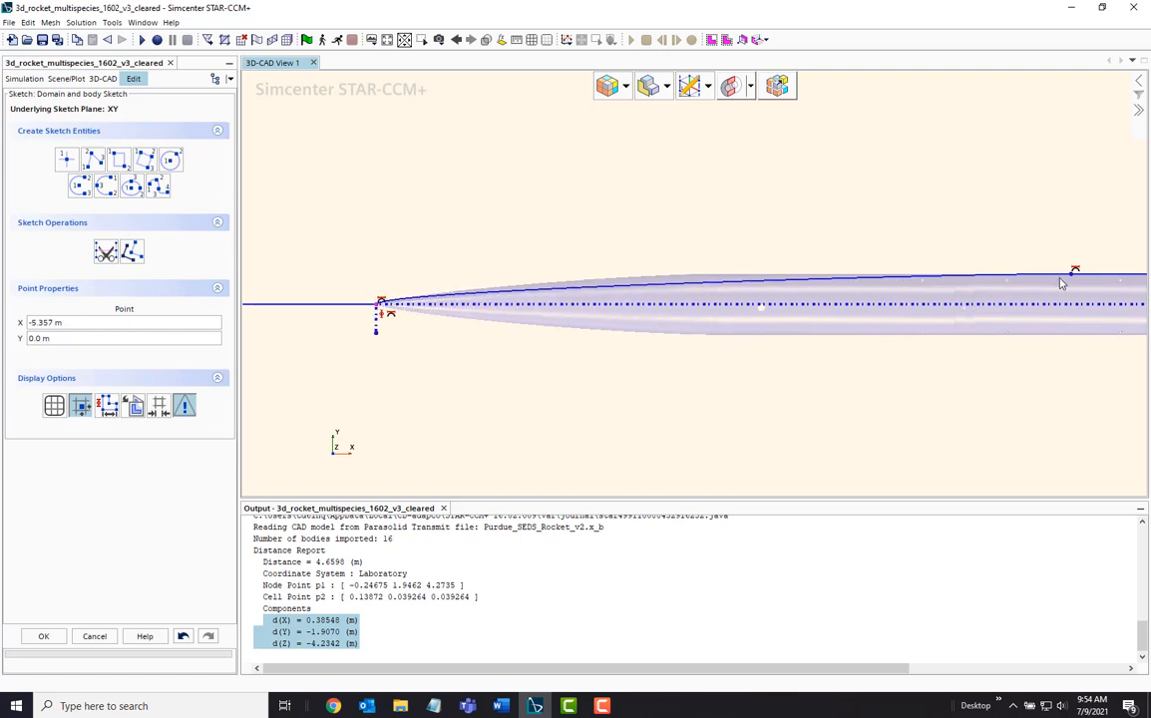
Slide the boundary sketch point along the outer line toward the rocket nose
drag(1075, 269, 860, 272)
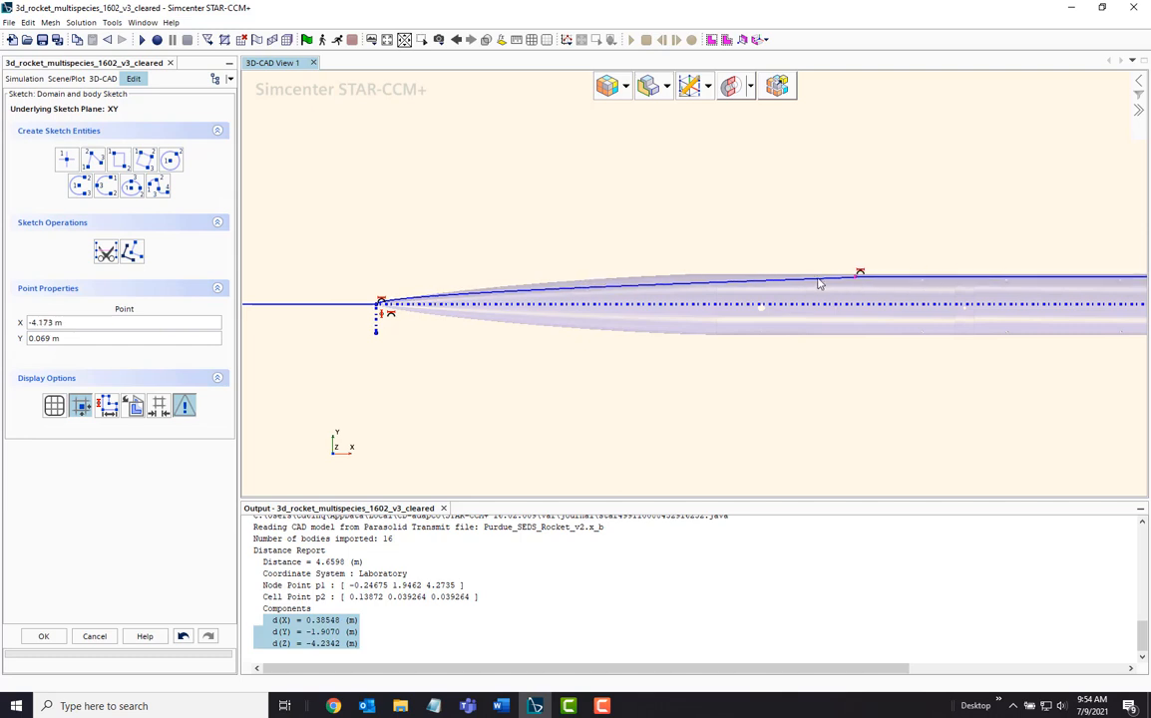
drag(860, 271, 690, 271)
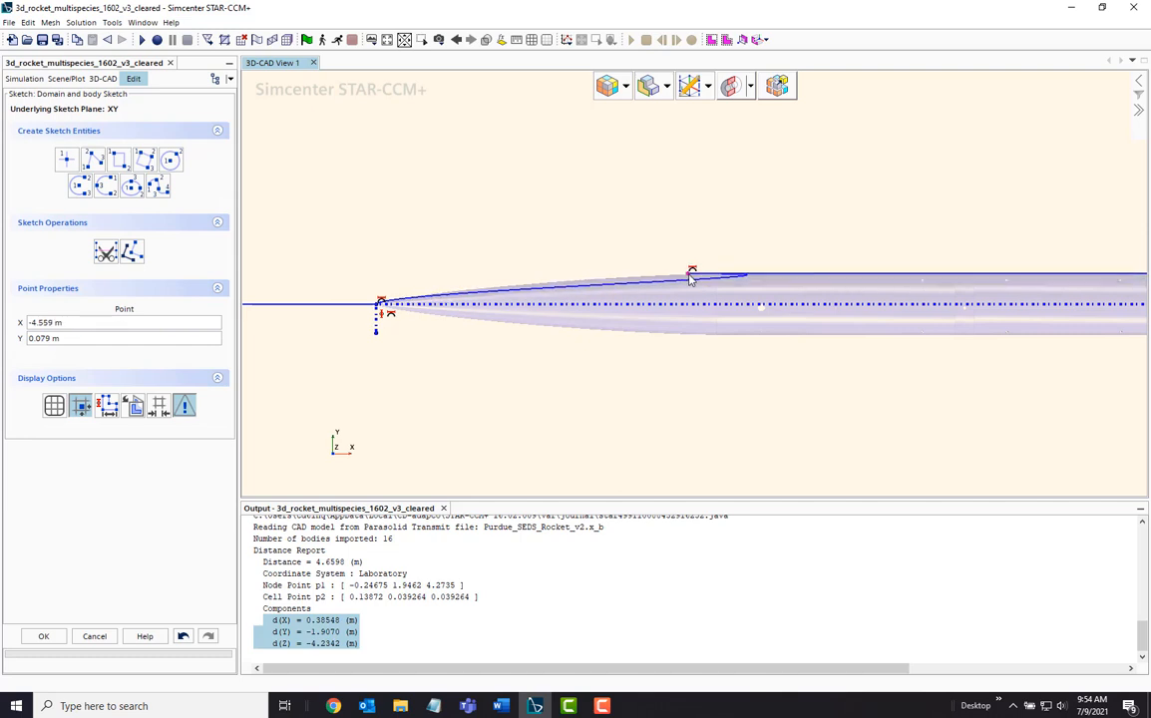
click(533, 39)
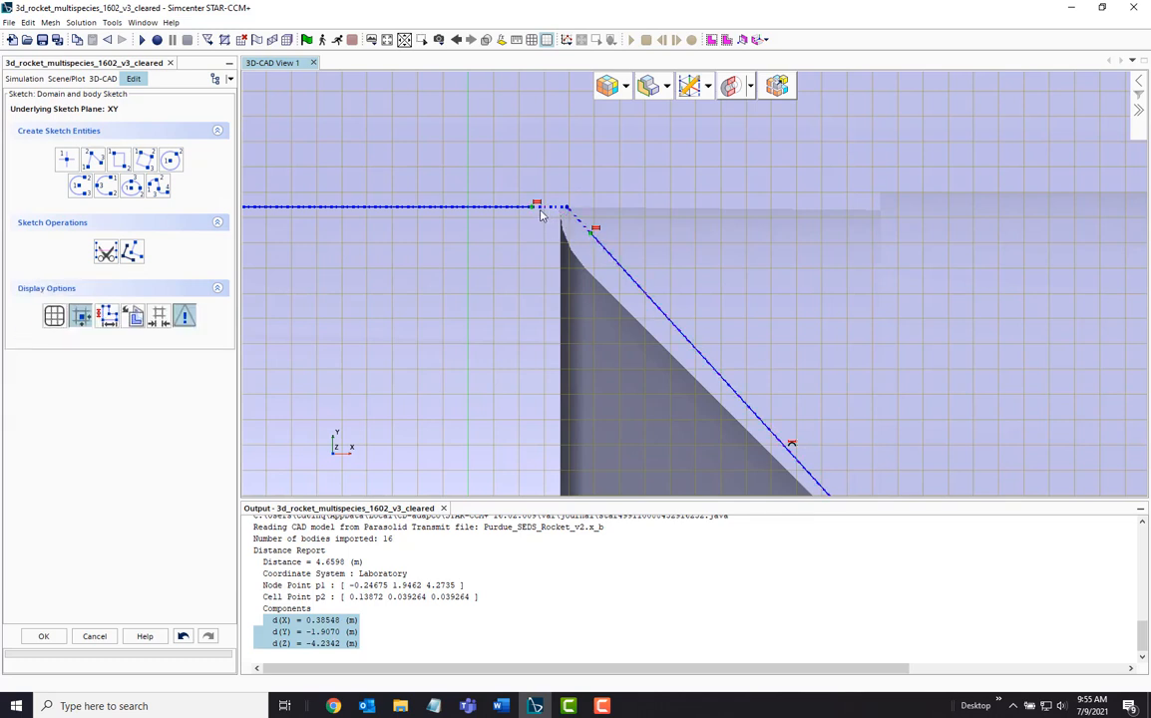
click(563, 208)
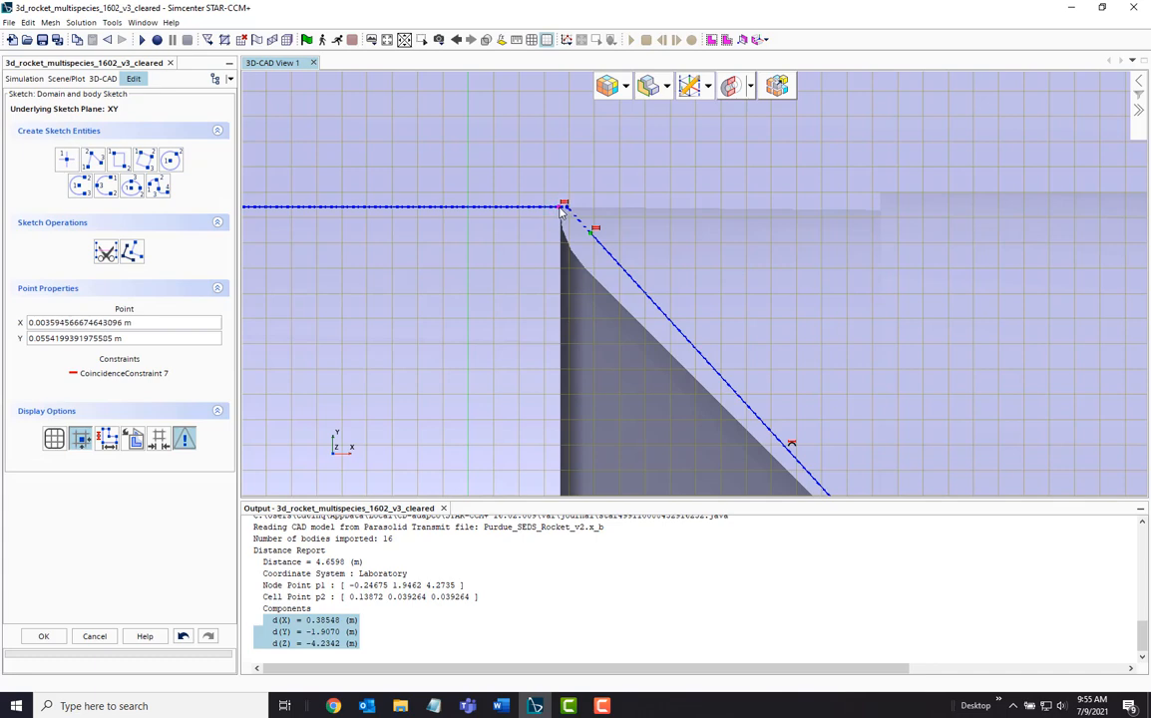
right_click(565, 205)
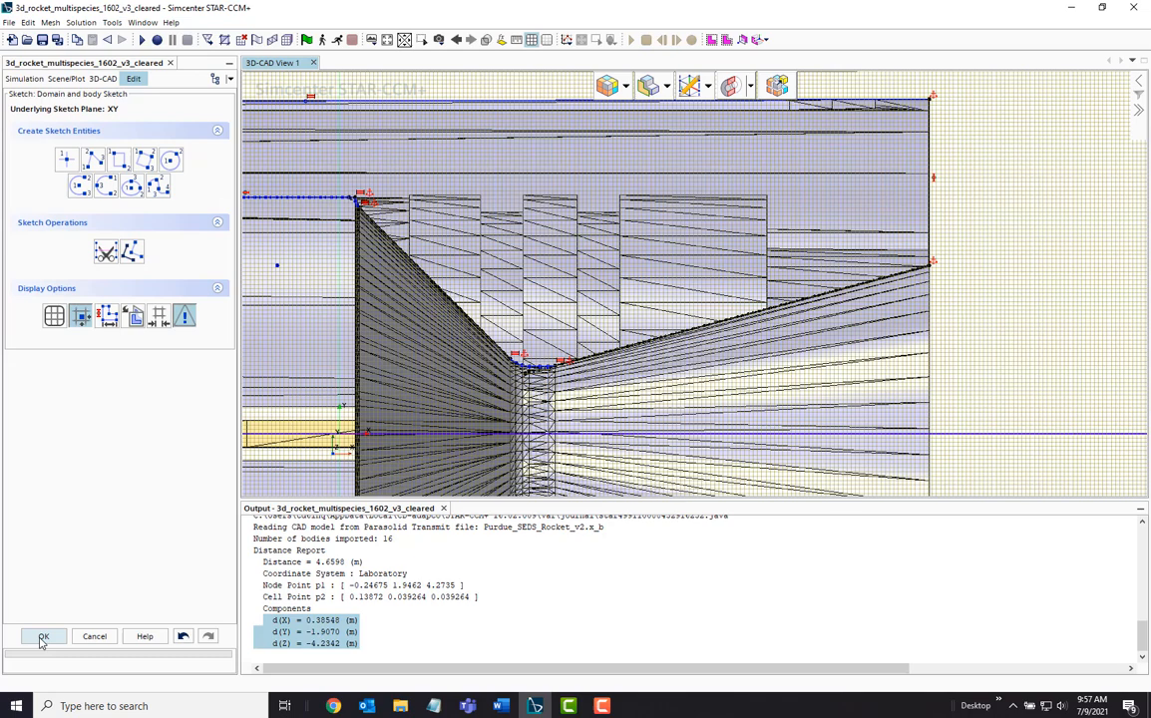
Exit the domain sketch and highlight the Nozzle named face under Body Groups
click(44, 637)
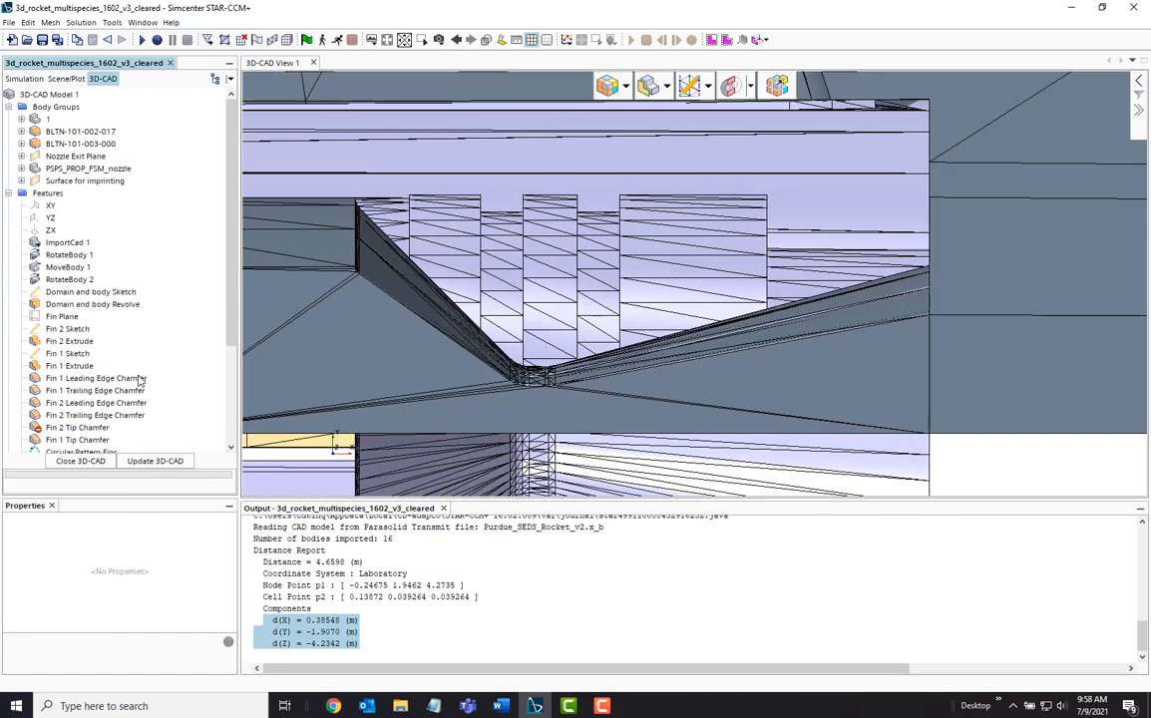
click(22, 119)
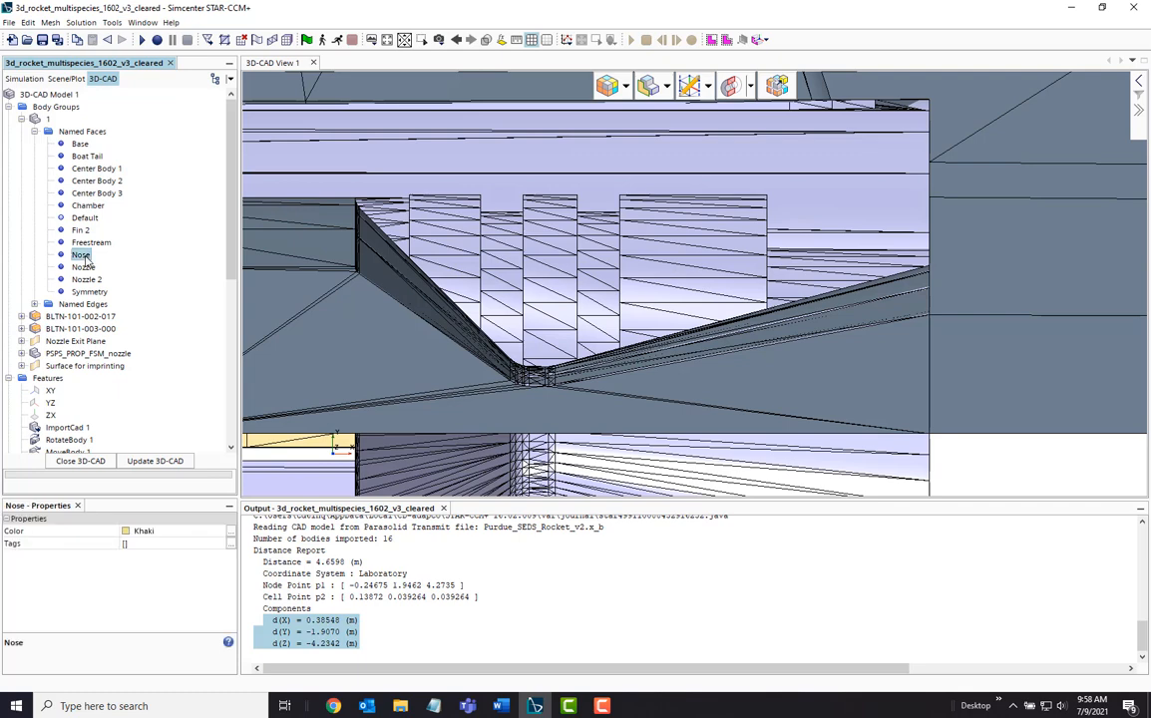
click(83, 279)
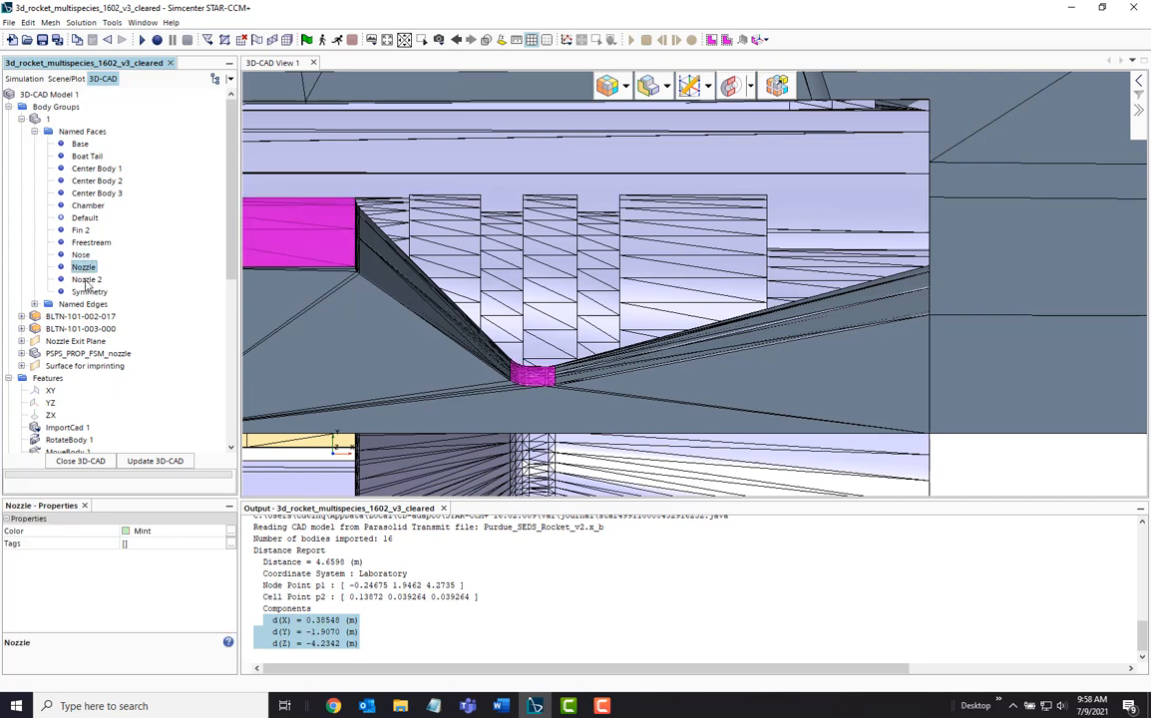
click(84, 280)
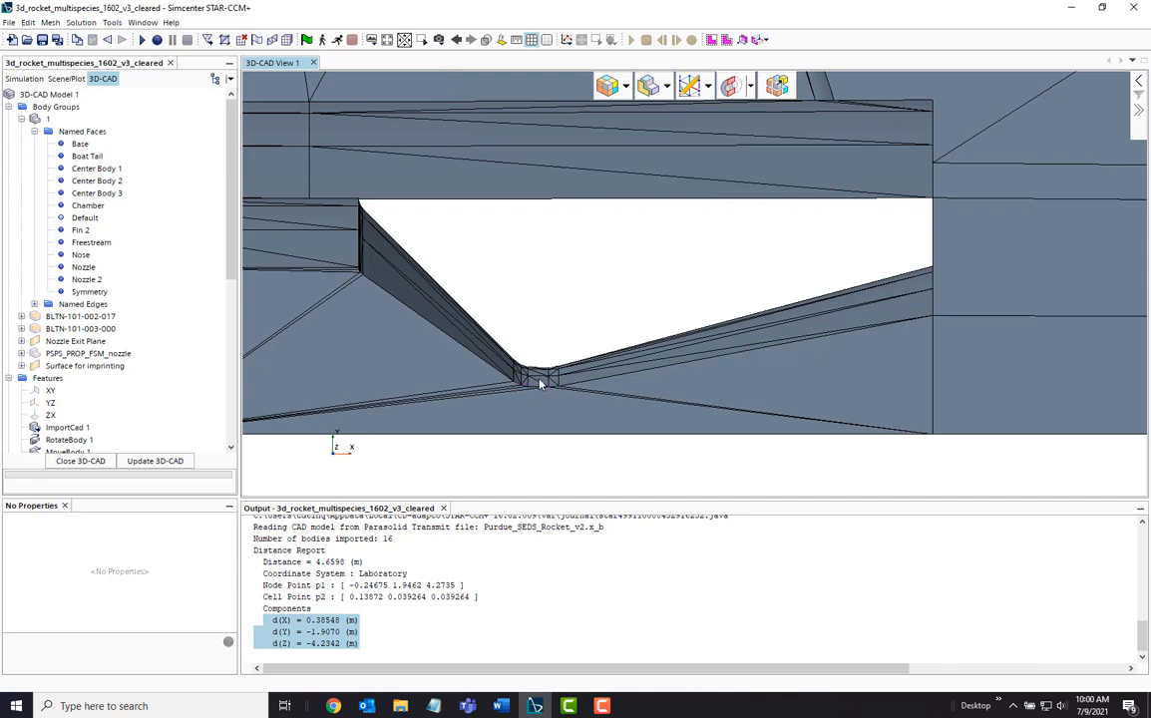
Rename the nozzle's diverging face to Nozzle 2 and check the nozzle faces
right_click(538, 383)
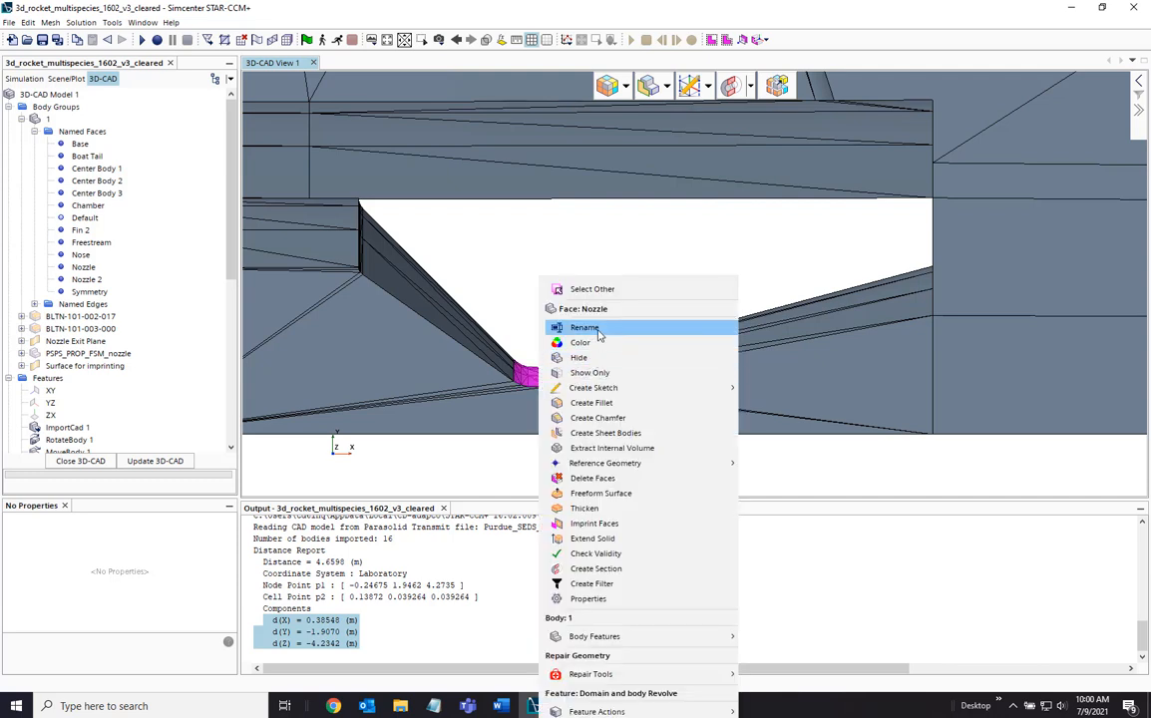
click(587, 327)
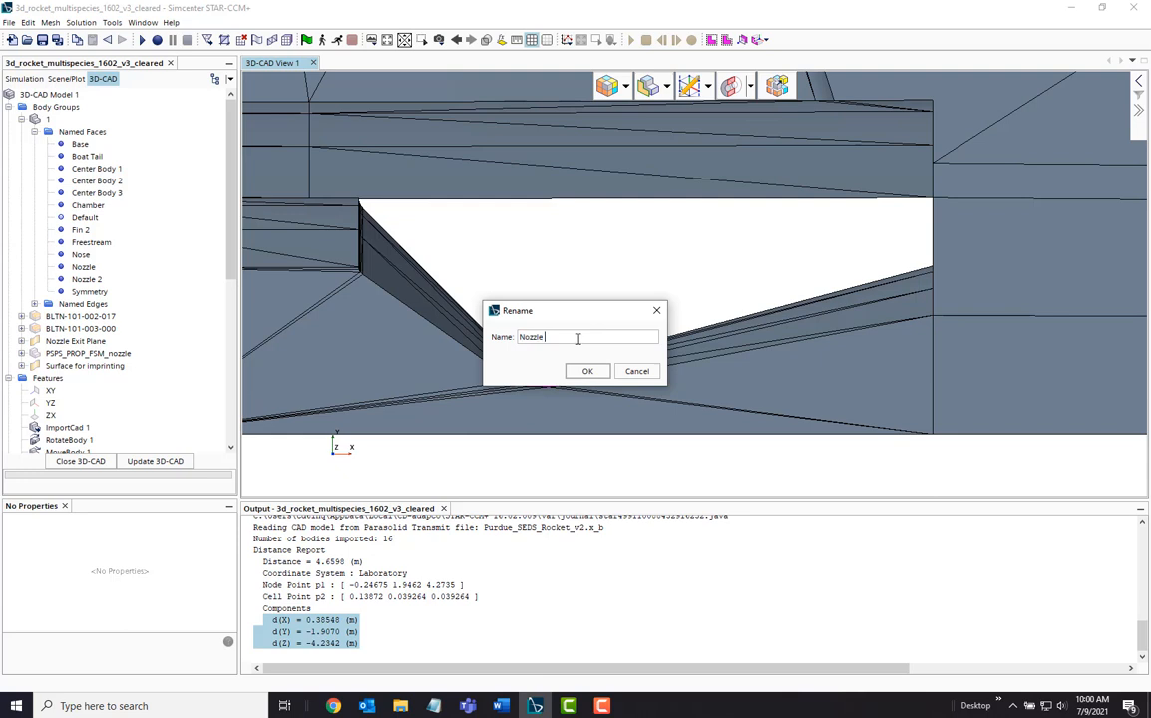
click(586, 371)
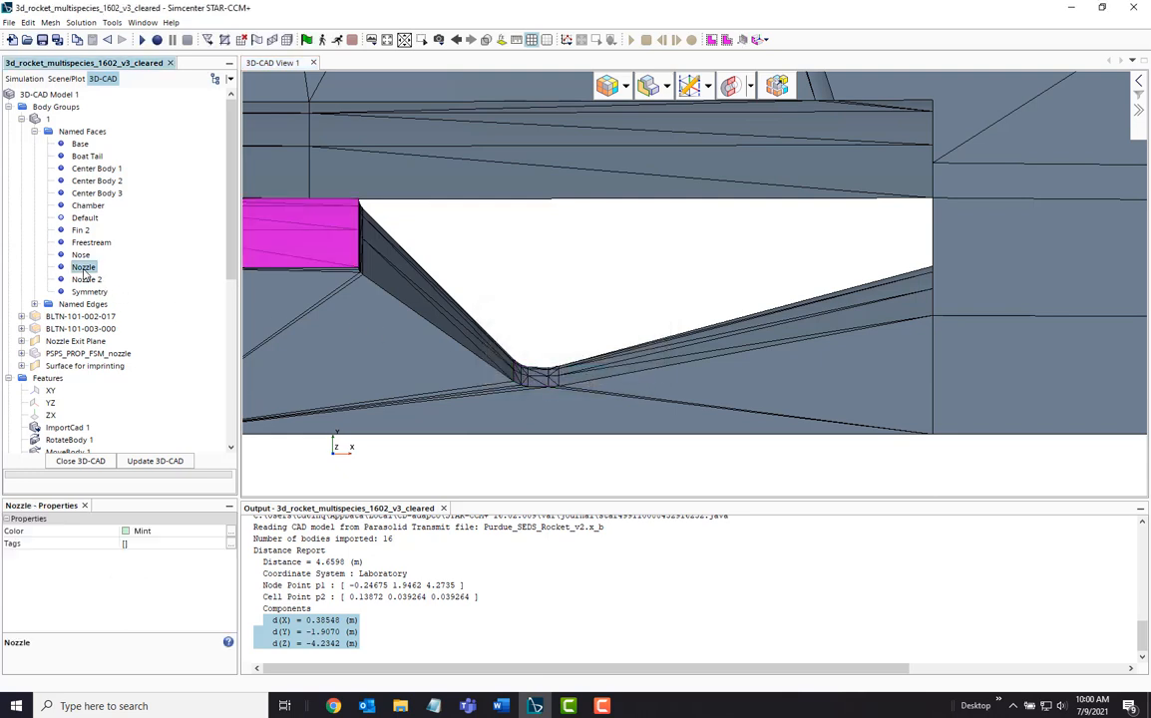
click(88, 279)
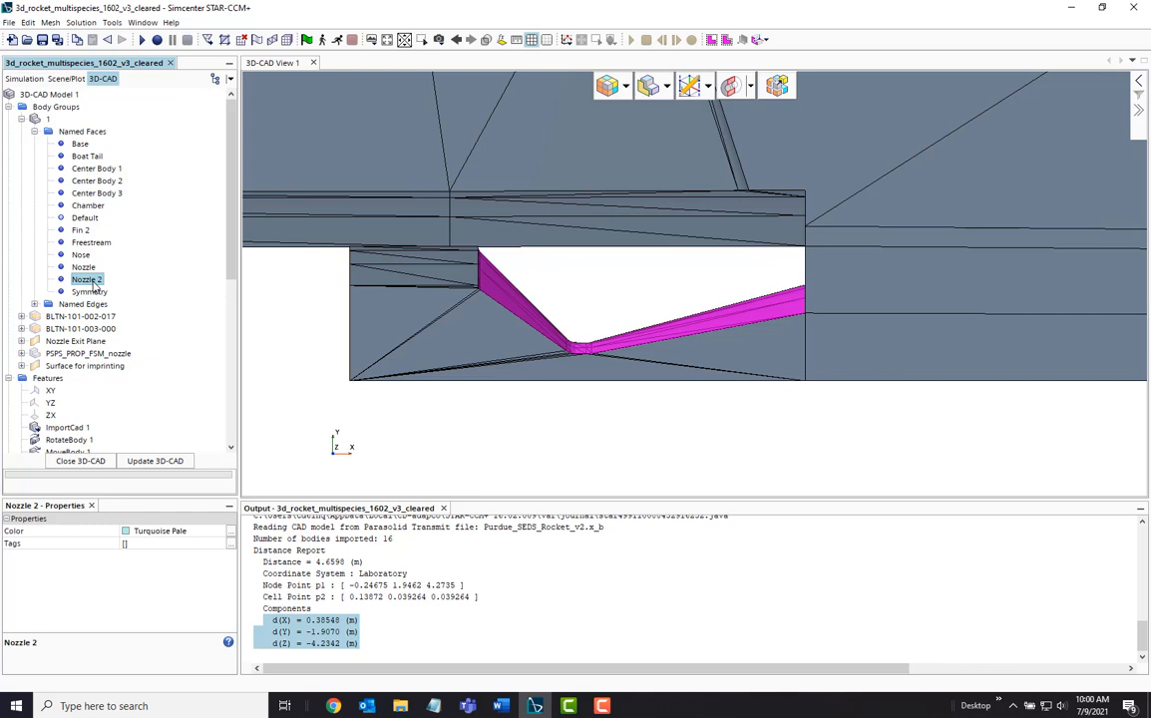
mouse_move(469, 446)
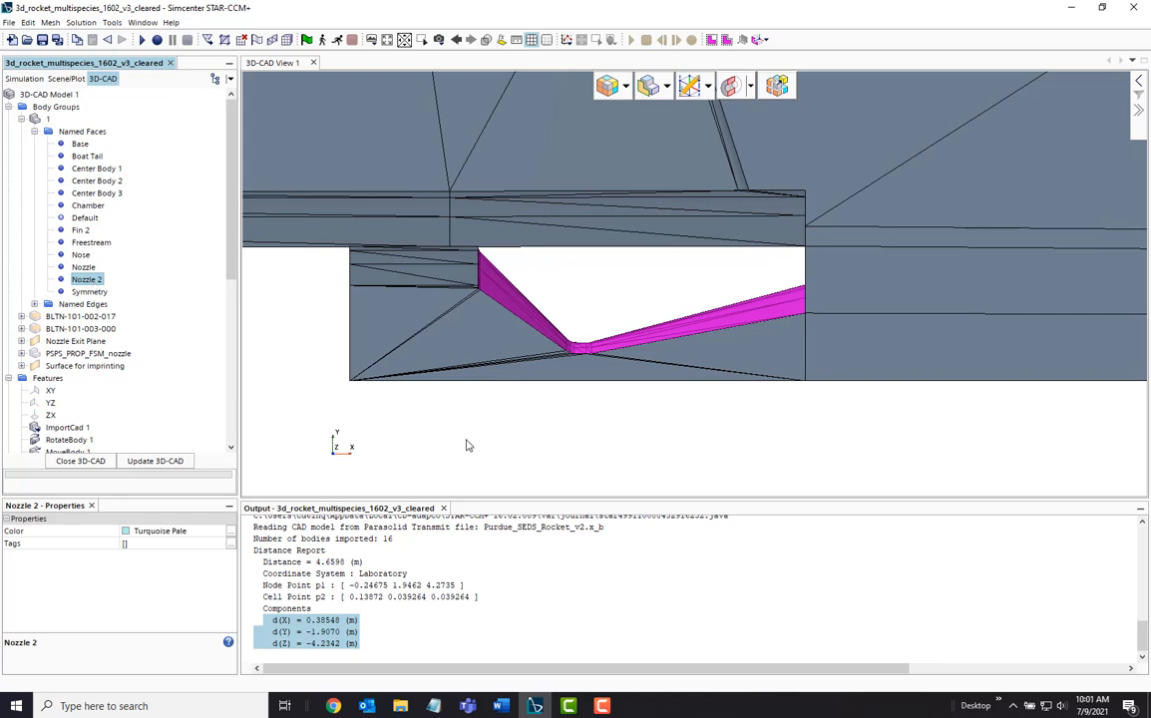
Restore the hidden bodies, then briefly open and exit the Fin 2 Sketch
right_click(469, 447)
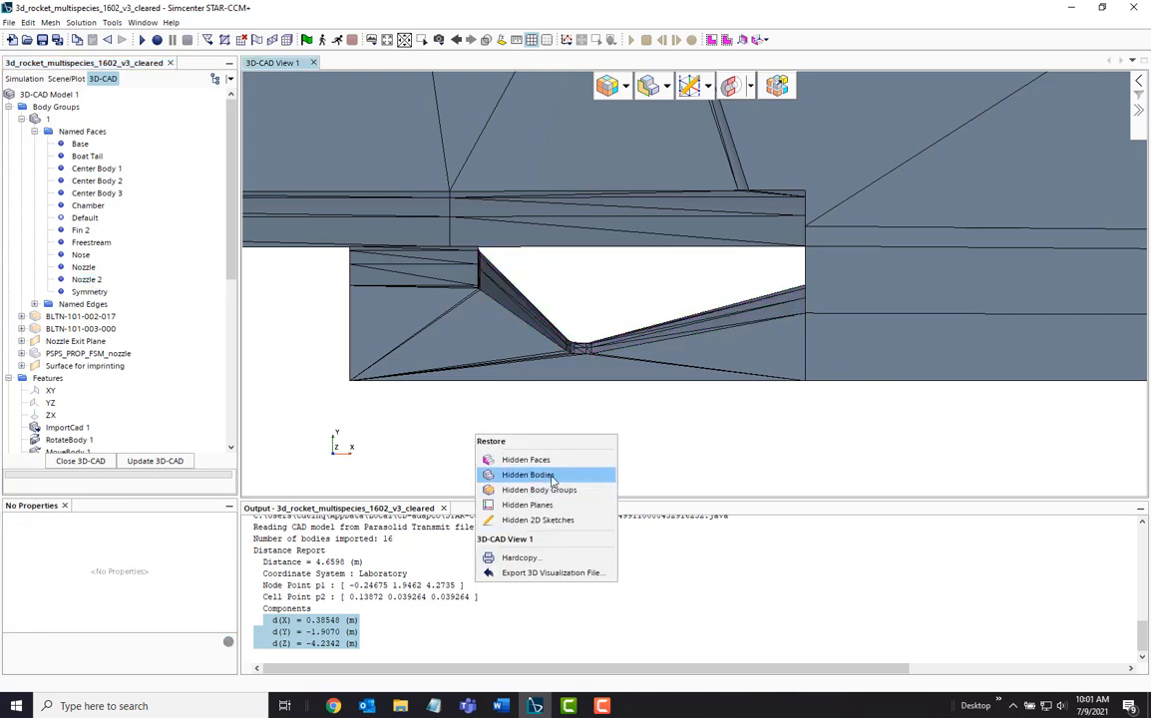
click(527, 474)
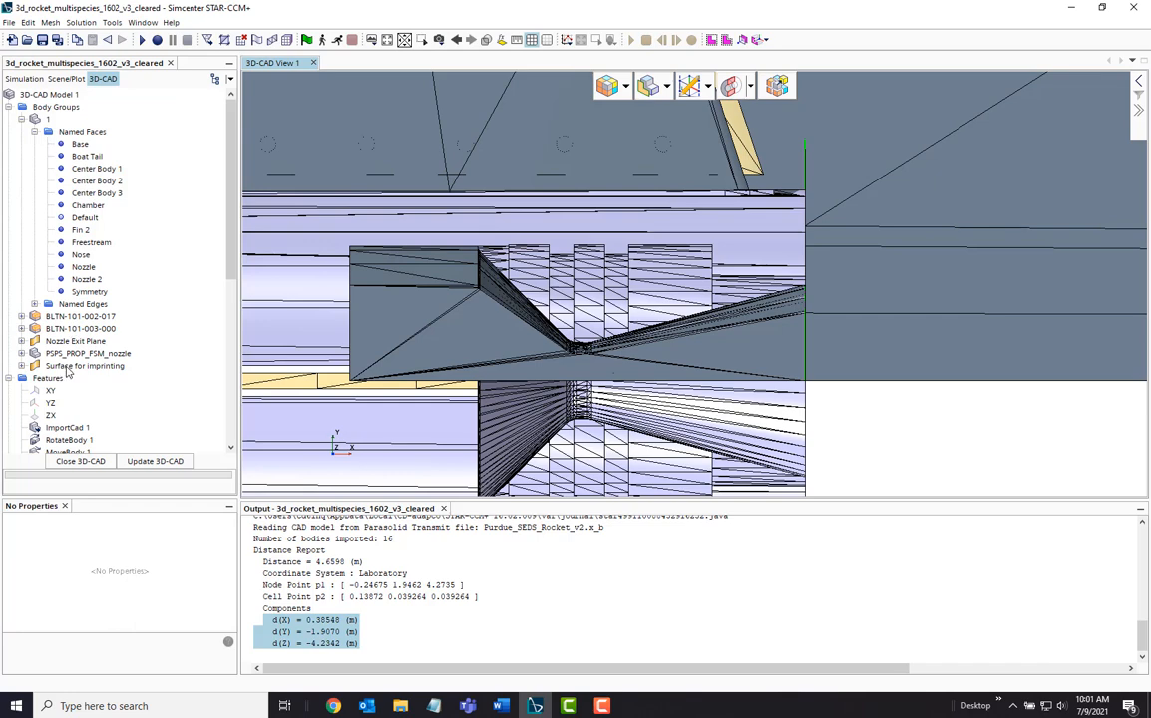
click(68, 256)
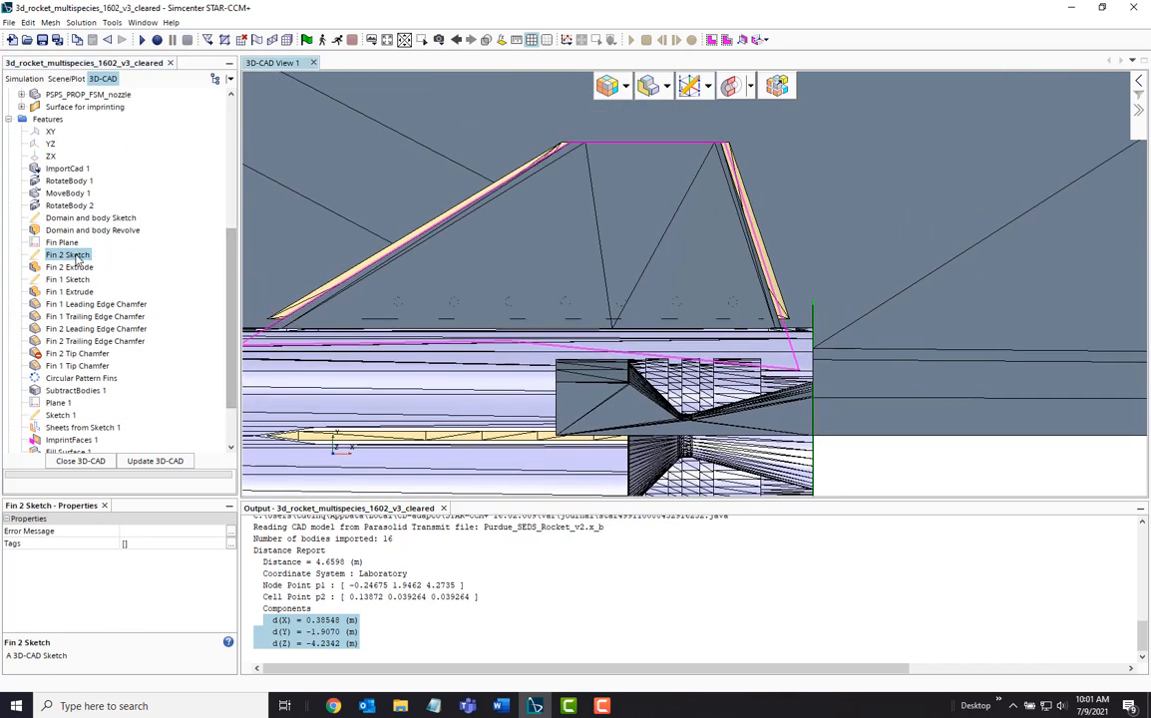
double_click(68, 255)
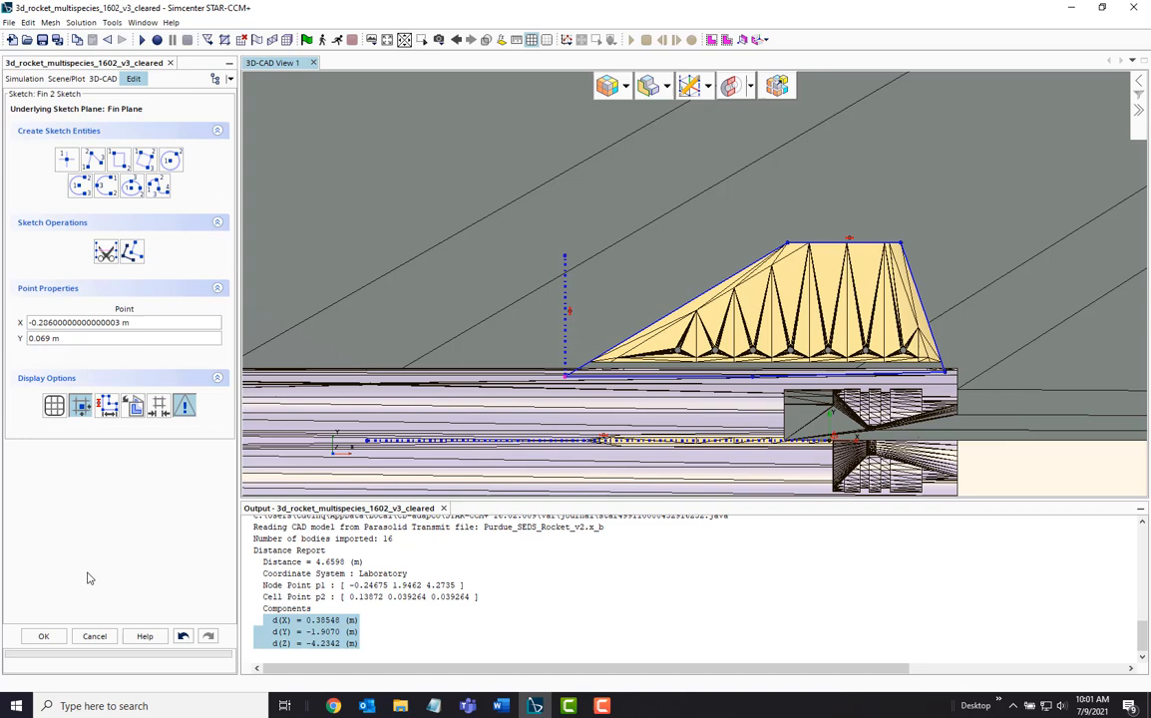
click(44, 636)
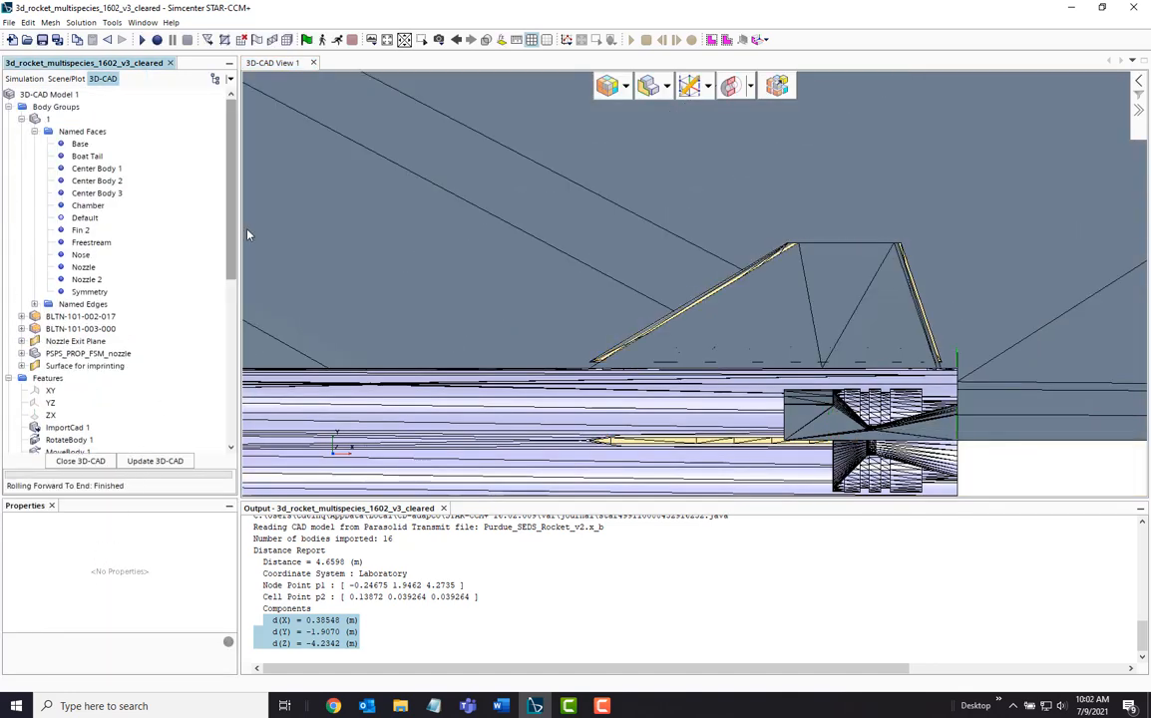
Review the Fin 2 Extrude settings and accept them unchanged
scroll(down, 3)
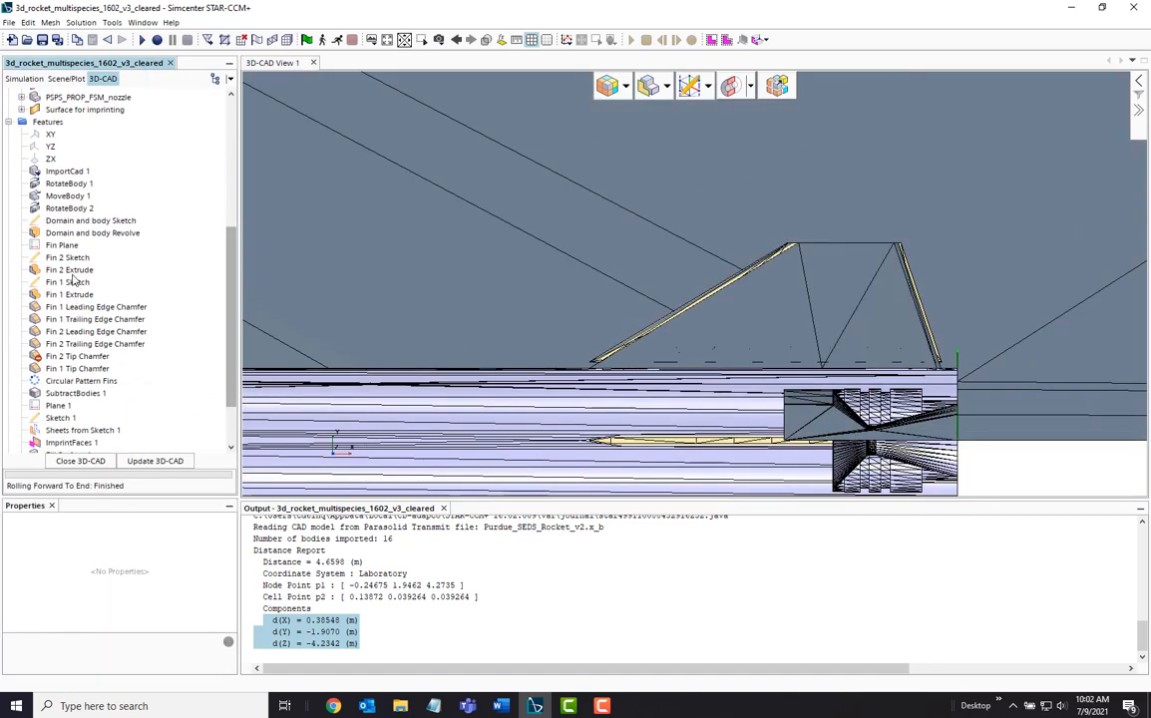
right_click(68, 269)
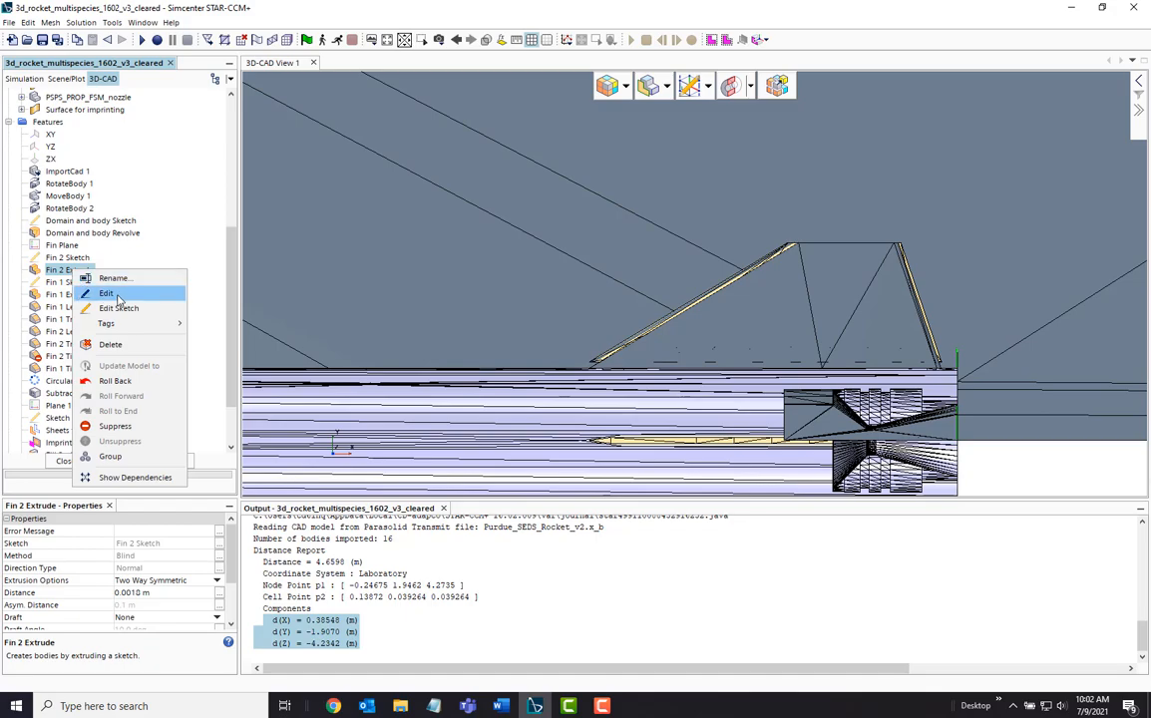
click(106, 291)
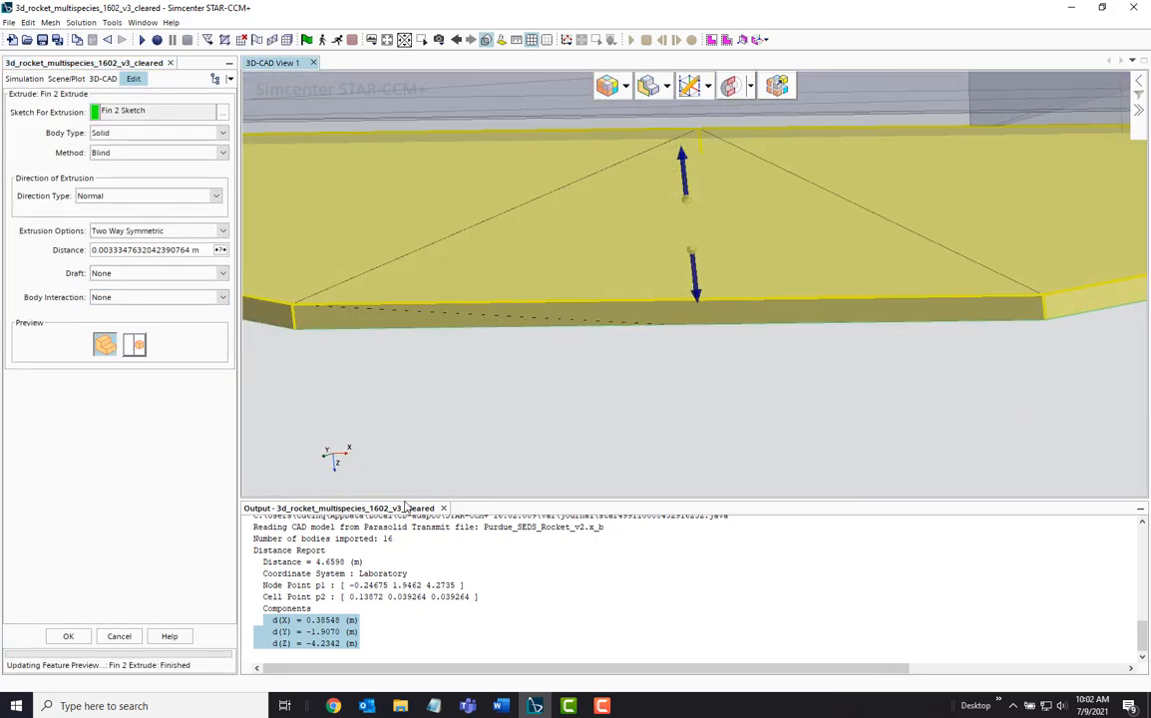
click(68, 636)
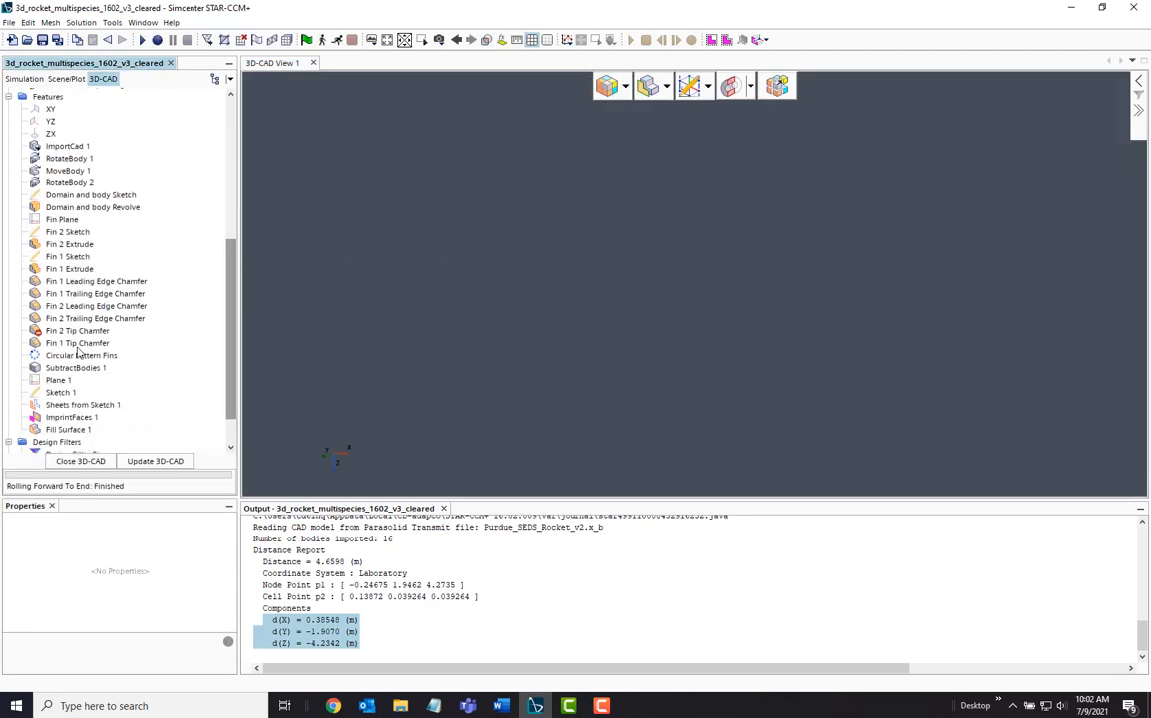
Set the Fin 2 Leading Edge Chamfer distance to 0.014 m and accept it
right_click(96, 307)
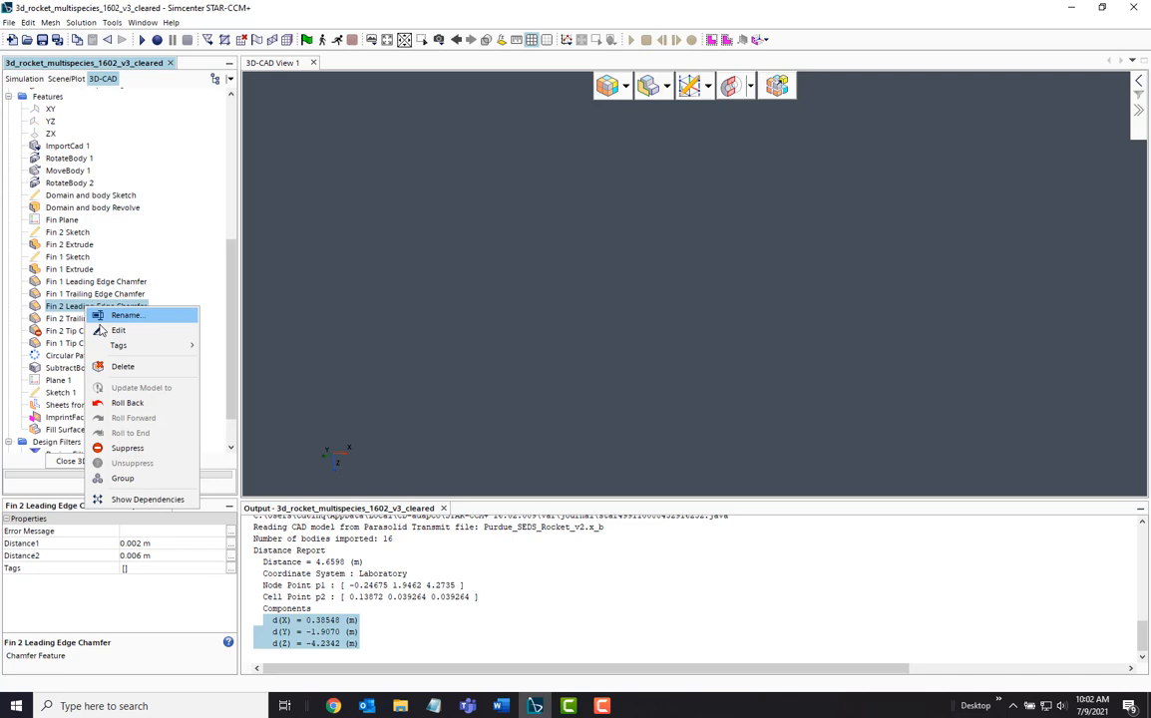
click(118, 331)
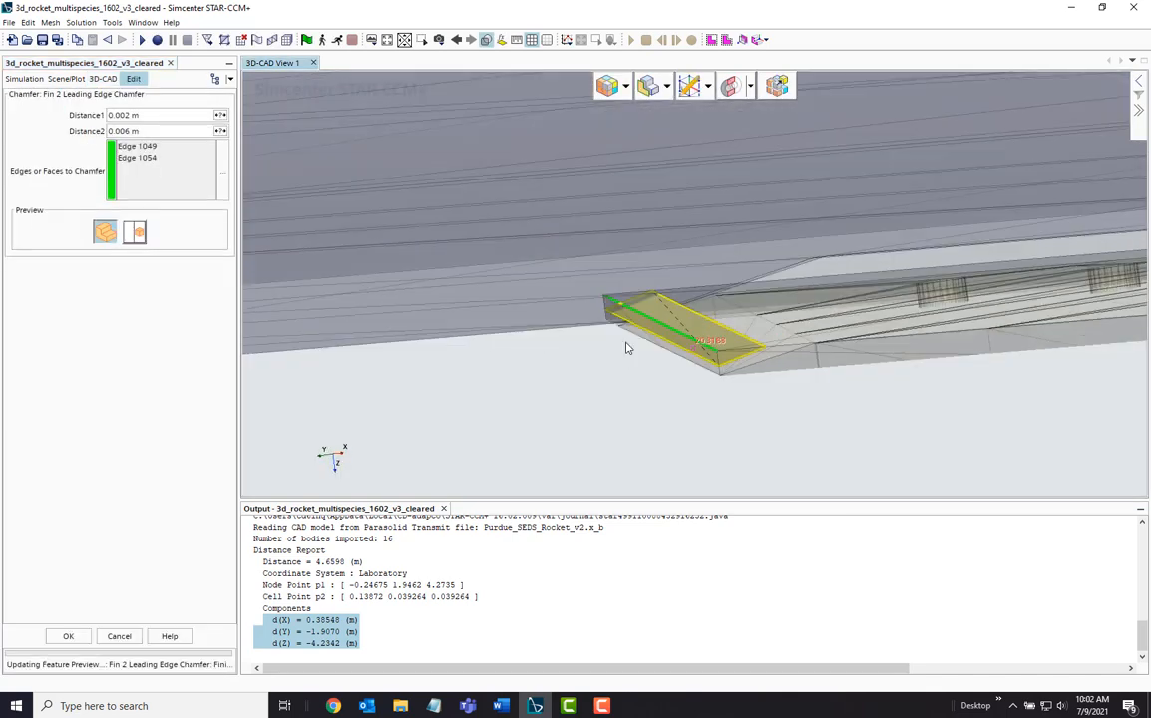
text(0.014 m)
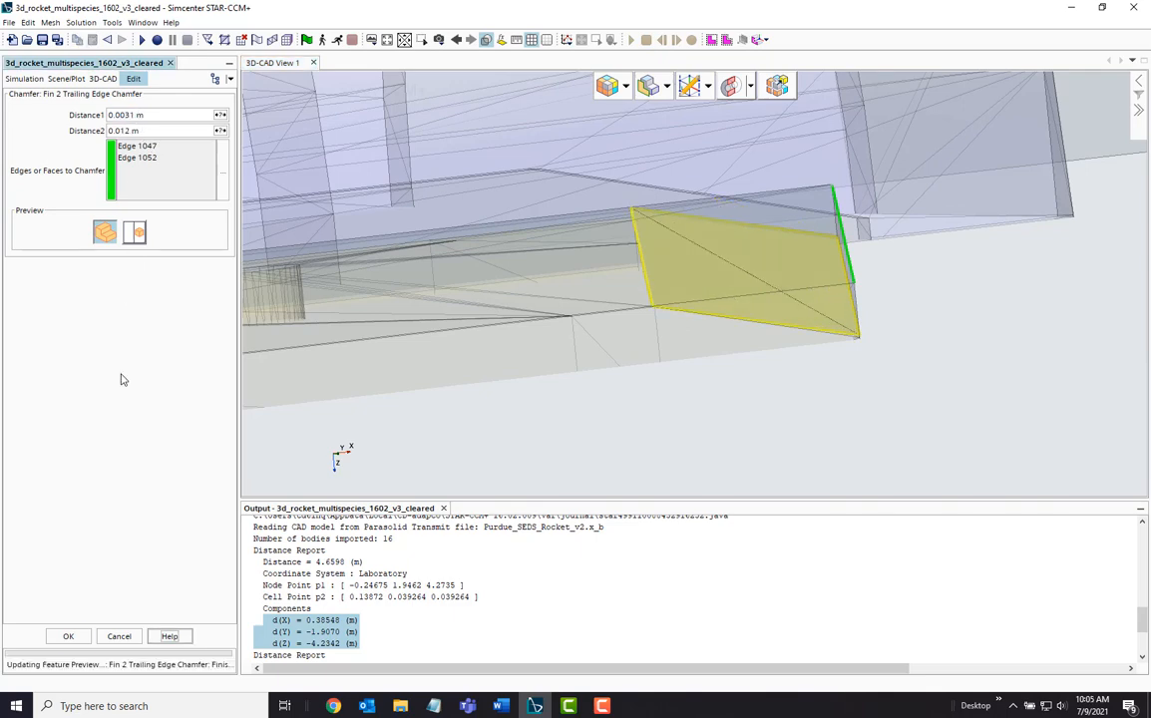
click(67, 636)
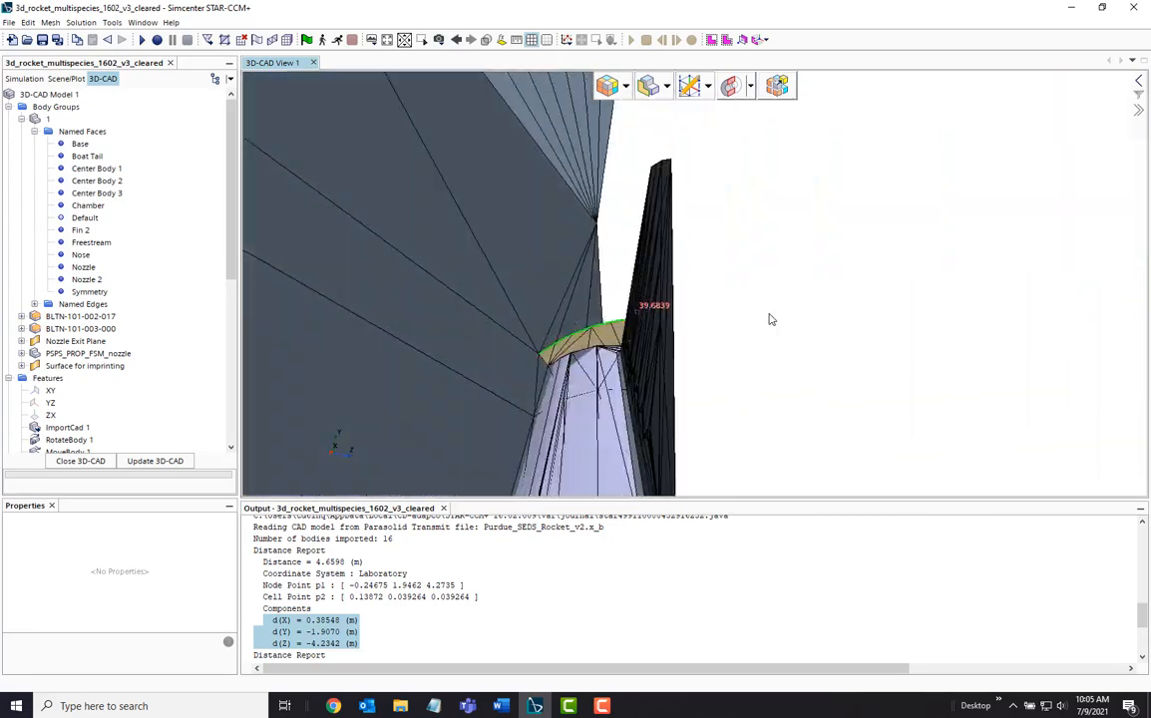
Orbit around the rocket body, then close 3D-CAD to return to the simulation tree
drag(768, 320, 584, 410)
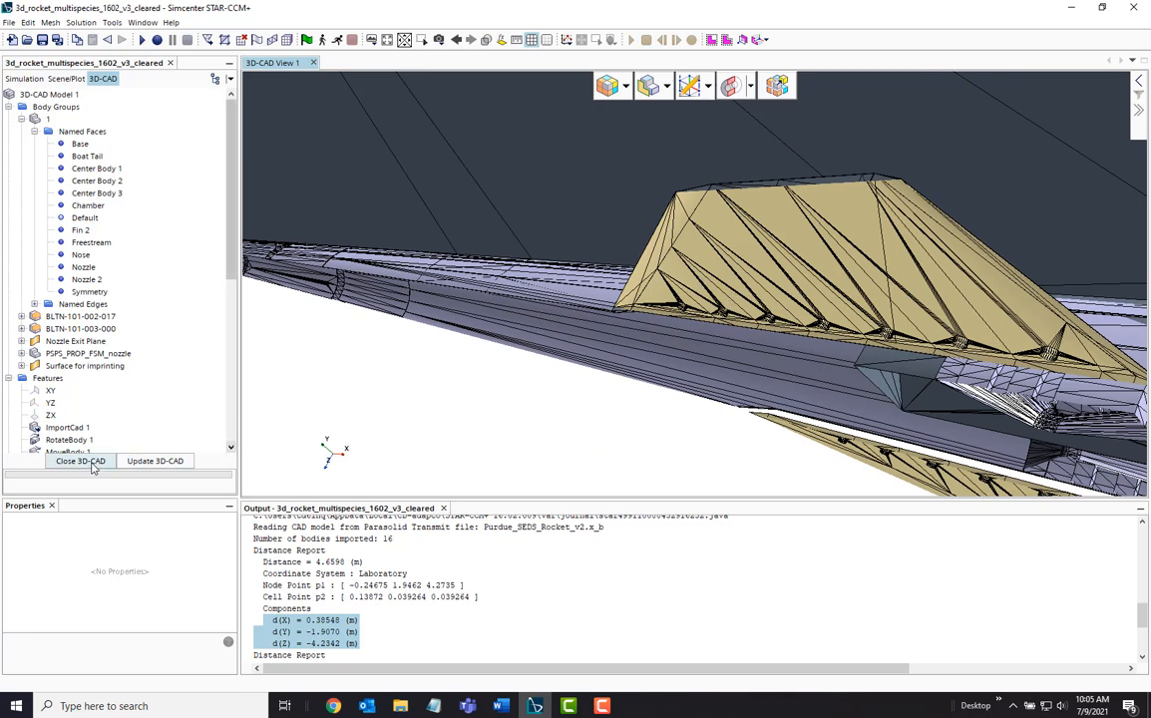
click(80, 460)
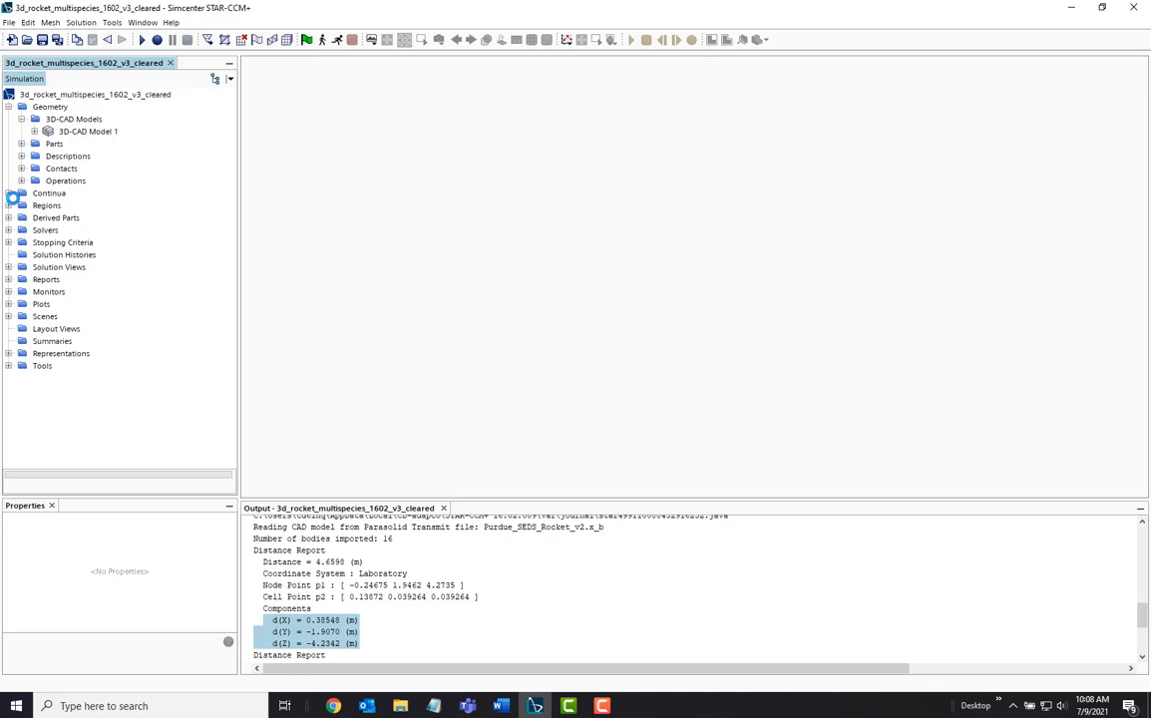
Inspect the Exhaust gas dynamic viscosity and 1500 J/kg-K specific heat under Multi-Component Gas
click(8, 192)
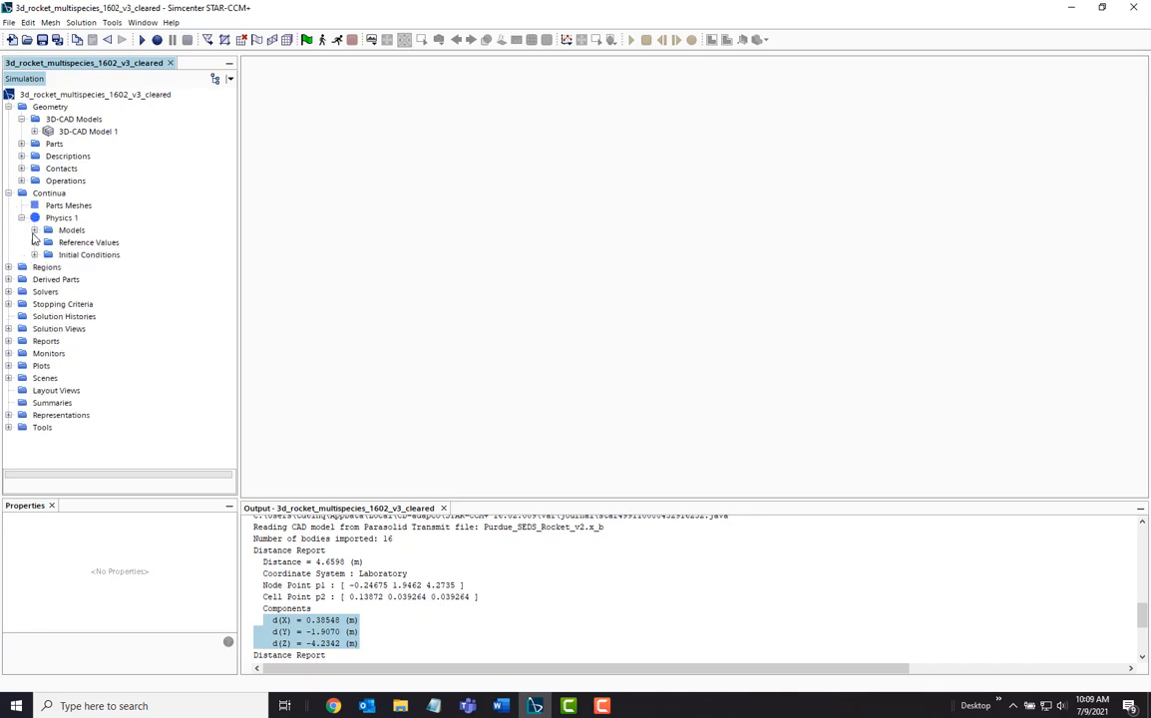
click(36, 230)
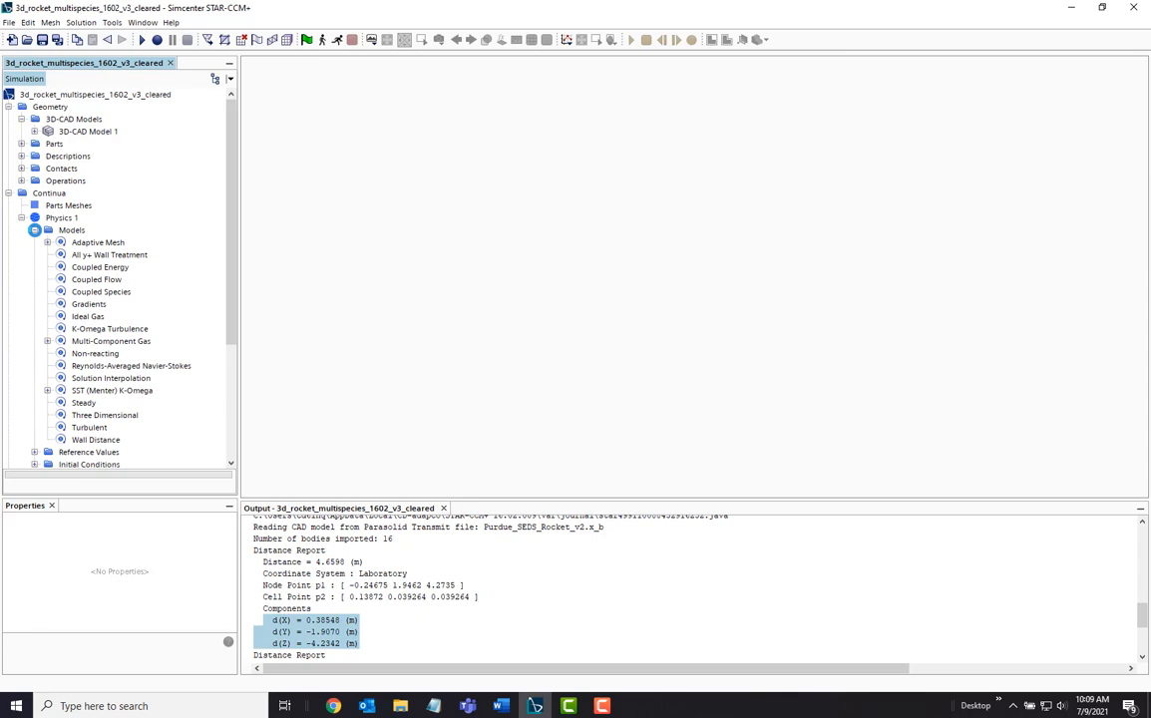
click(48, 339)
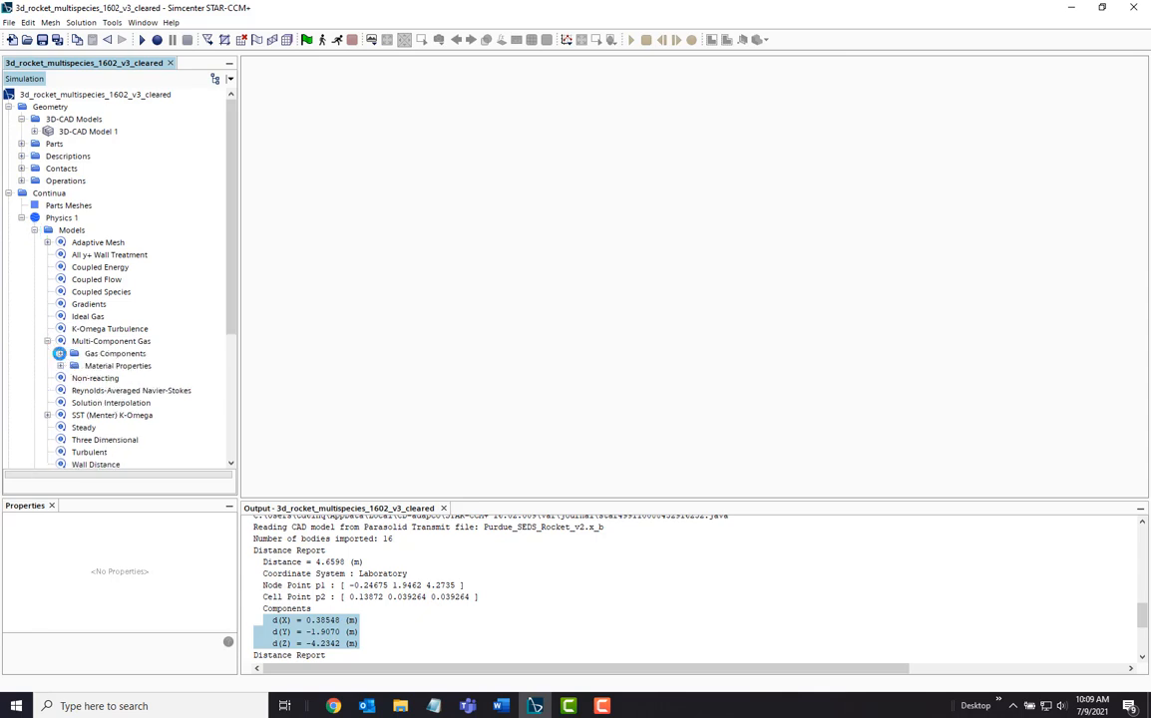
click(72, 353)
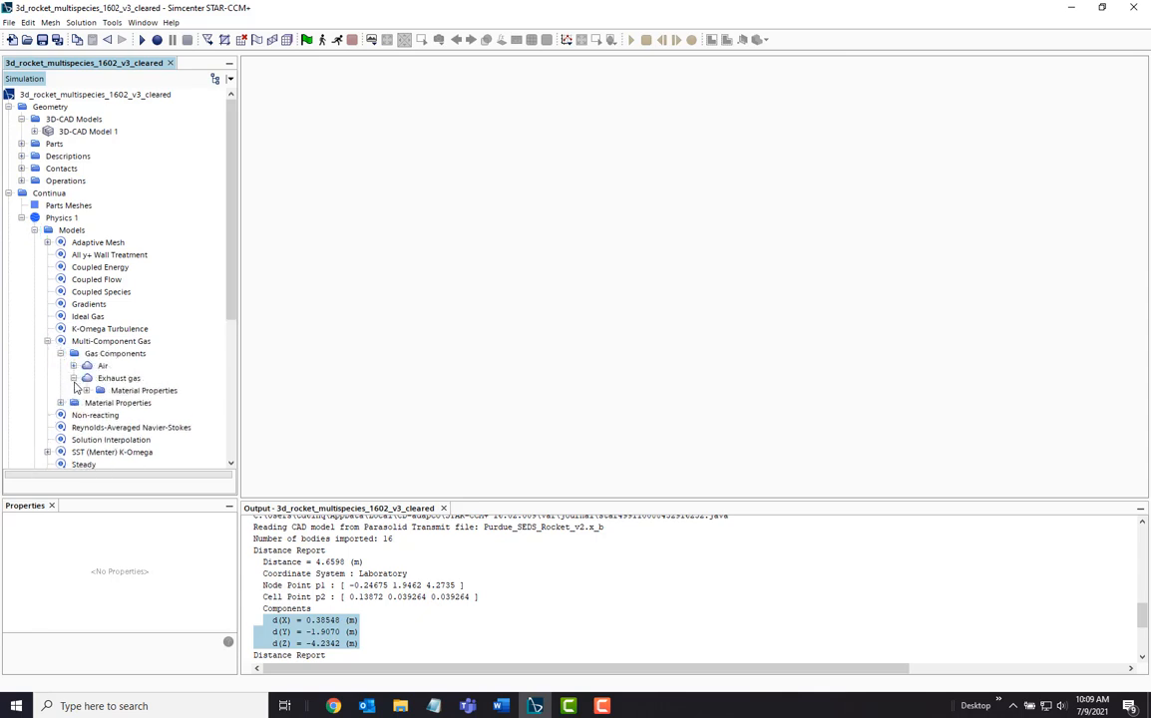
click(88, 389)
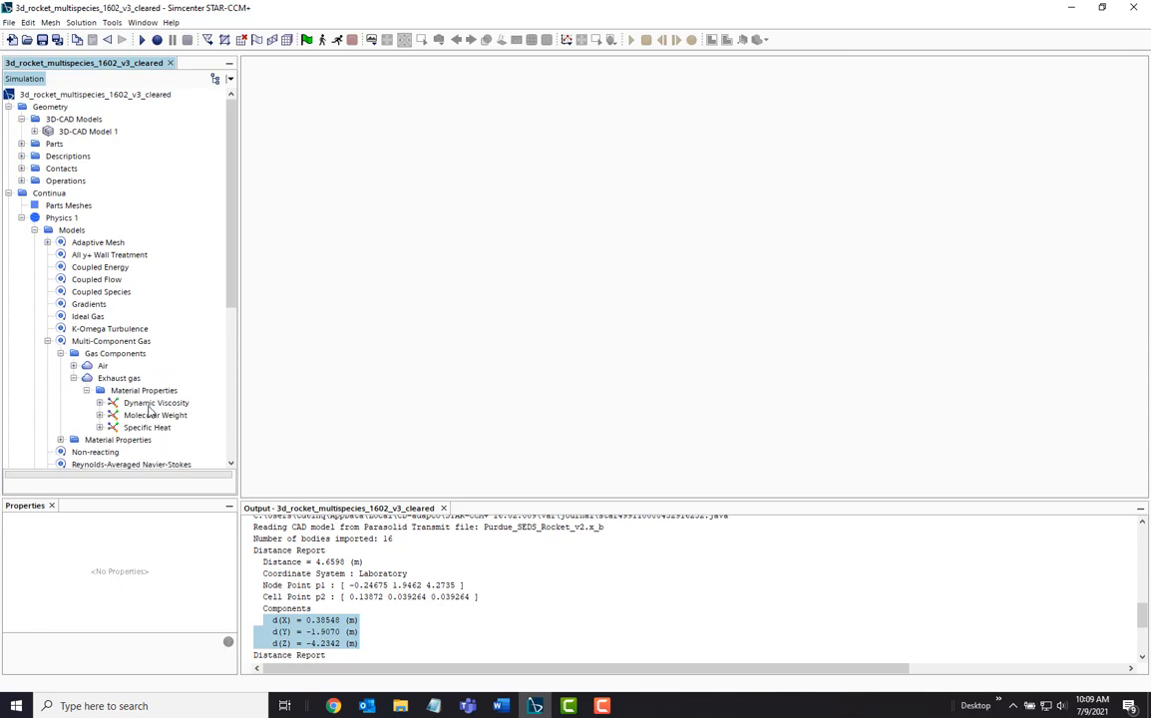
click(156, 403)
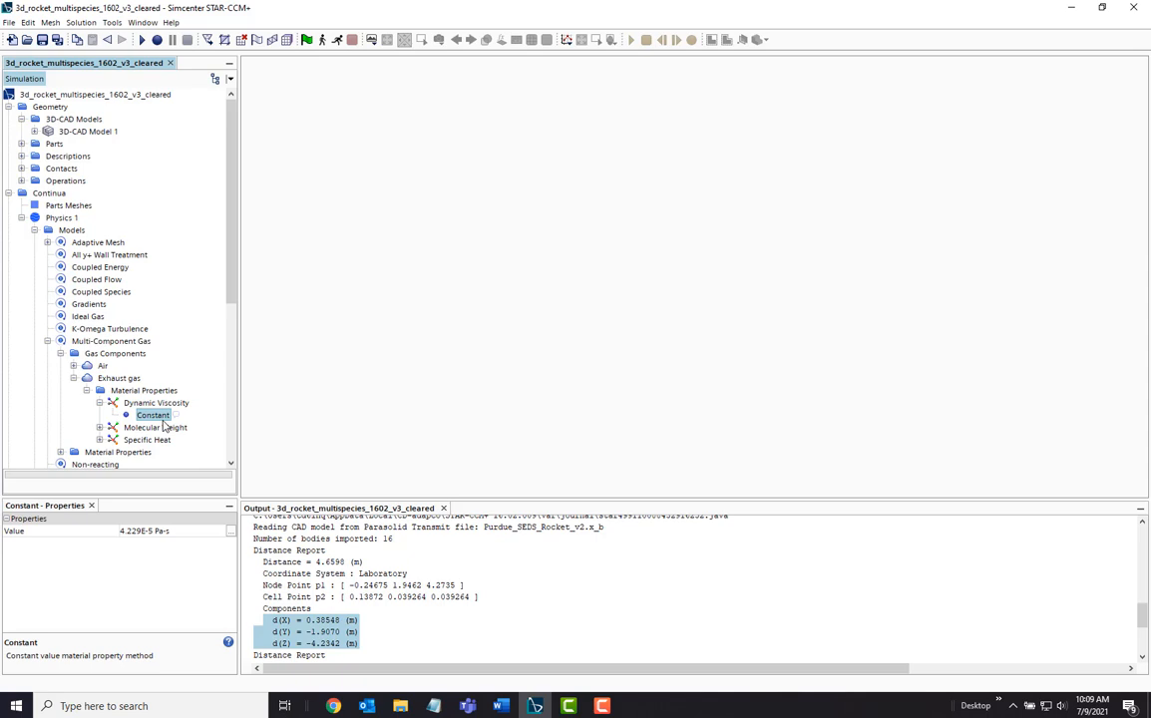
click(152, 441)
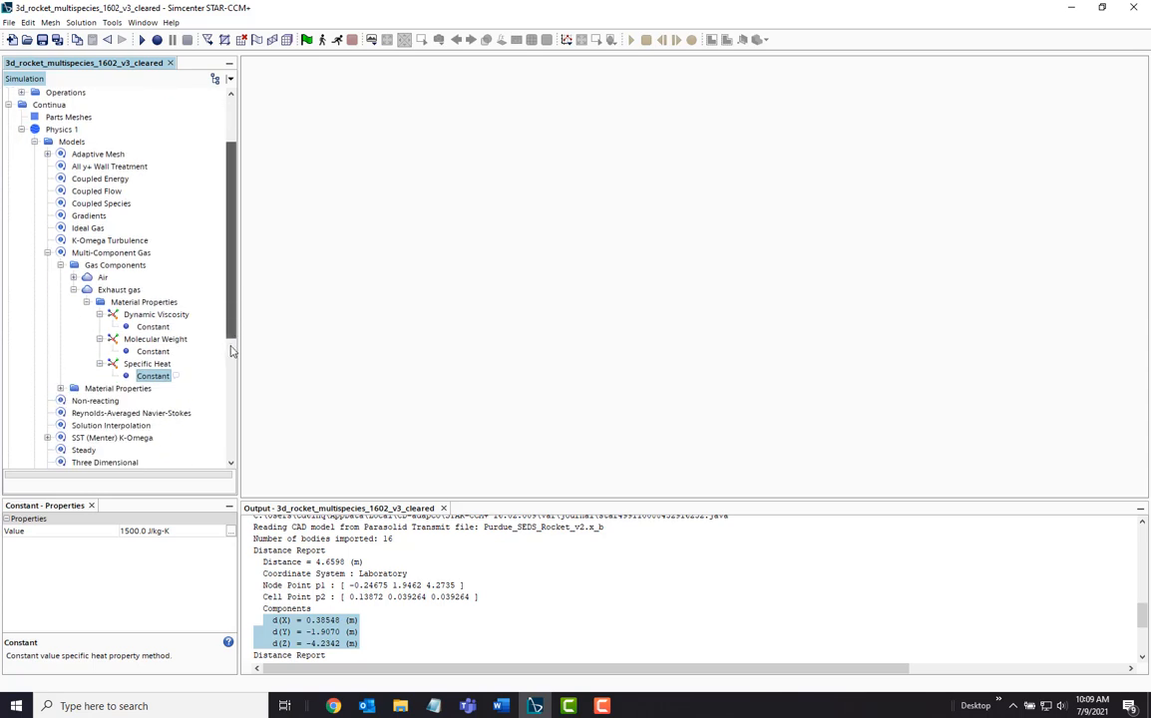
scroll(down, 3)
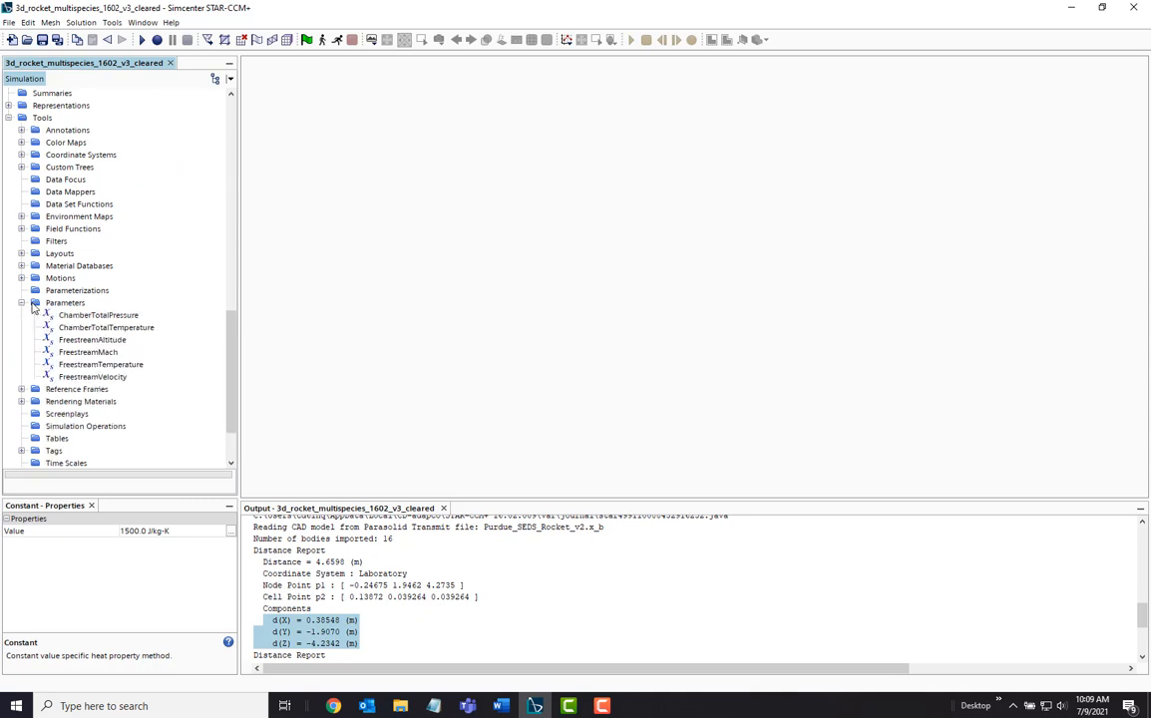
Read the Freestream altitude, Mach, velocity and Chamber total pressure and temperature (2507 K) parameters
click(92, 339)
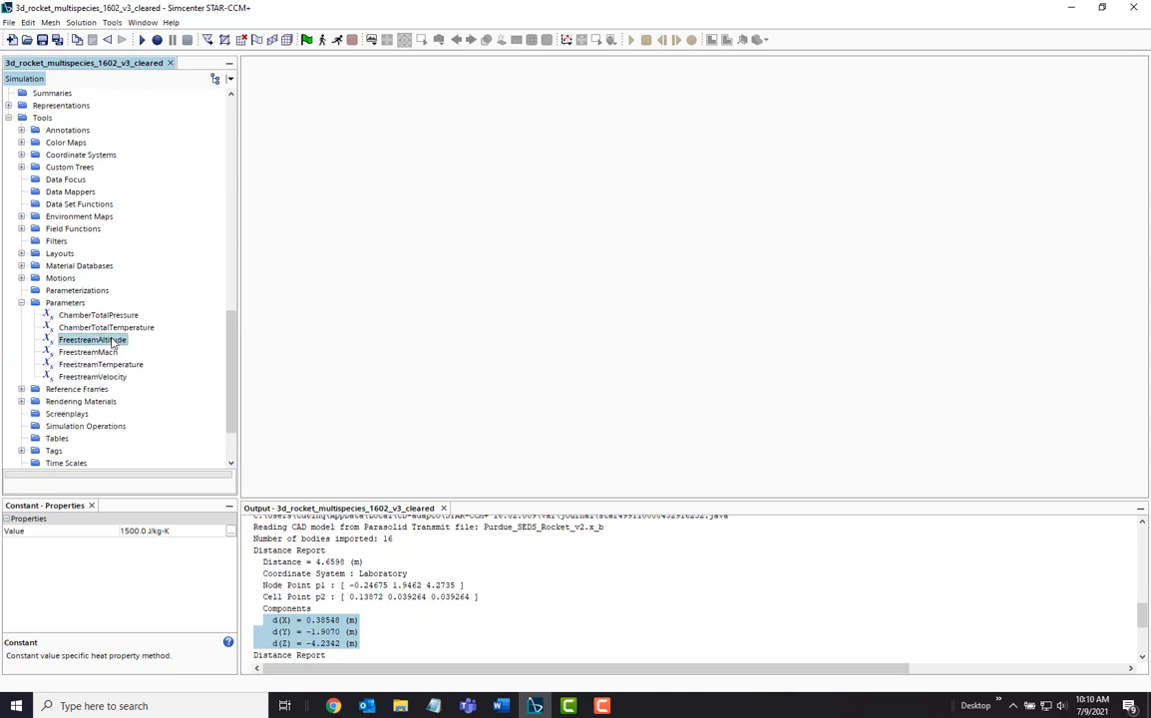
click(92, 339)
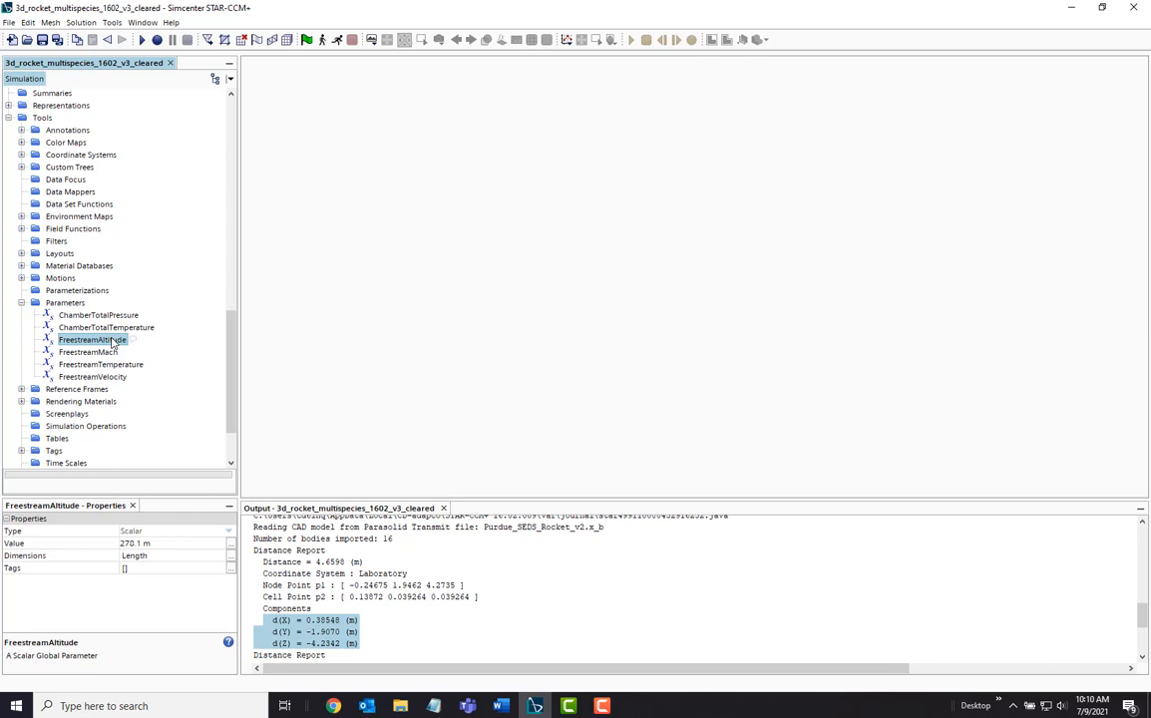
click(88, 351)
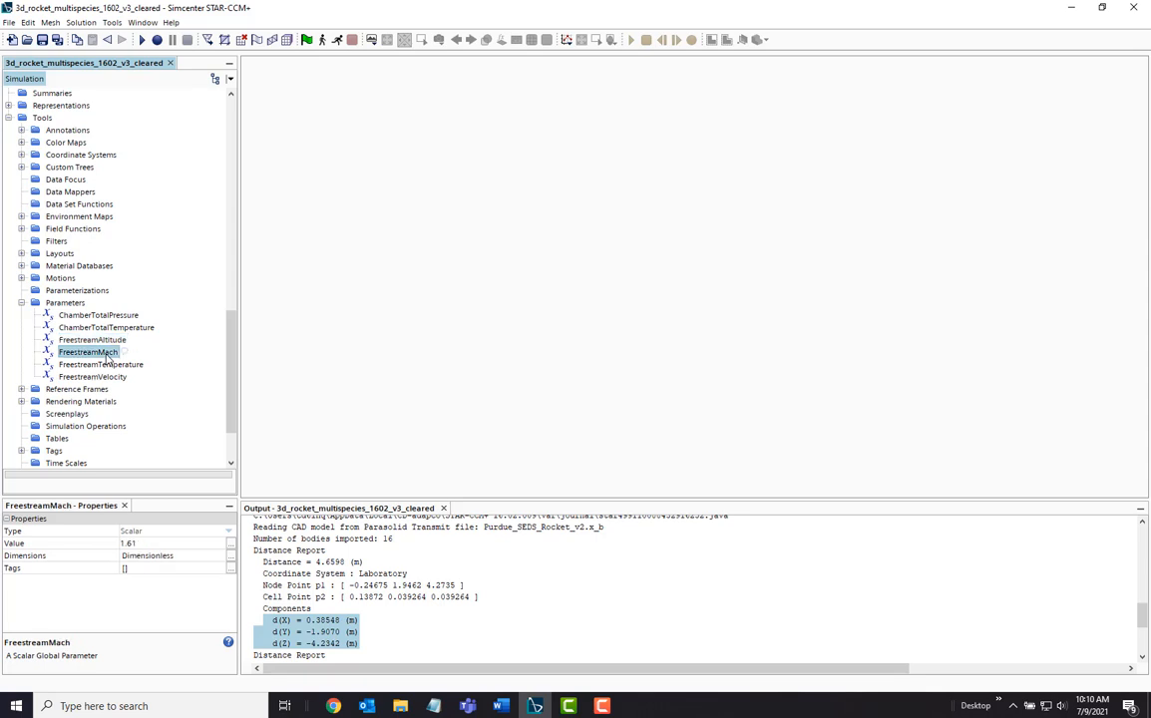
mouse_move(108, 367)
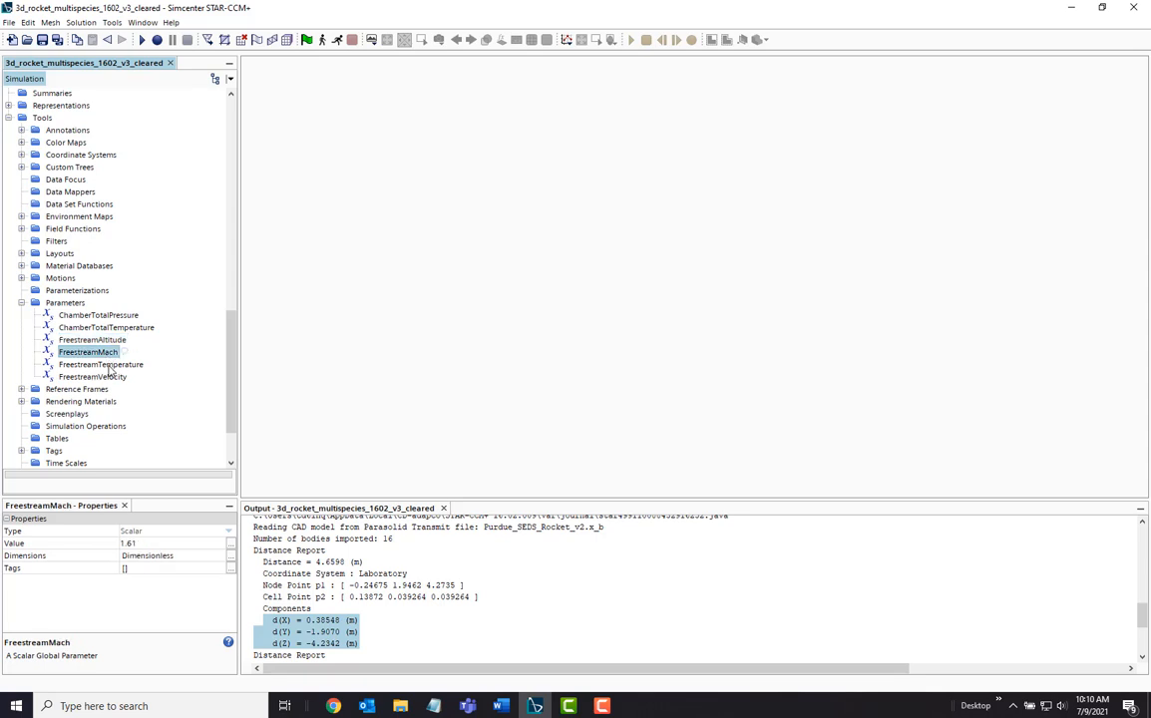
click(92, 375)
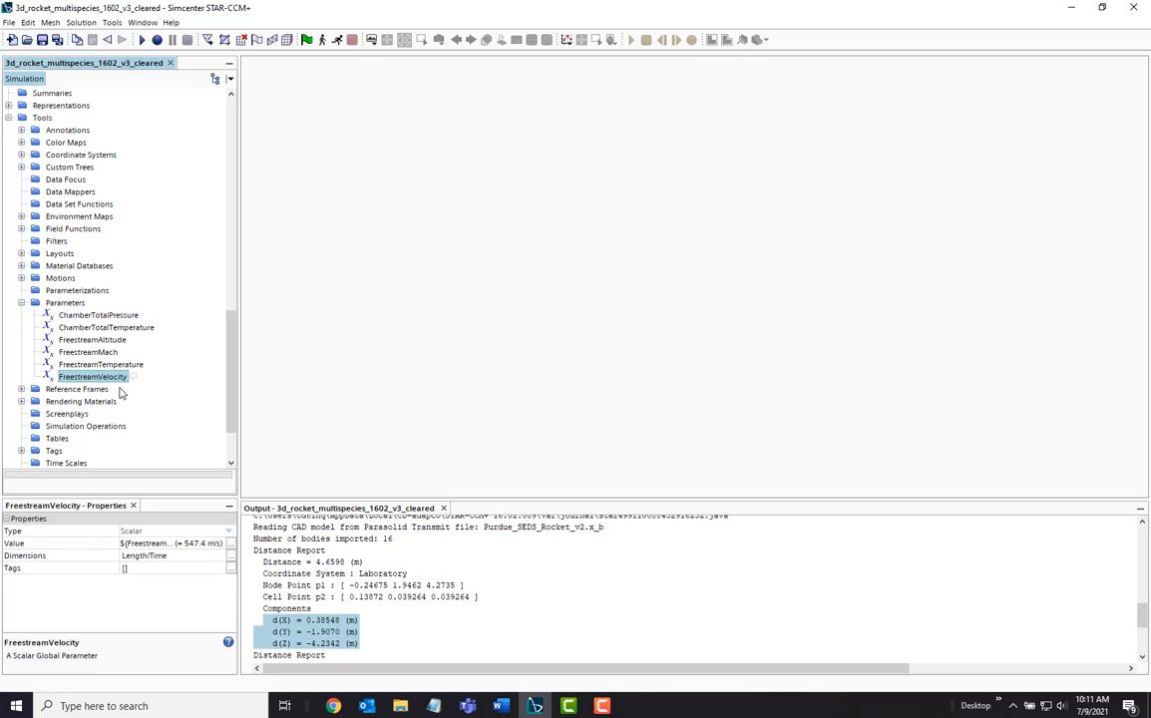
mouse_move(139, 355)
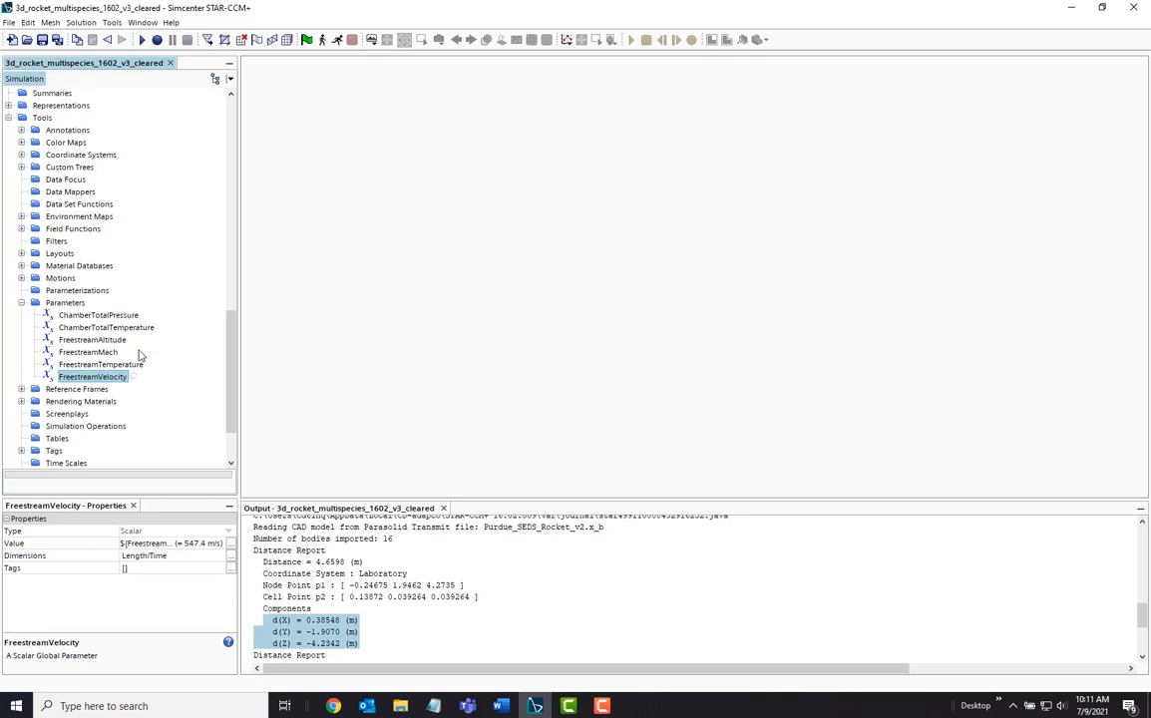
click(100, 315)
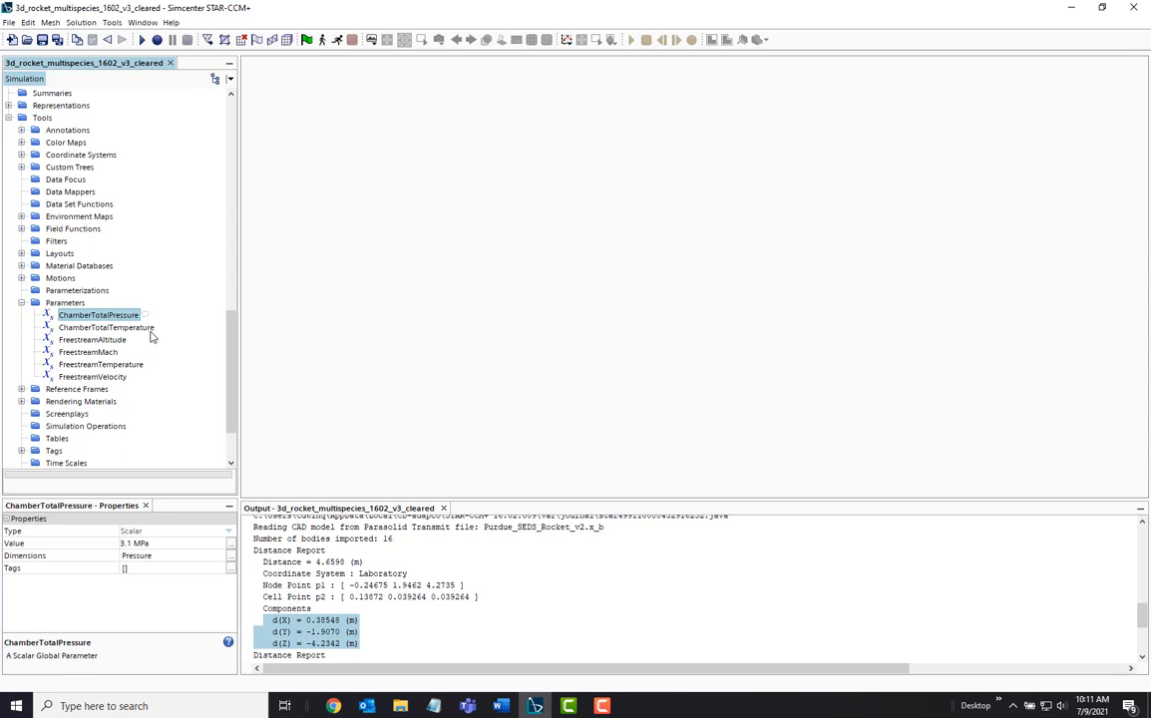
click(105, 327)
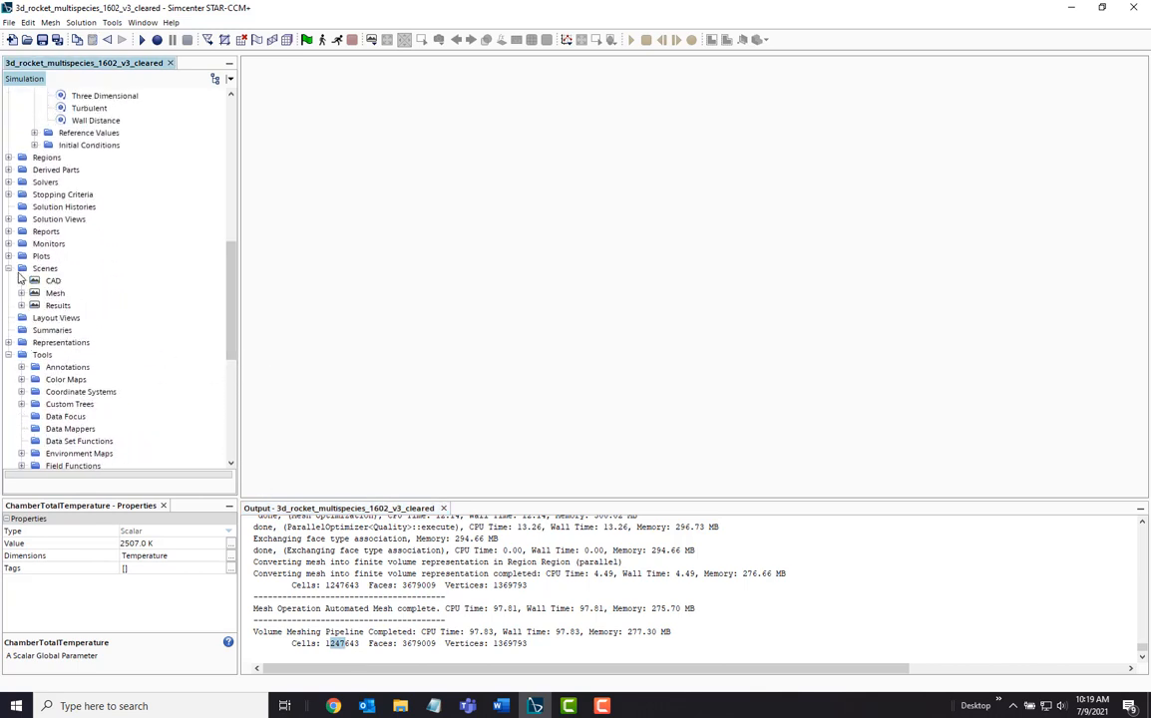
View the wedge-shaped flow domain in the CAD scene in 3D
double_click(54, 279)
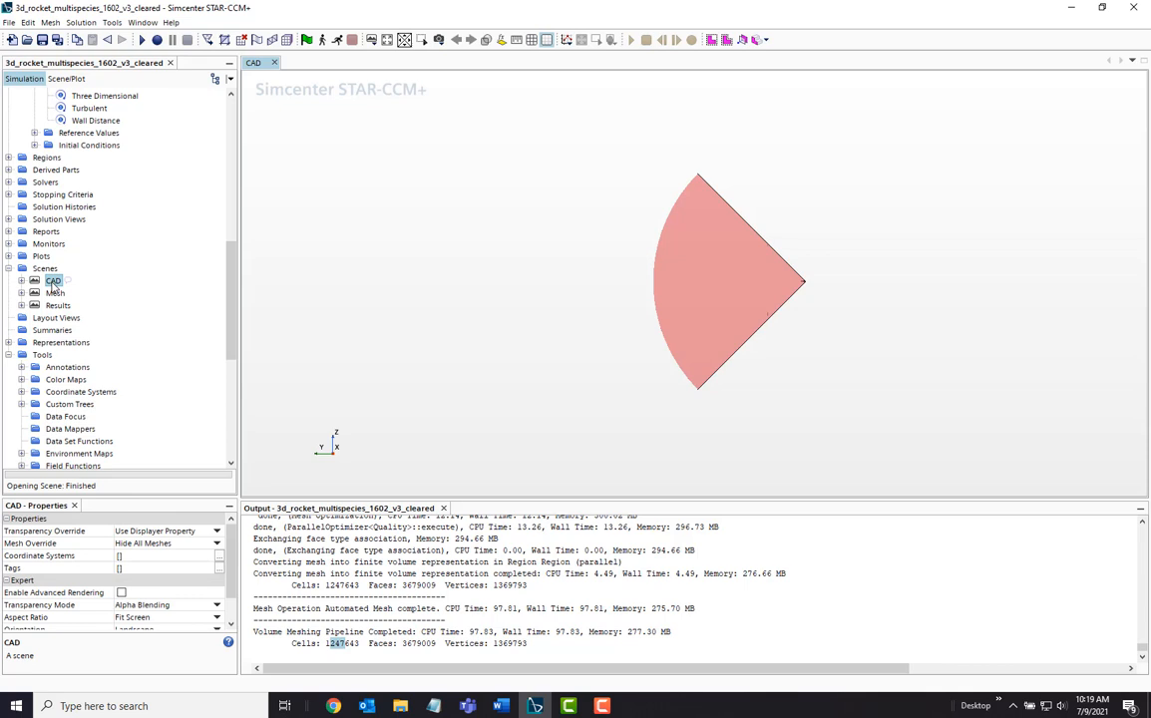
drag(698, 279, 813, 255)
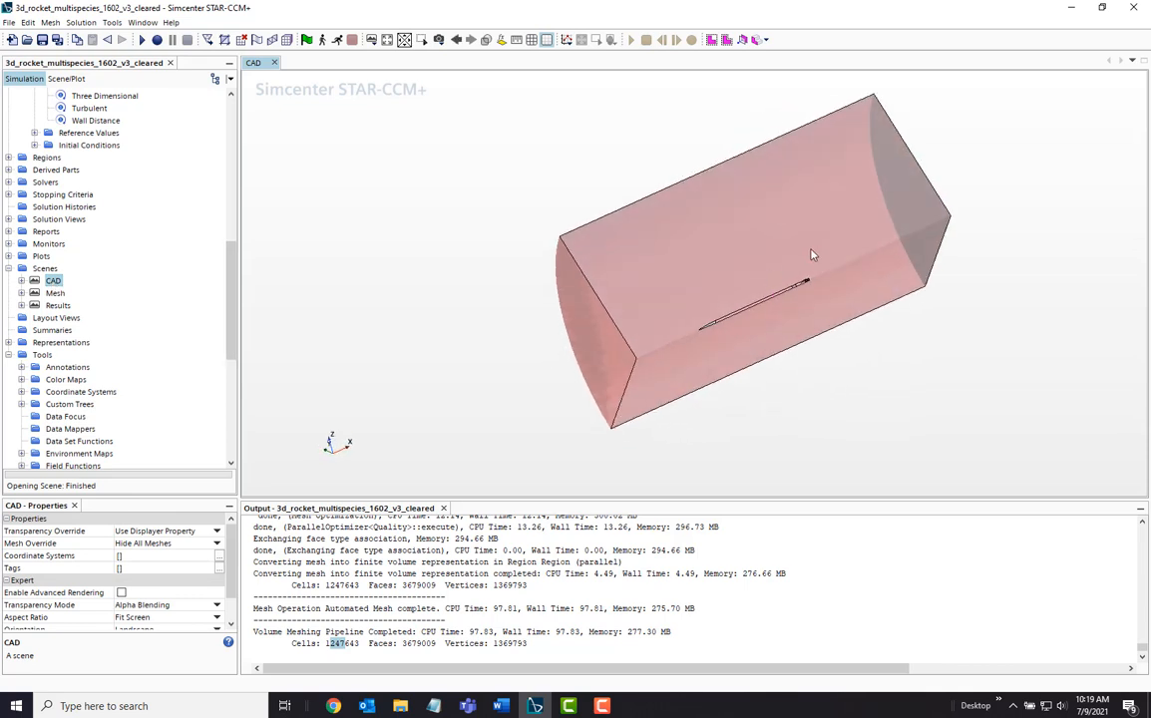
scroll(up, 3)
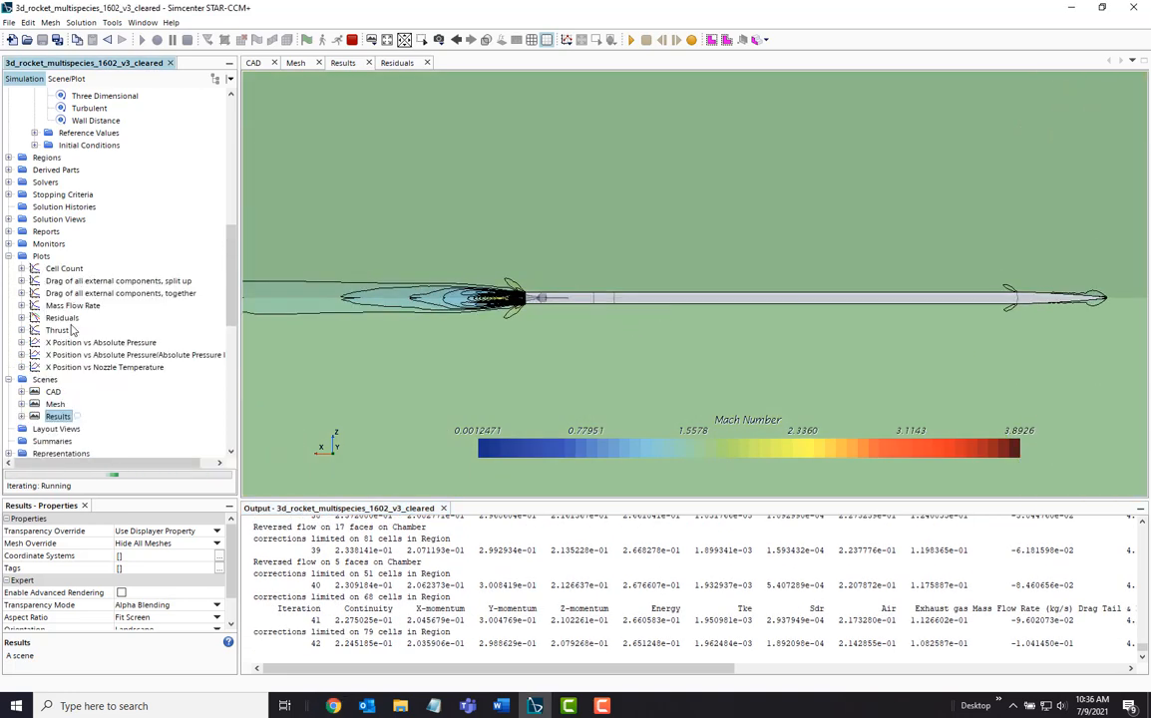
Display the Mach number Results scene of the finished Purdue SEDS run
click(56, 329)
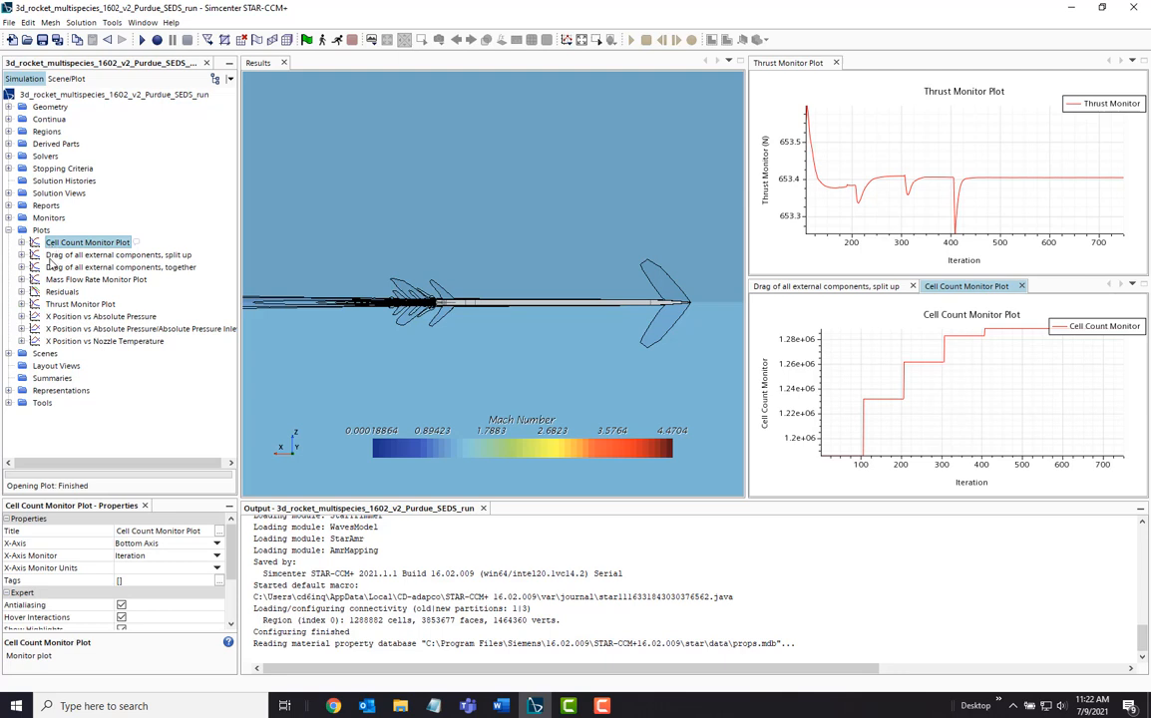
mouse_move(53, 267)
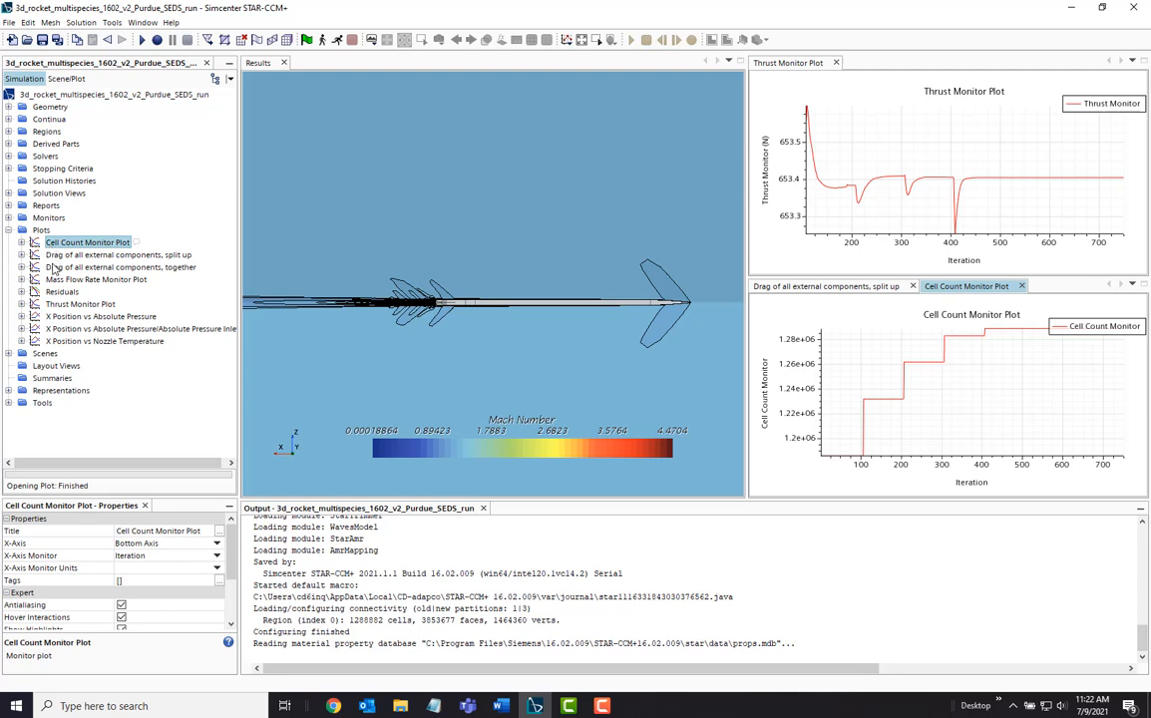
Display the total external drag plot, the nozzle pressure ratio vs X position plot, and the mesh scene
click(120, 267)
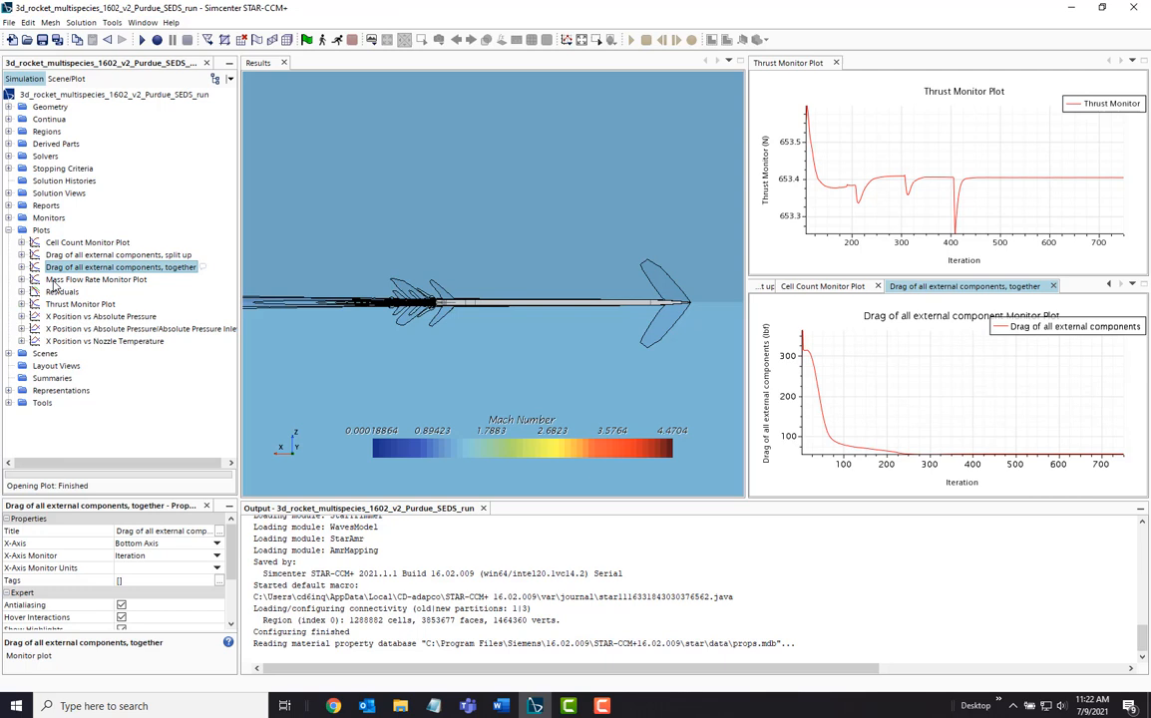
click(96, 279)
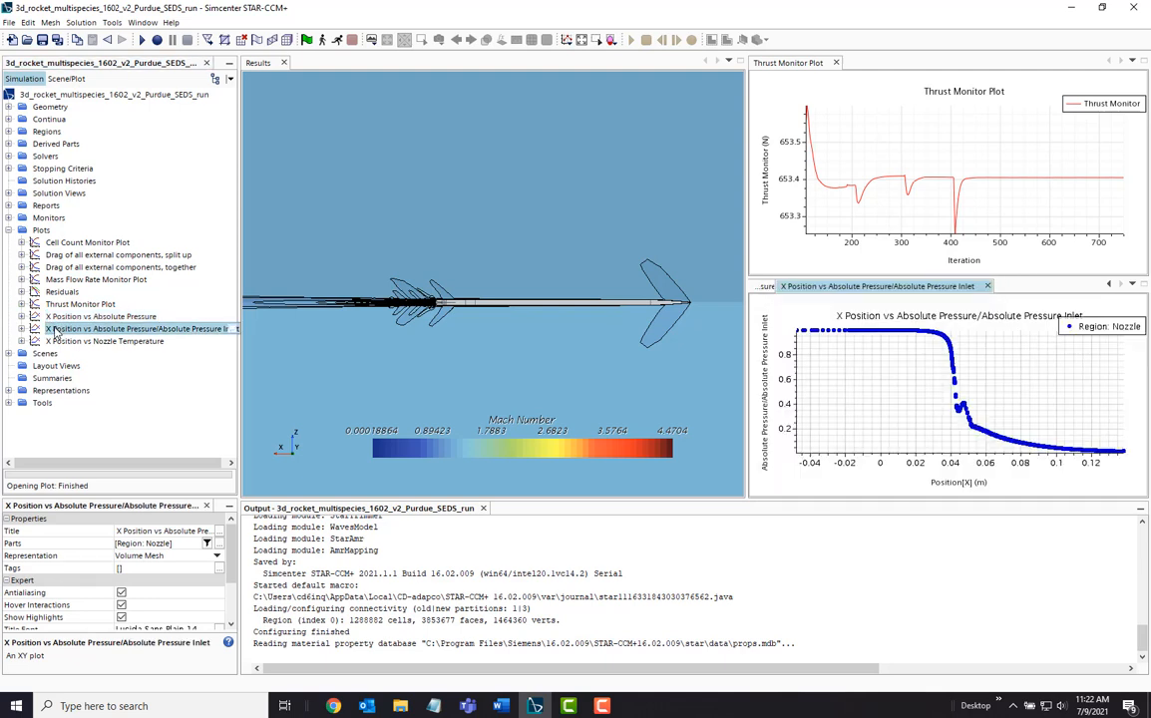
click(104, 341)
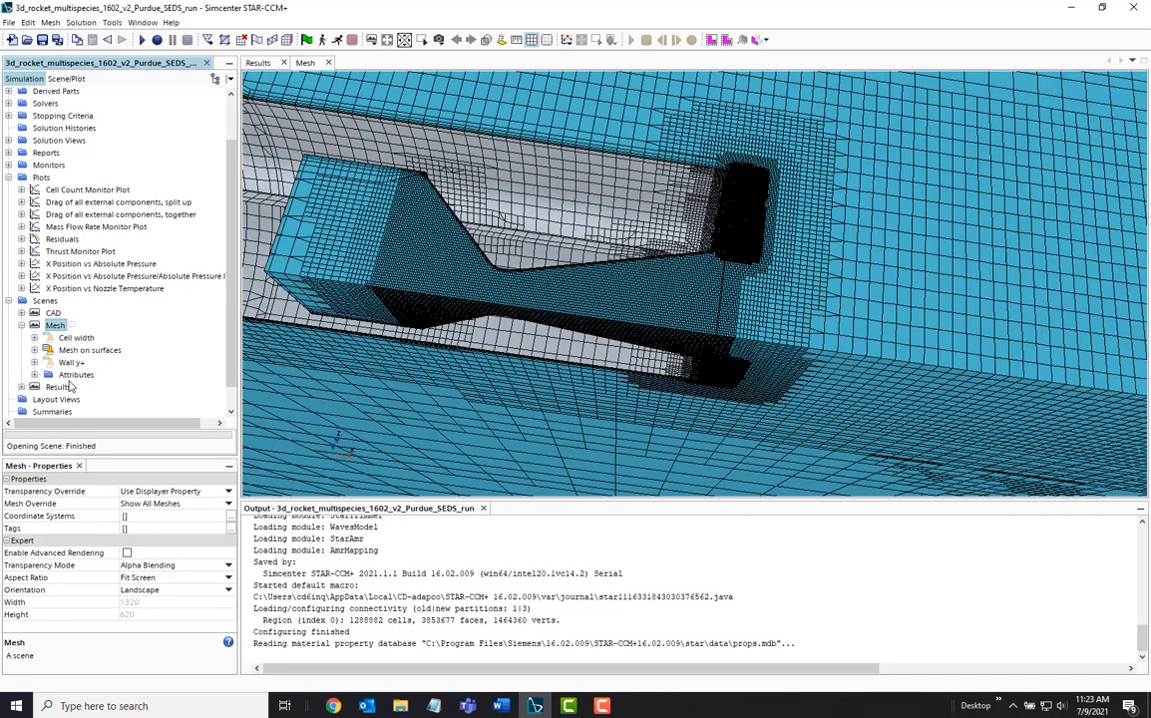
Switch between the Cell width and Mesh on surfaces scenes to inspect refinement around the nozzle and body
click(76, 311)
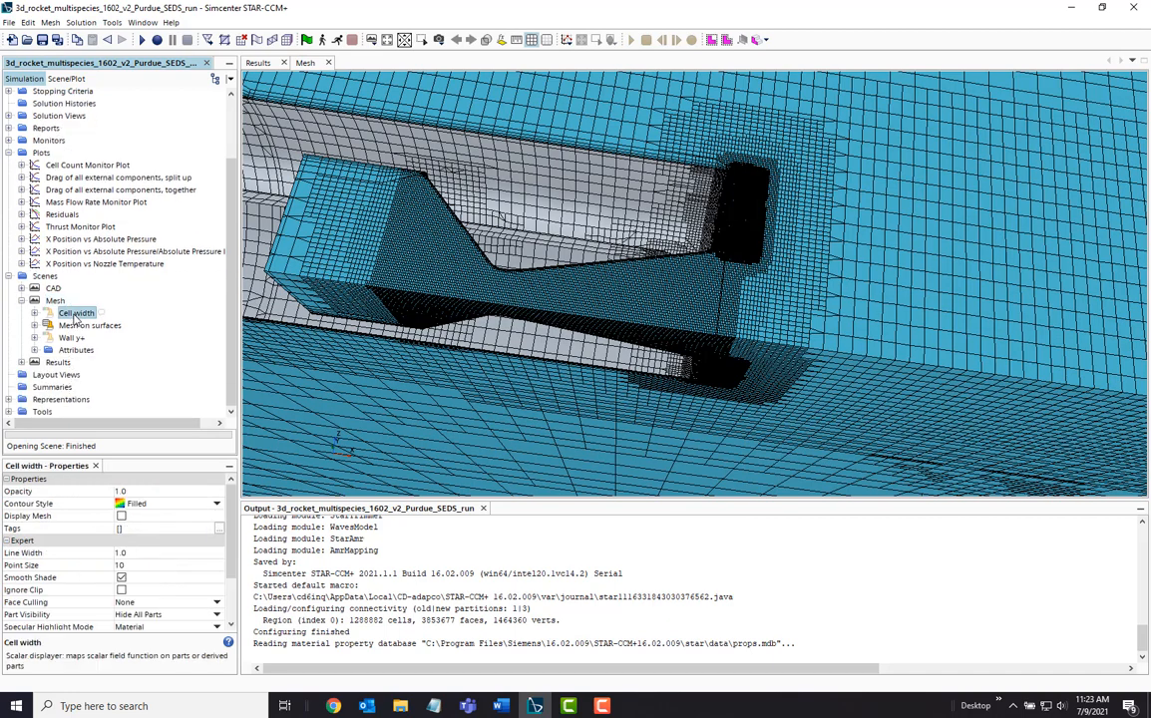
click(89, 325)
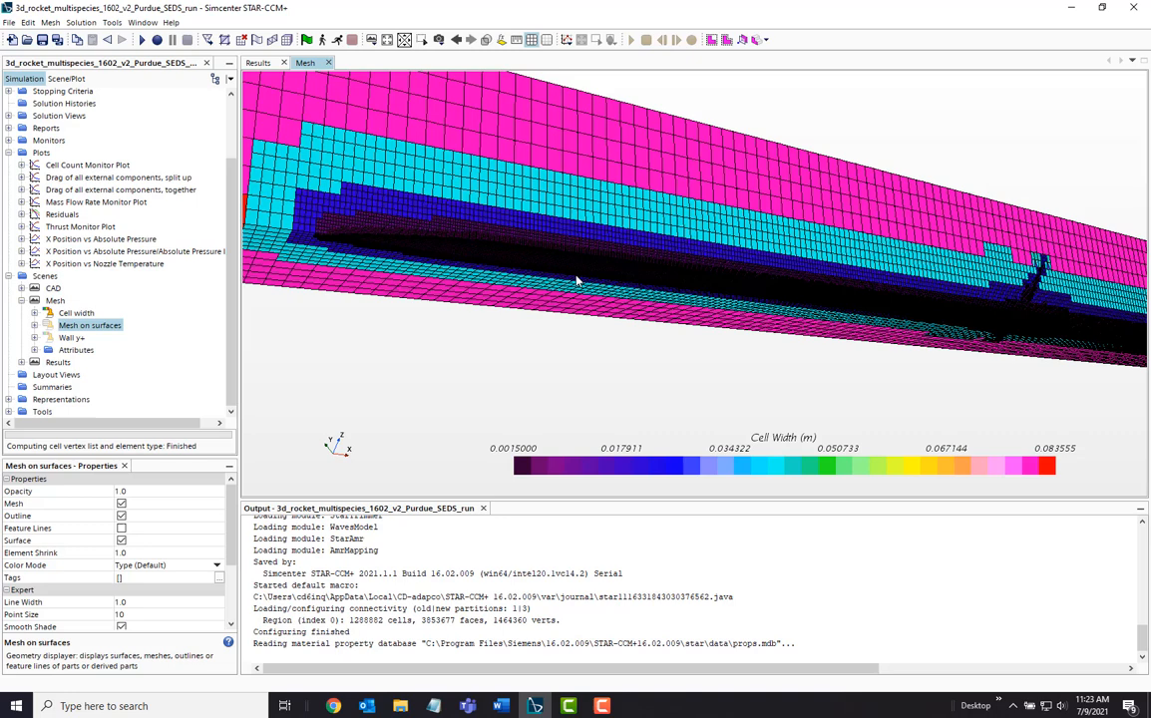
click(76, 311)
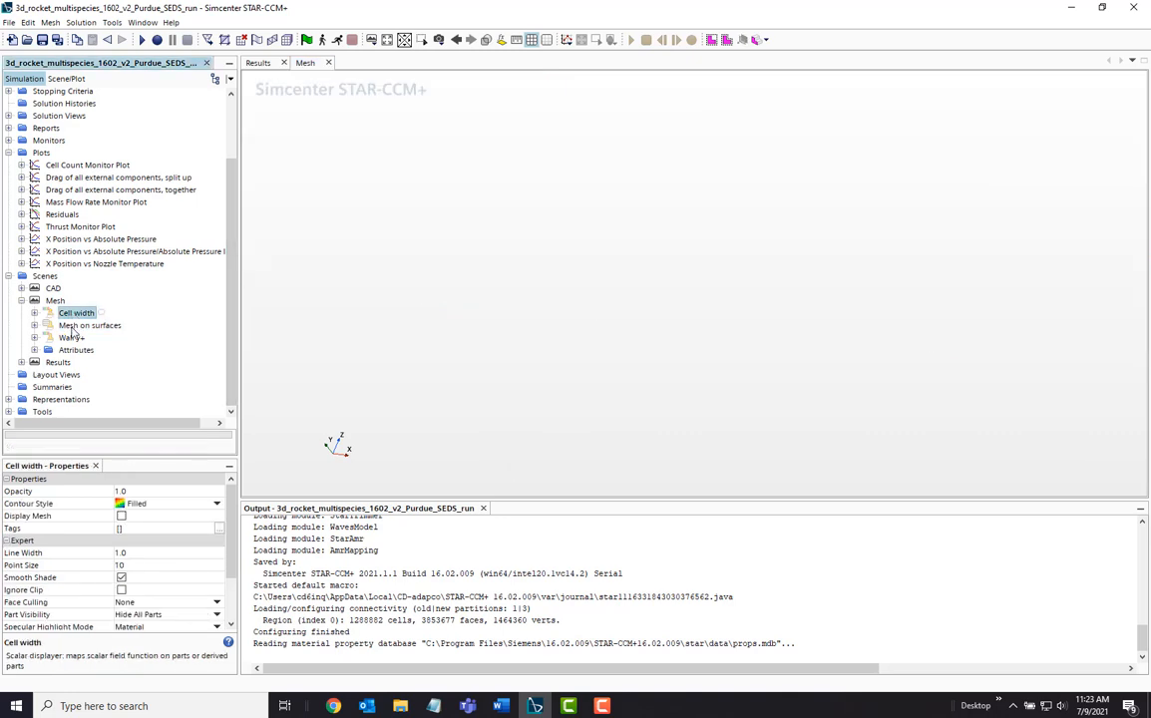
click(72, 337)
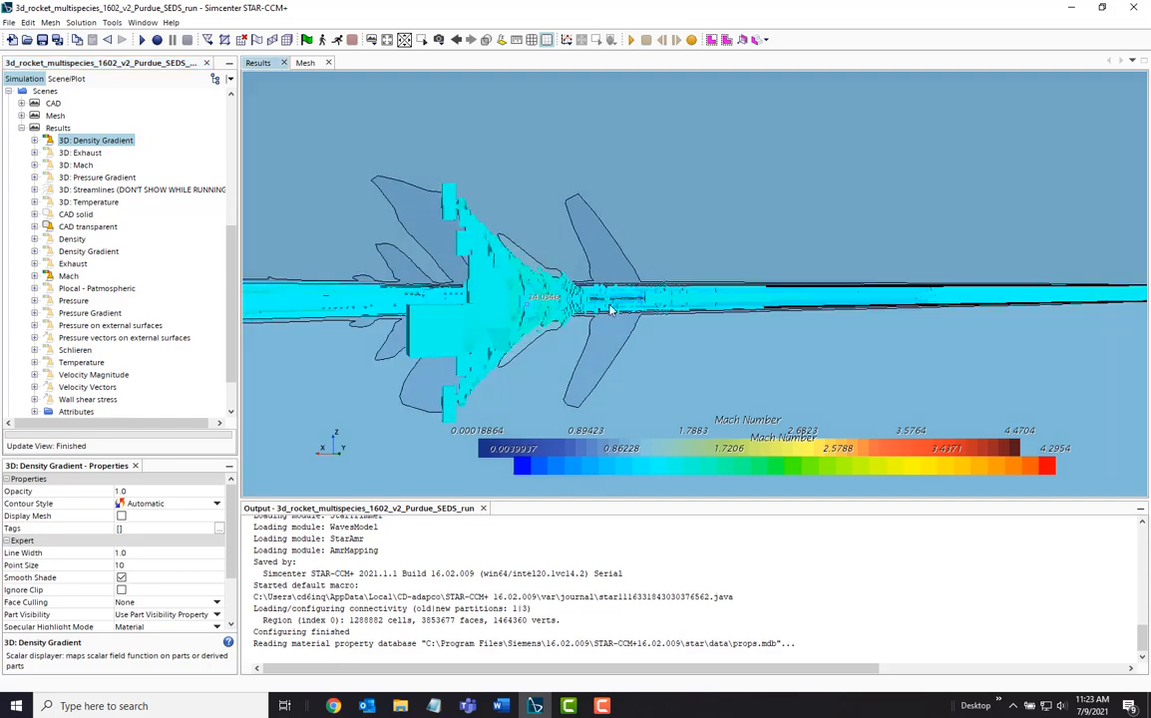
Cycle through the 3D Exhaust, Mach, Pressure Gradient, velocity streamline, Temperature and solid geometry scenes
click(84, 152)
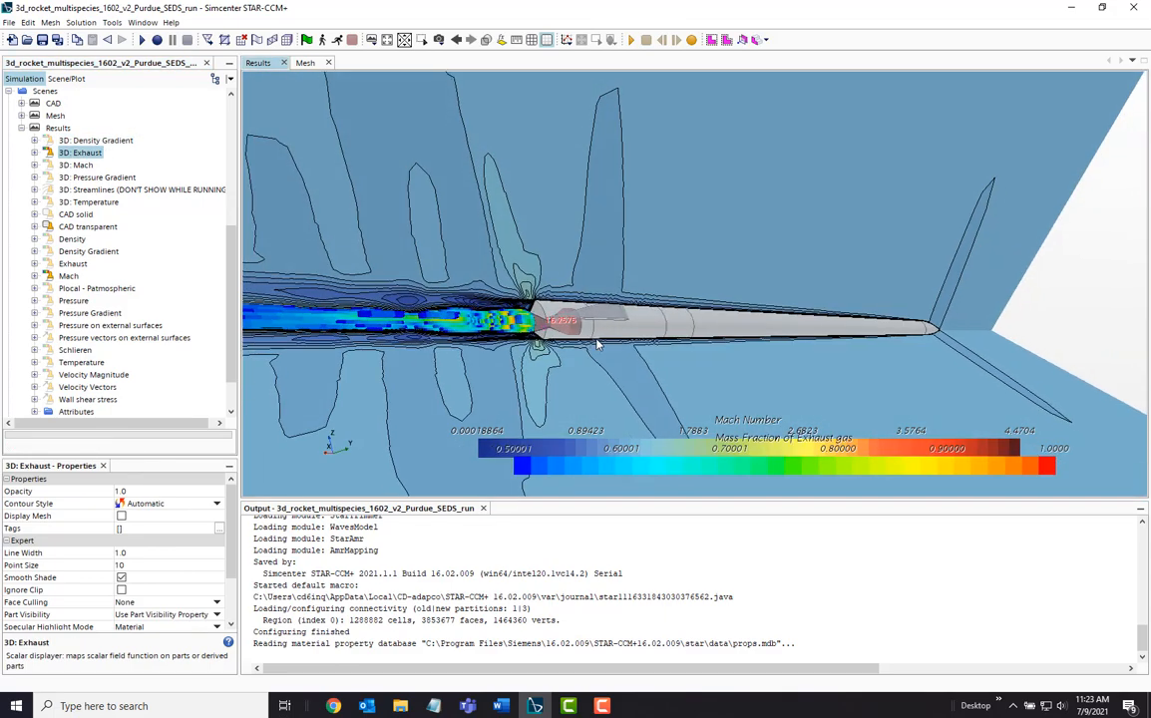
click(75, 164)
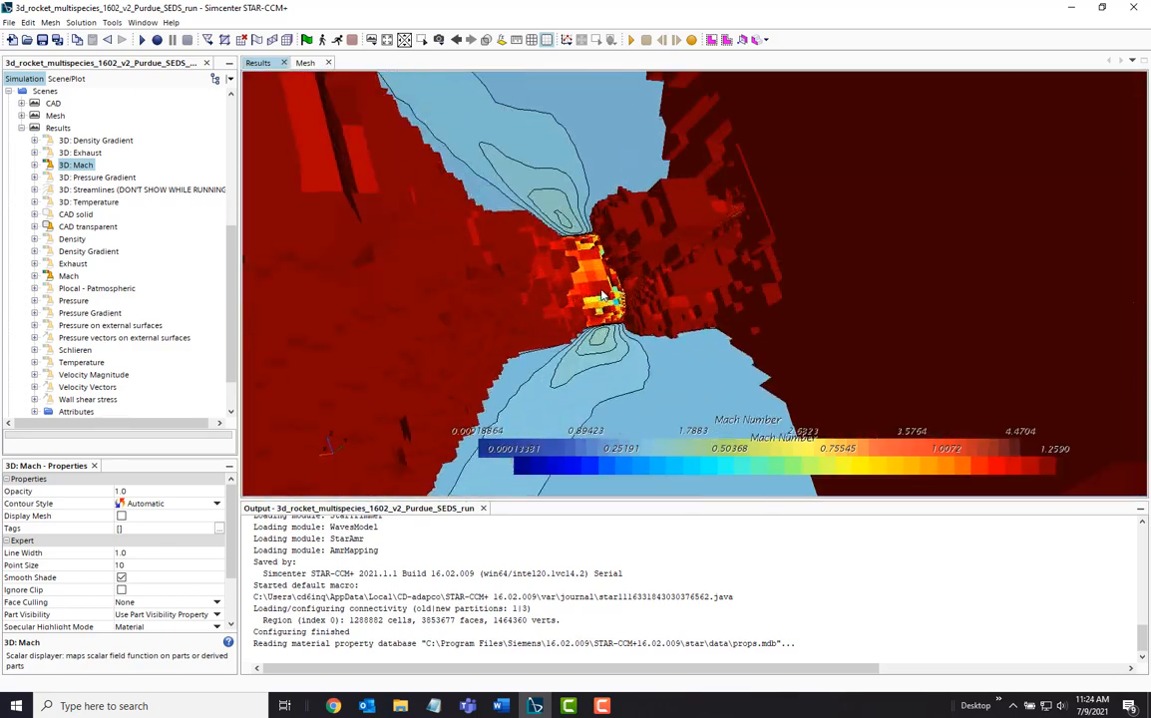
click(96, 176)
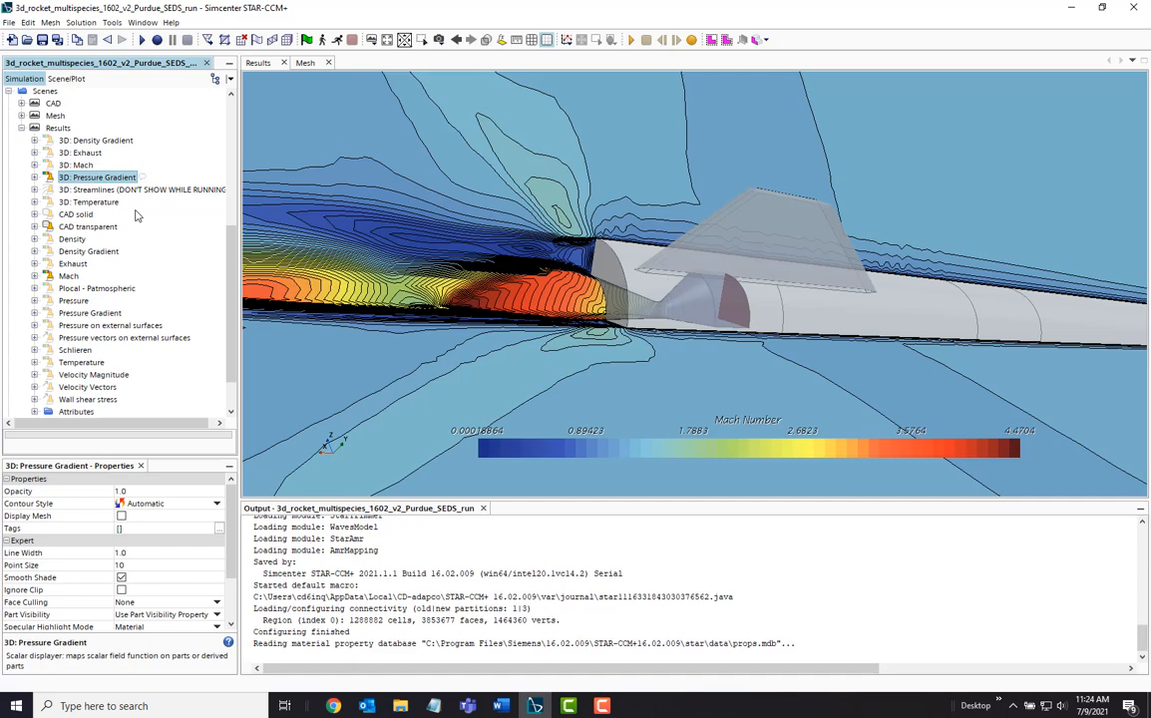
click(140, 189)
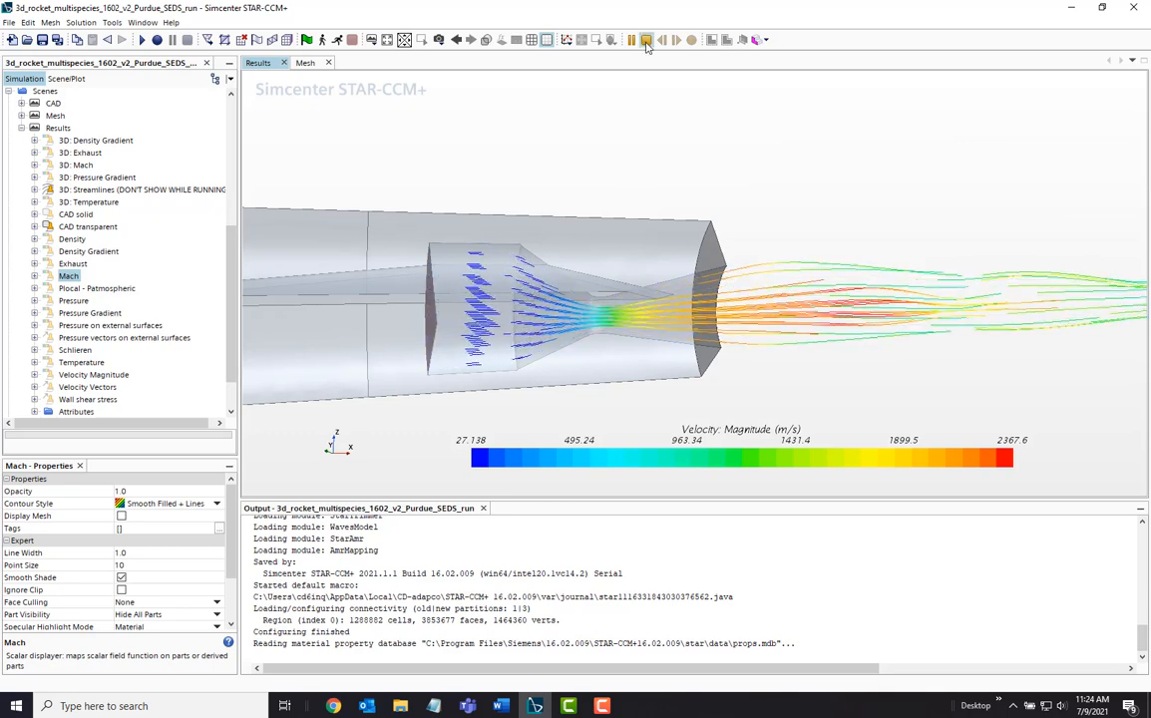
click(88, 201)
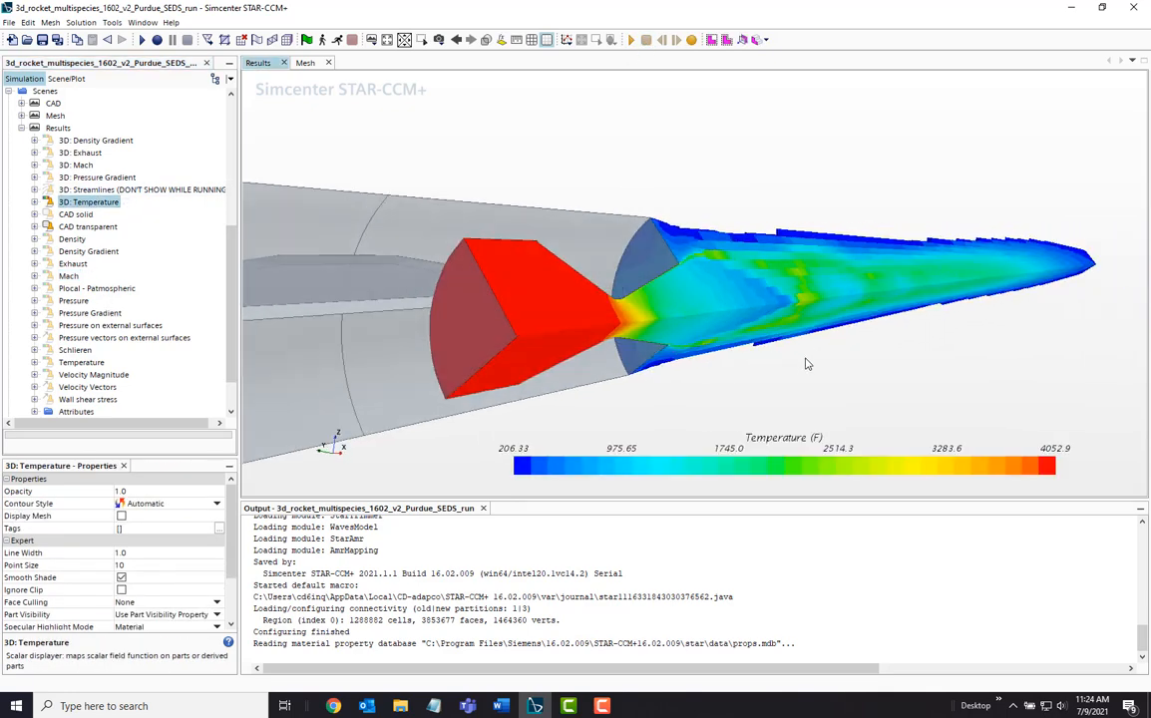
click(75, 213)
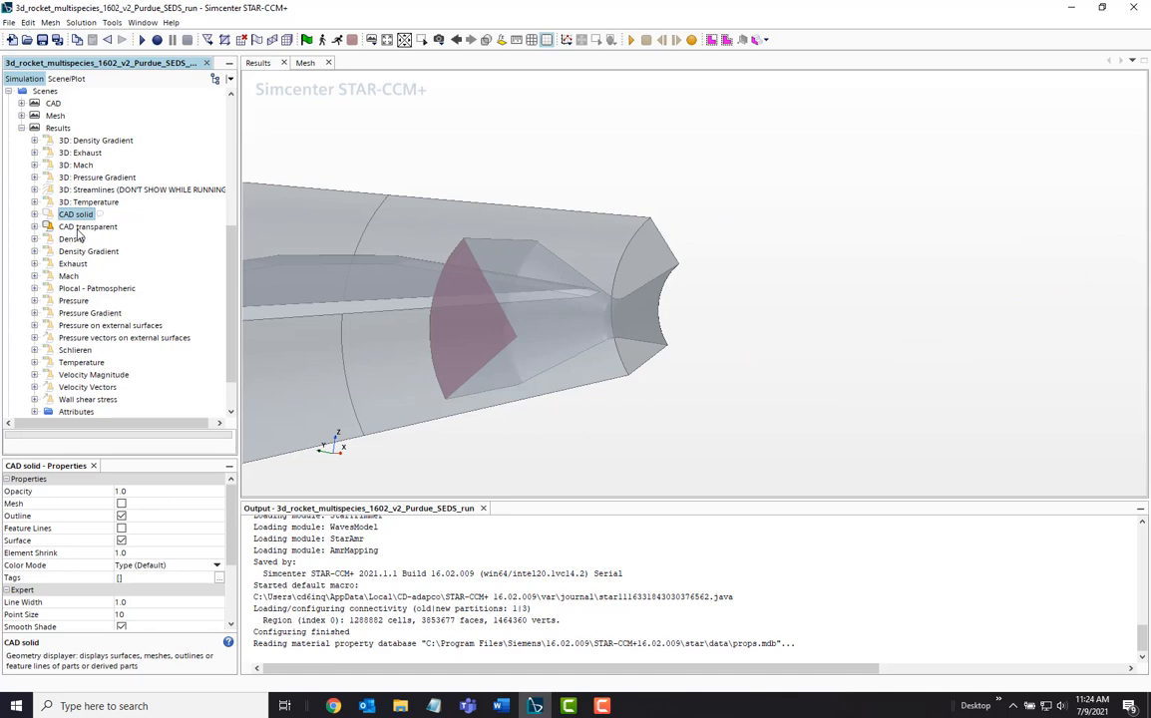
View the density gradient, Mach, Pcal - Patmospheric, Pressure Gradient and surface pressure vector scenes
click(71, 240)
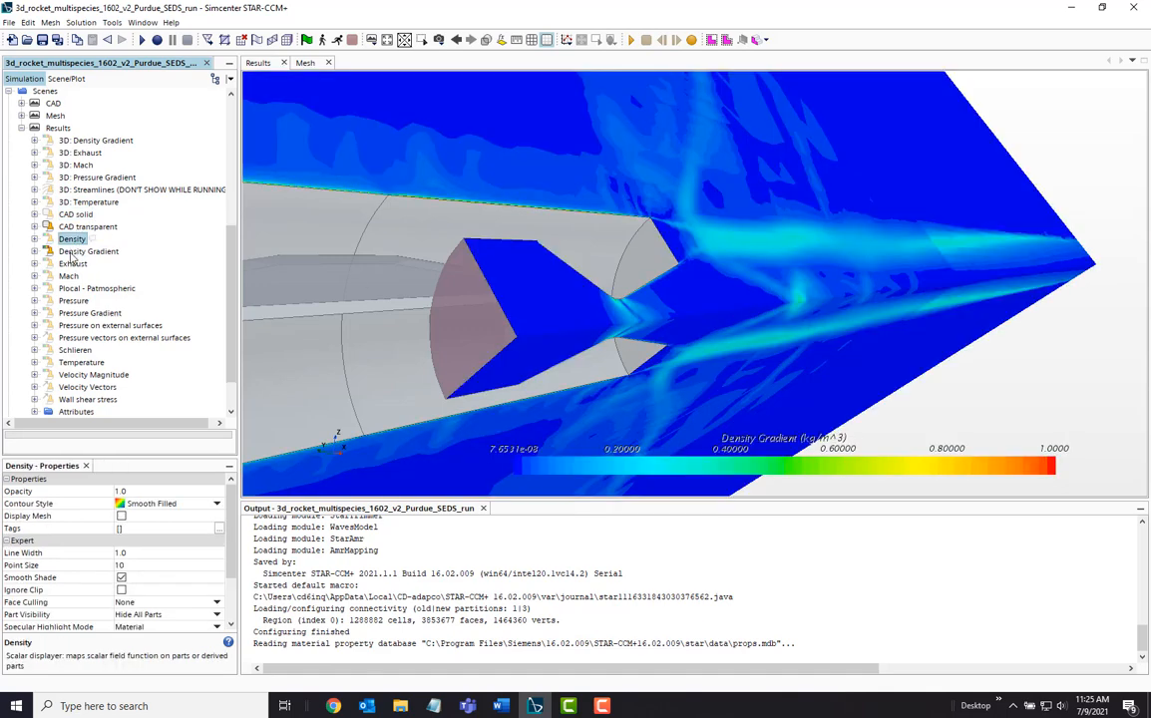
click(68, 275)
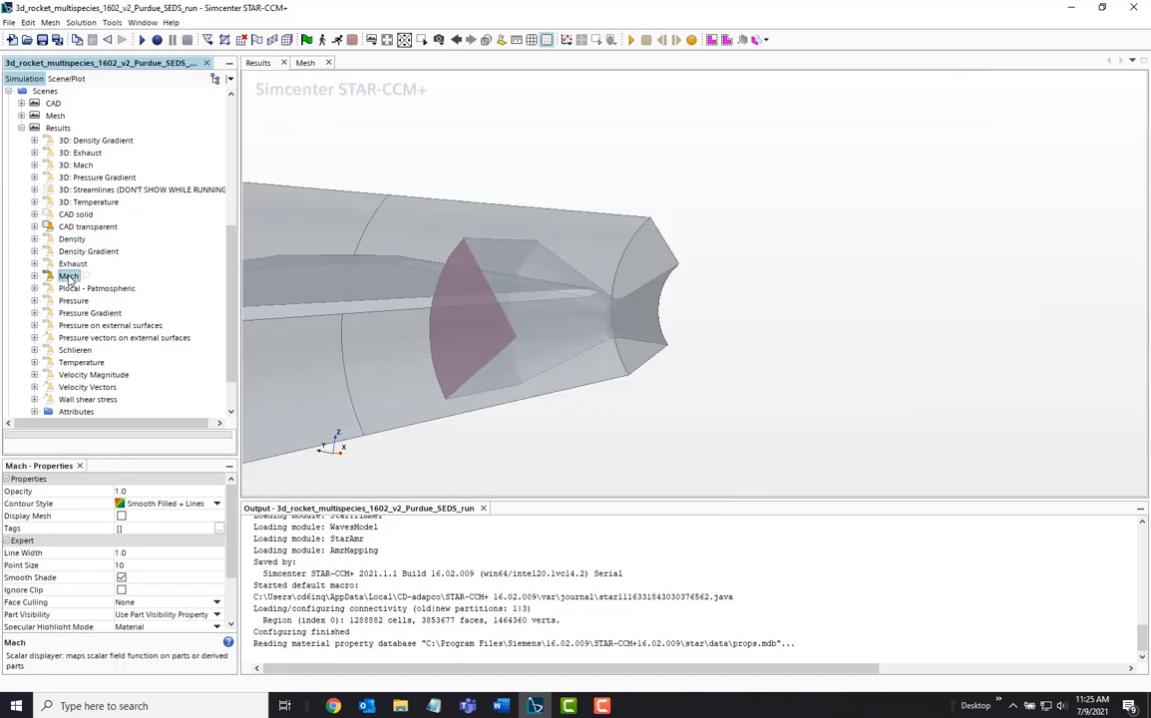
click(96, 287)
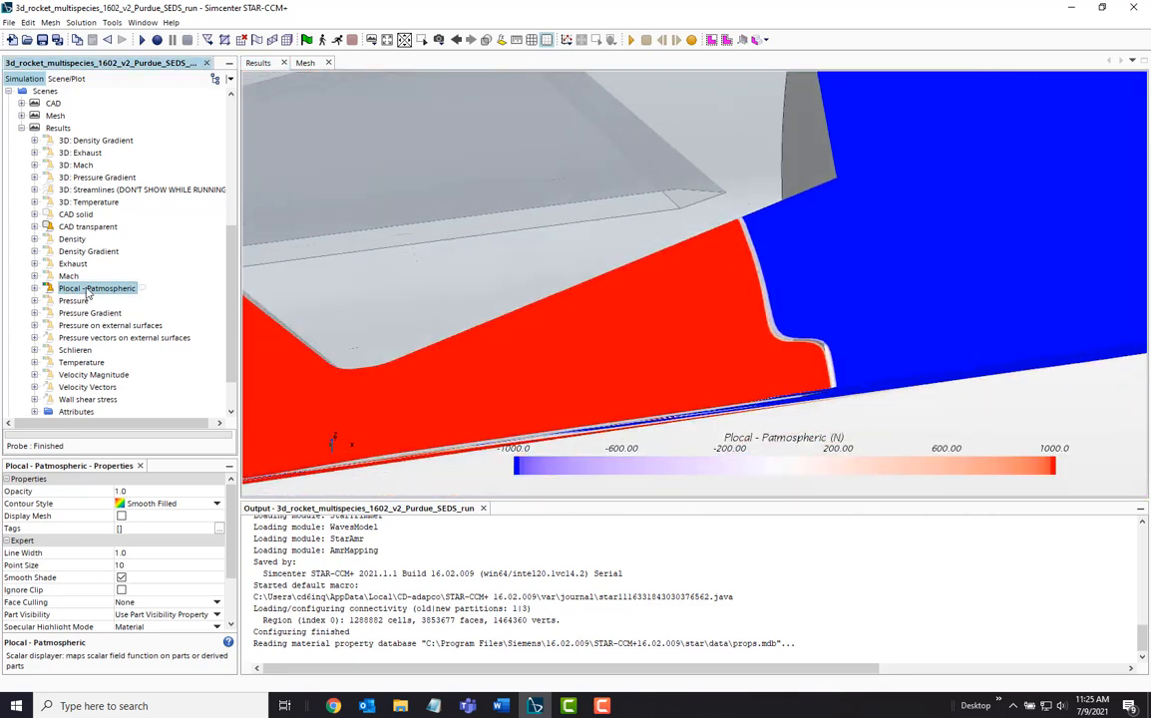
click(89, 311)
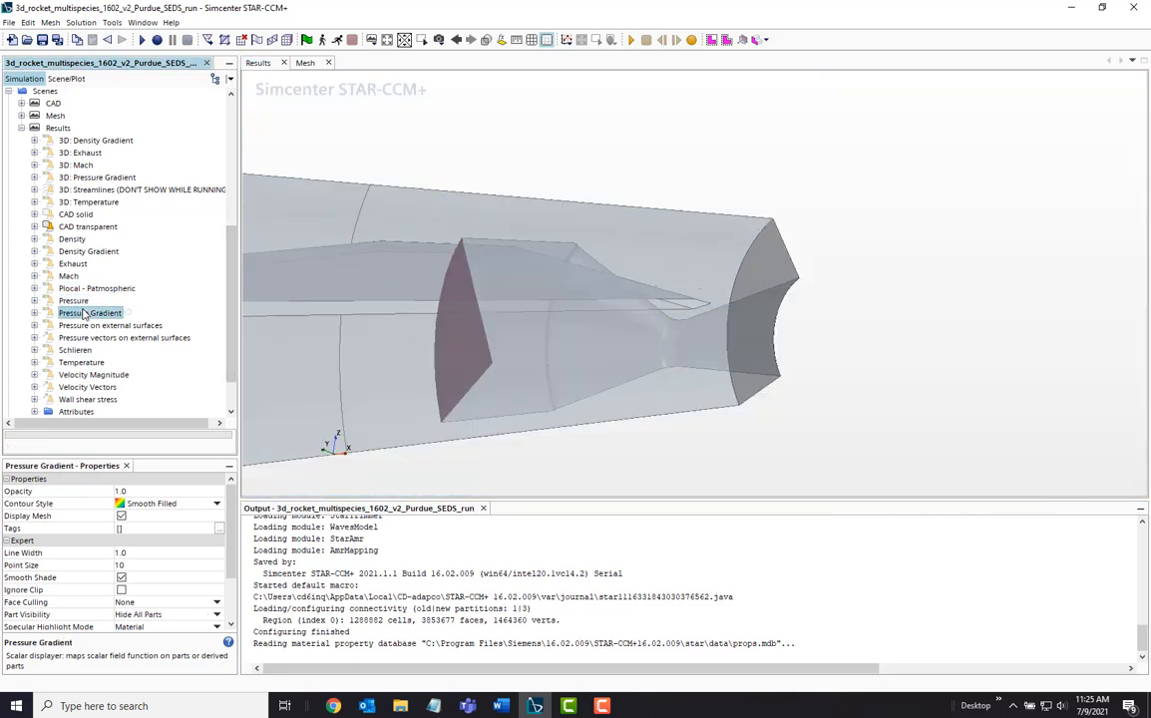
click(110, 325)
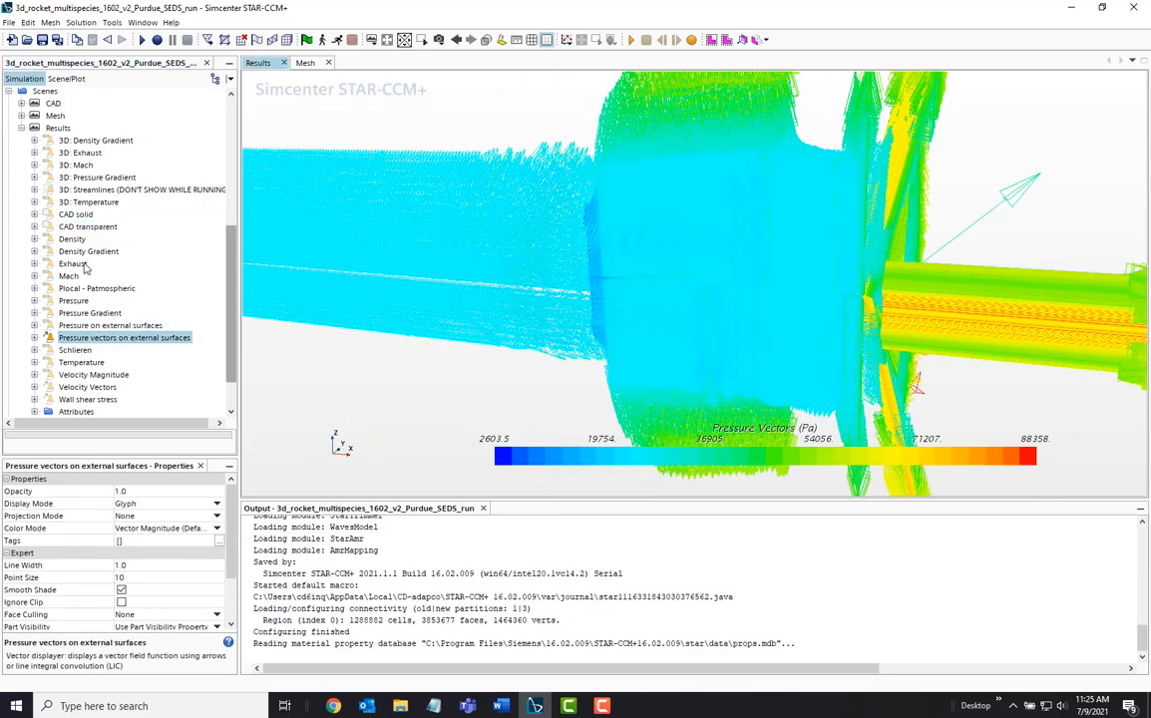
View the fin density gradient, temperature, Velocity Magnitude, Velocity Vectors and wall shear stress scenes
click(76, 213)
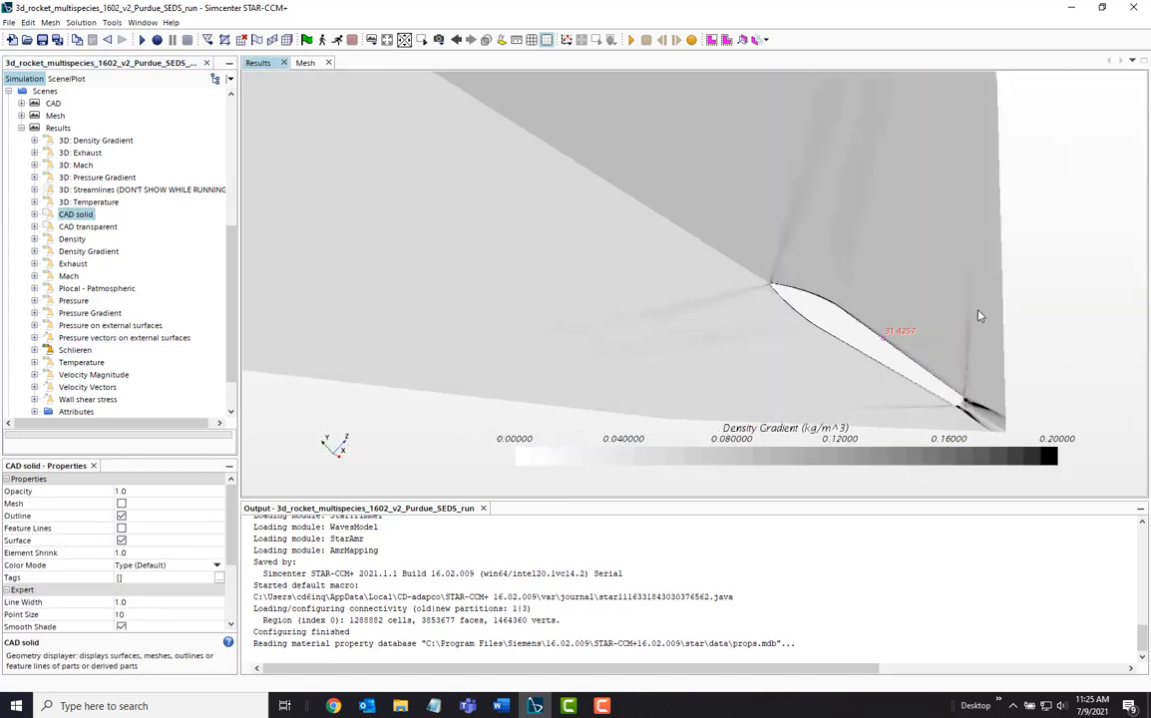
click(76, 351)
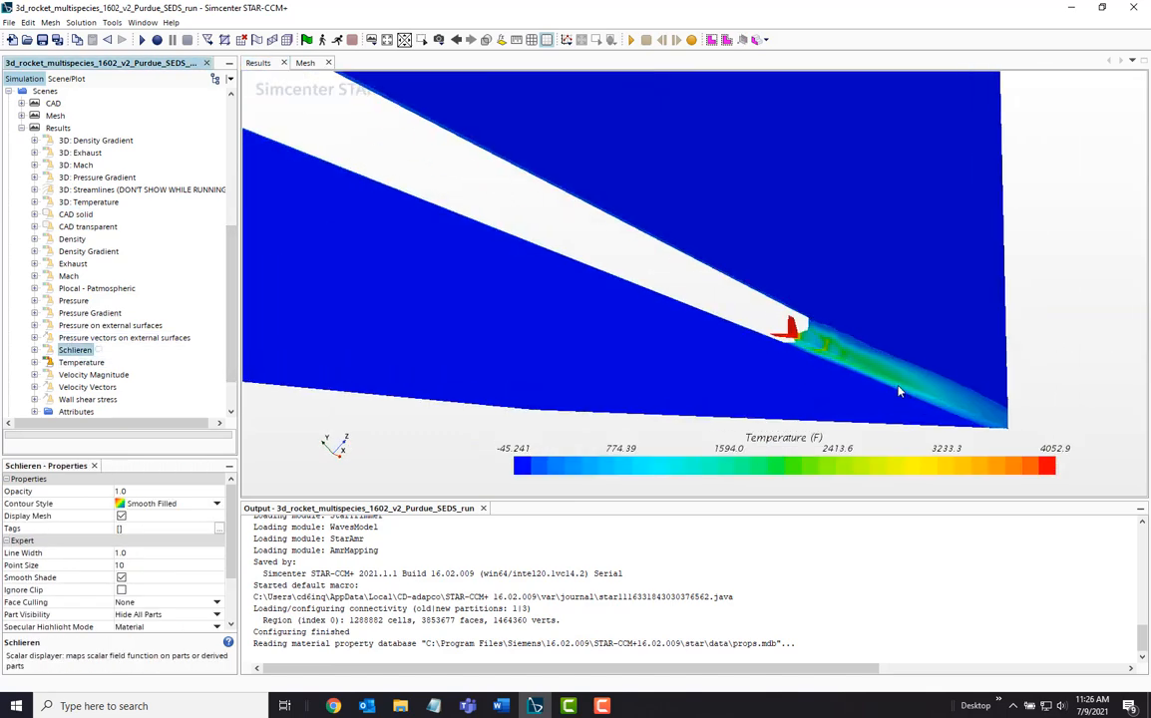
click(94, 375)
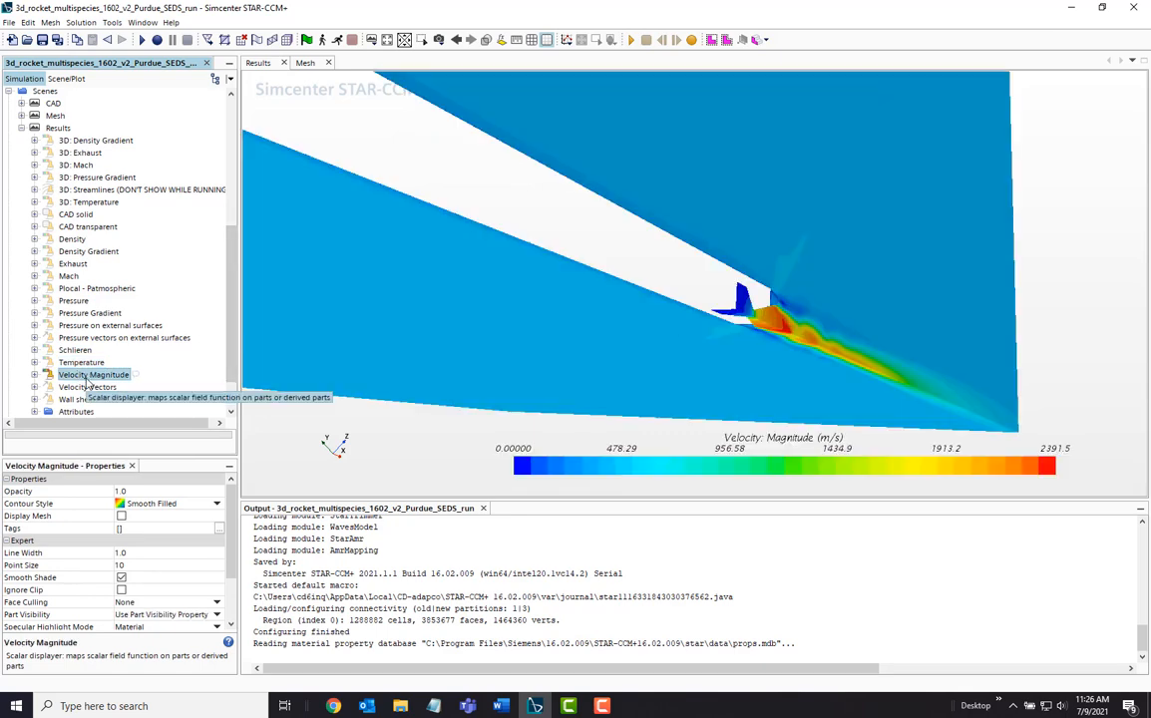
click(88, 386)
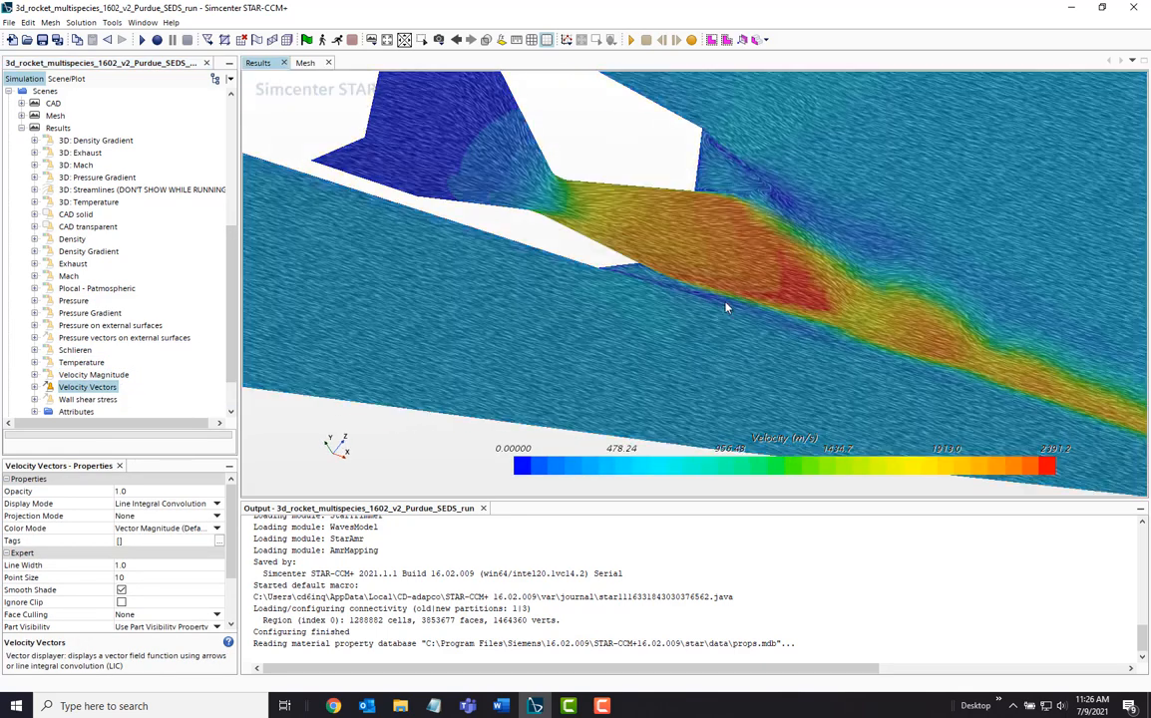
click(88, 399)
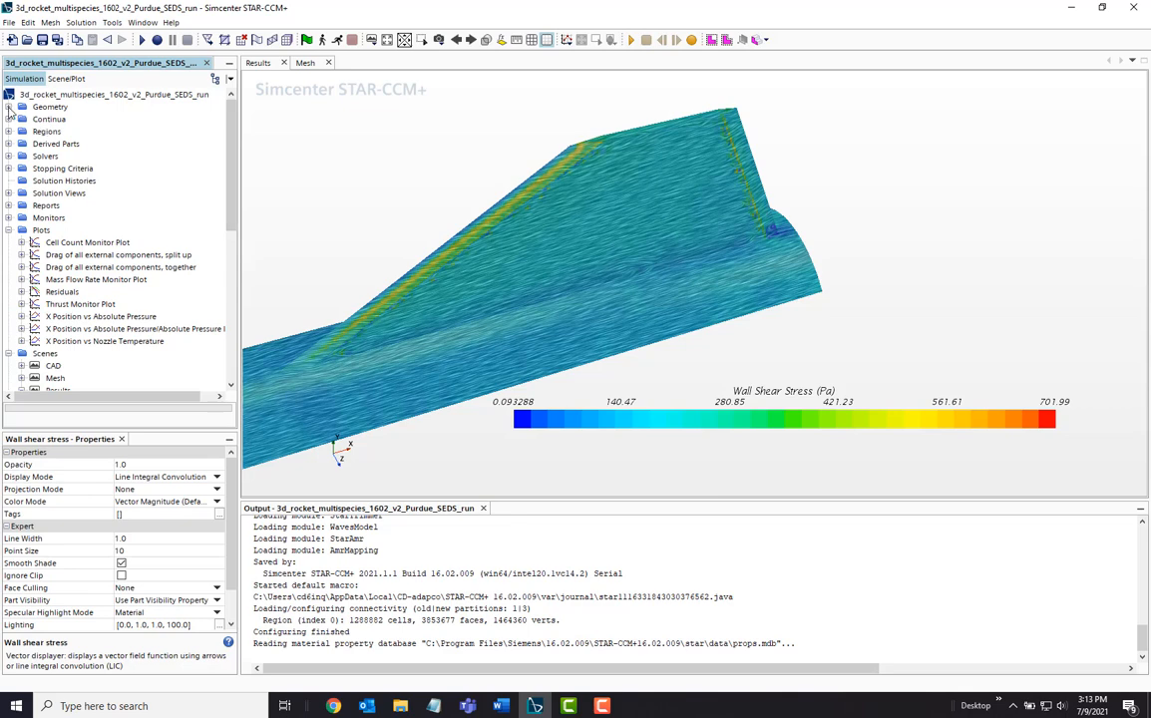
Expand the Geometry folder and bring up the context menu of 3D-CAD Model 1
click(8, 108)
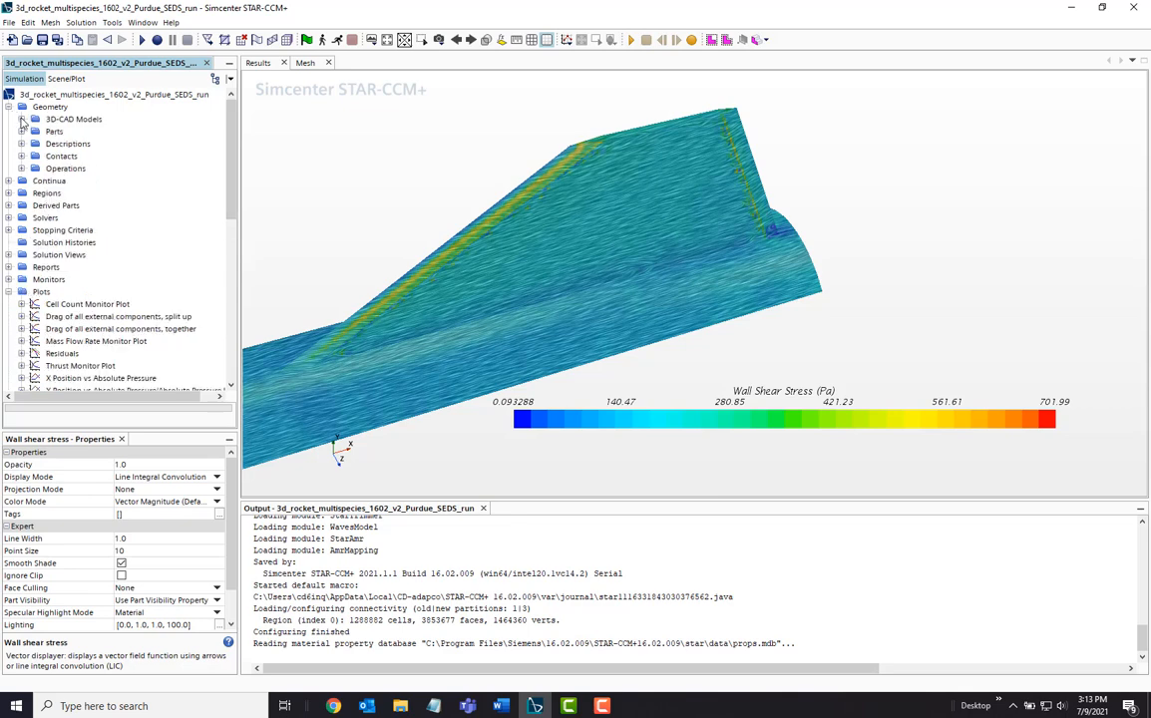
right_click(87, 131)
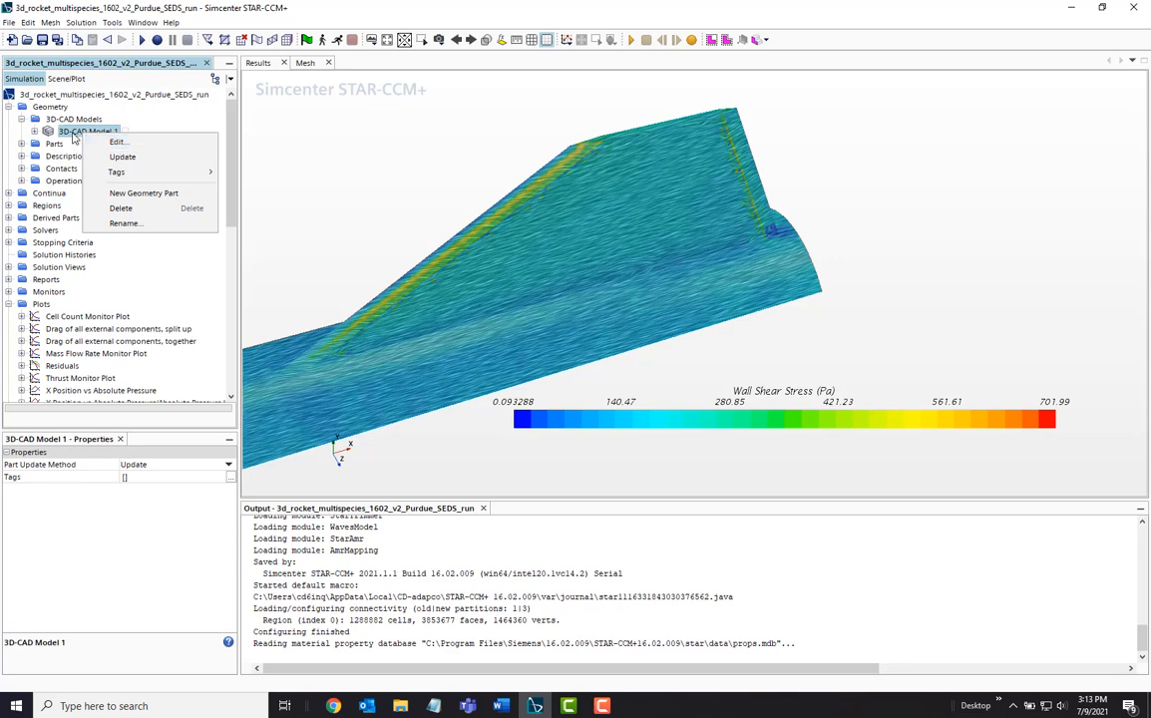
click(80, 22)
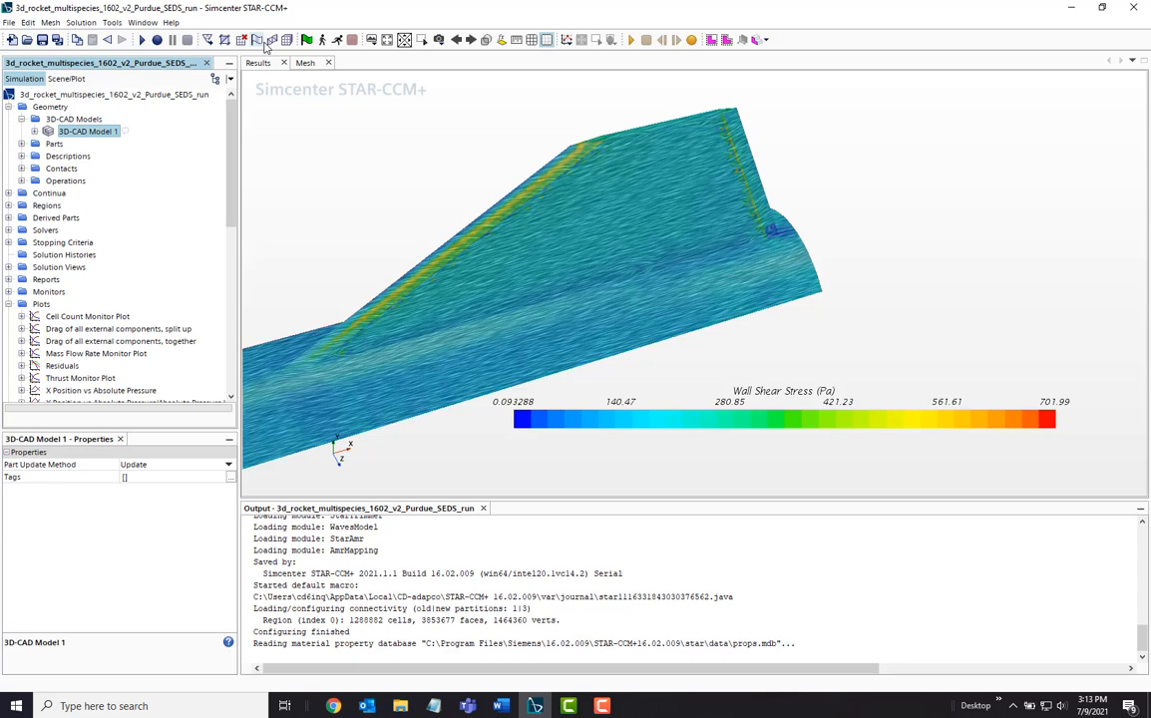
mouse_move(339, 40)
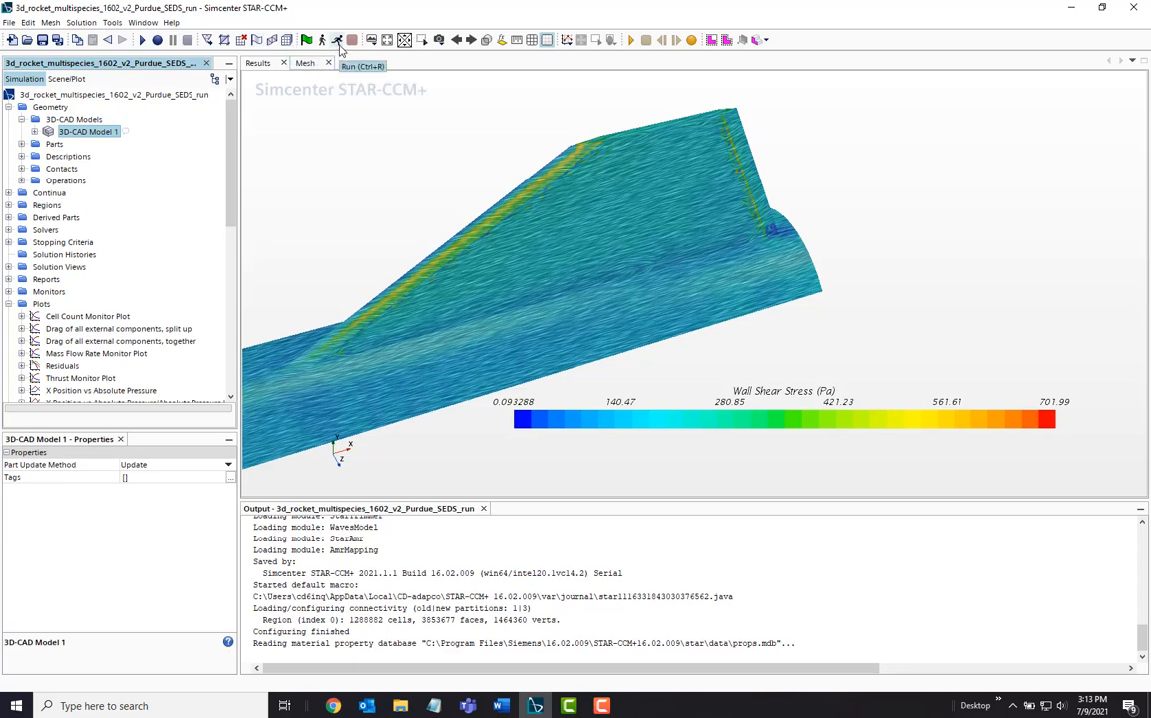